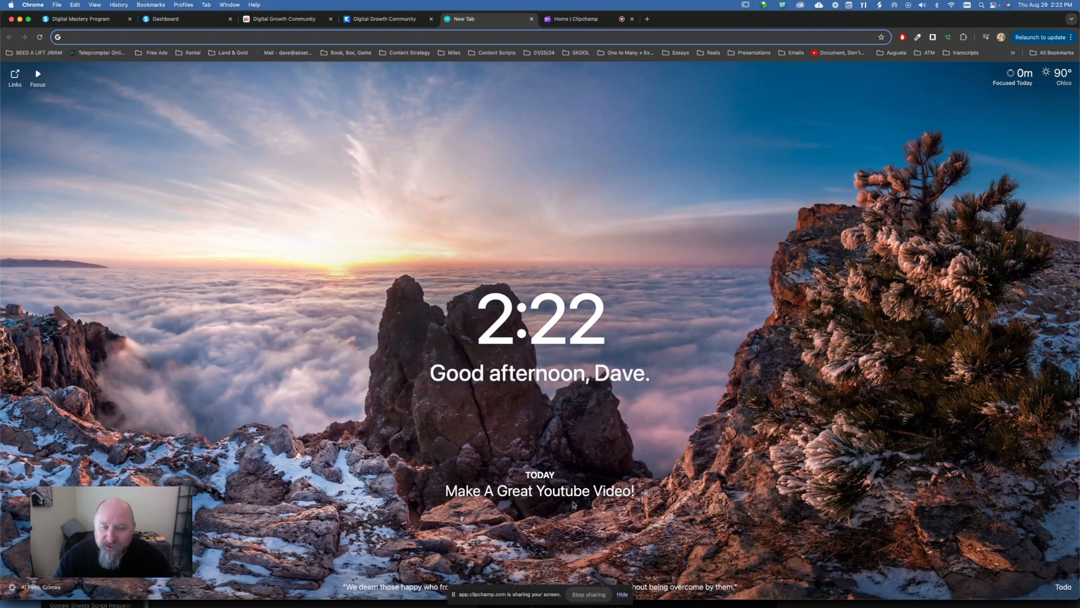
mouse_move(674, 421)
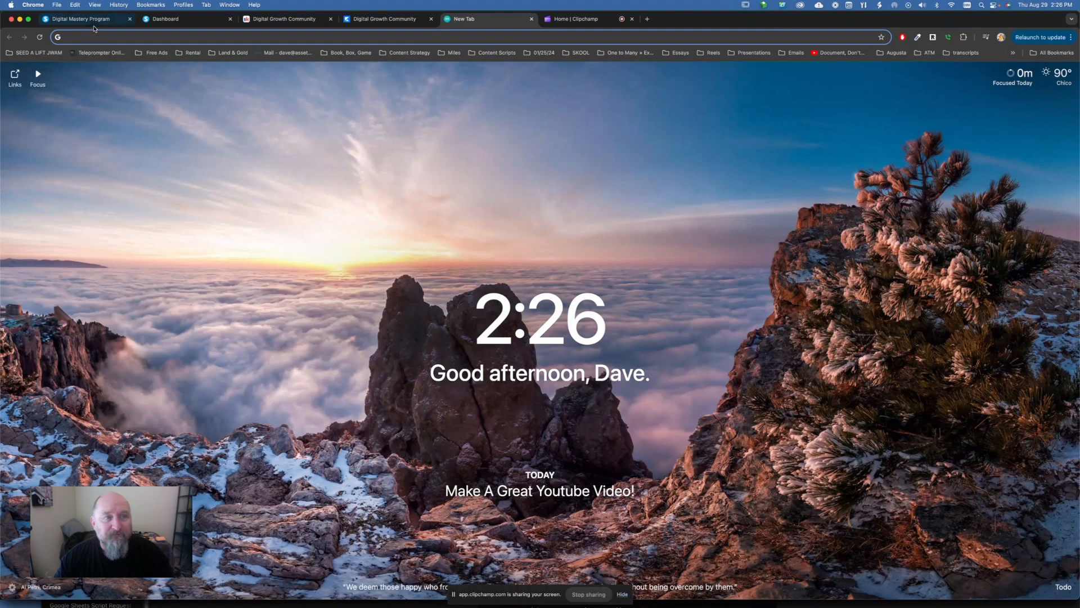
mouse_move(78, 20)
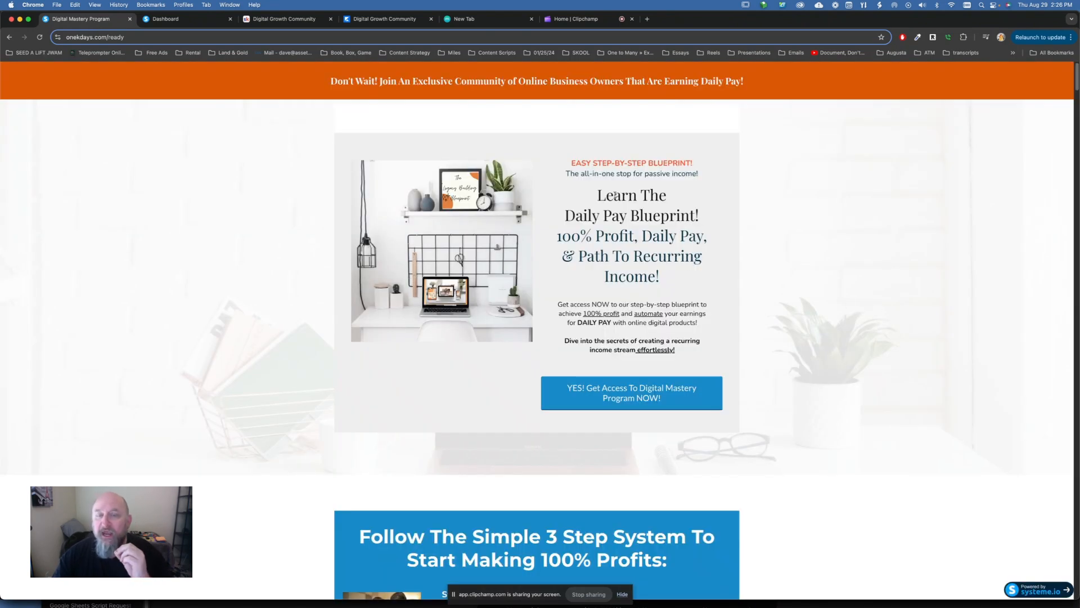
mouse_move(719, 167)
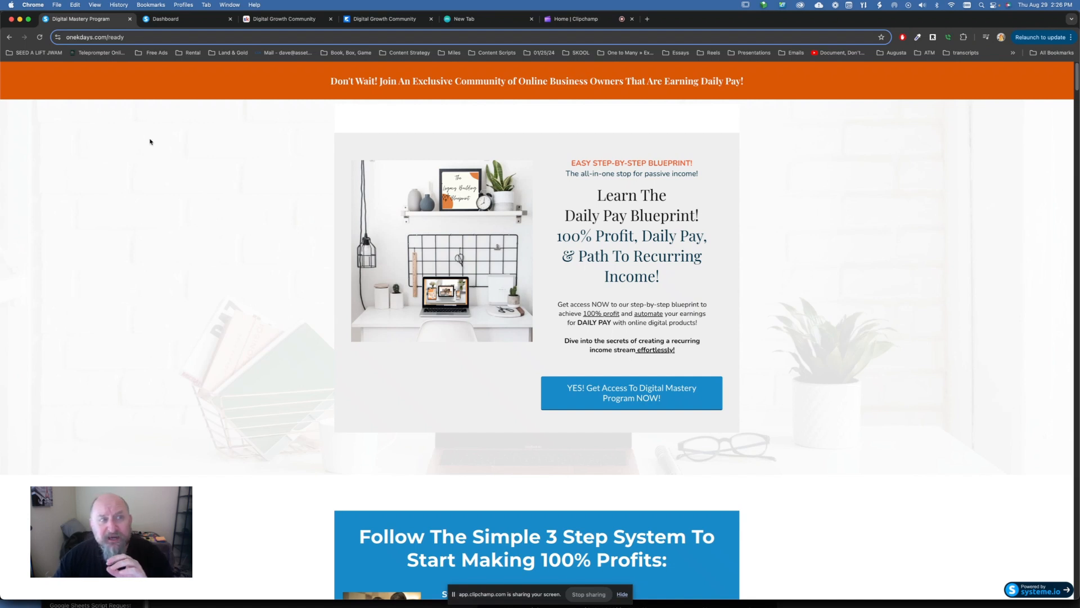
Show the onekdays.com/ready sales page, skim down it, and return to the top
left_click(96, 37)
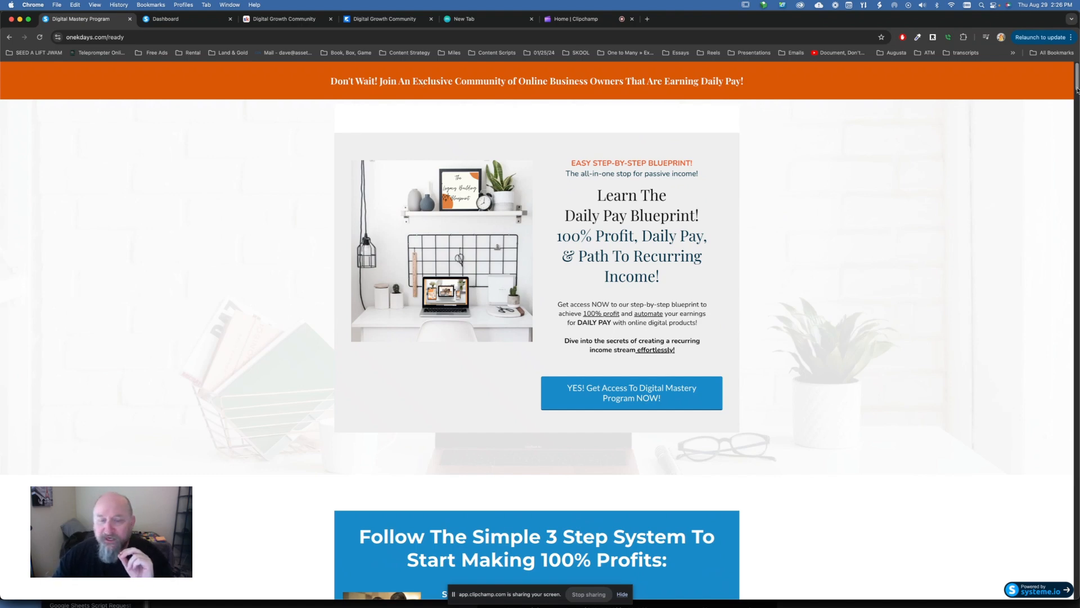
scroll("down", 3)
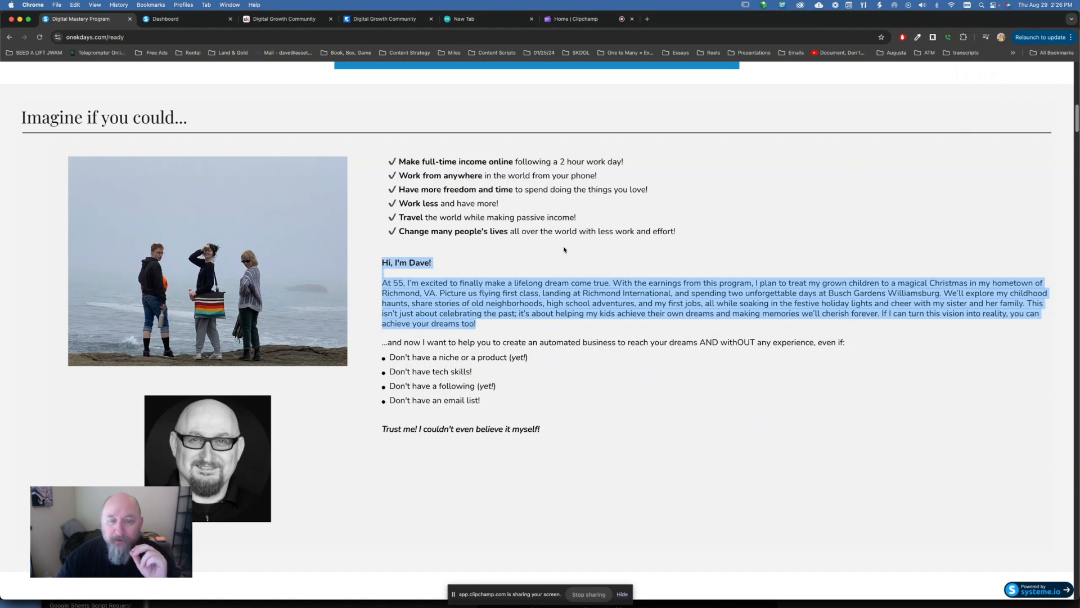
mouse_move(369, 225)
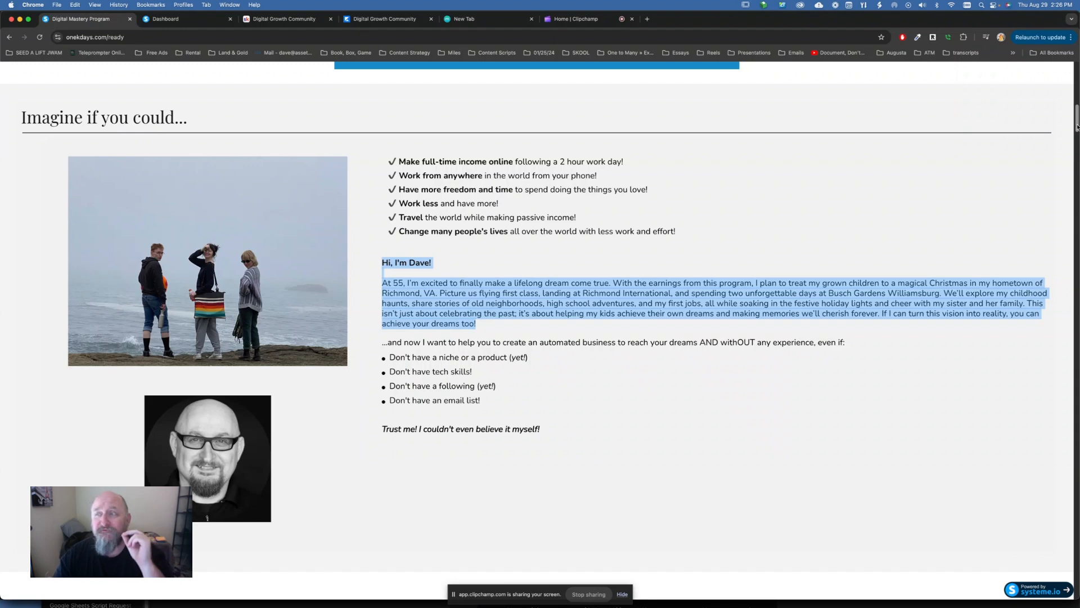
scroll("up", 3)
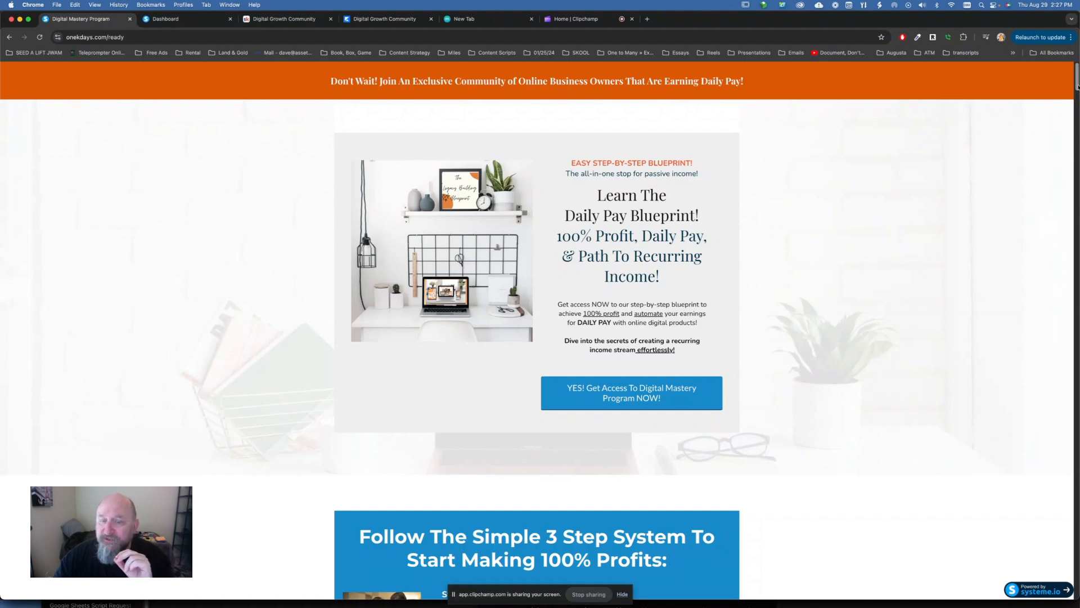
Scroll to the 'Follow The Simple 3 Step System' blue section
scroll("down", 3)
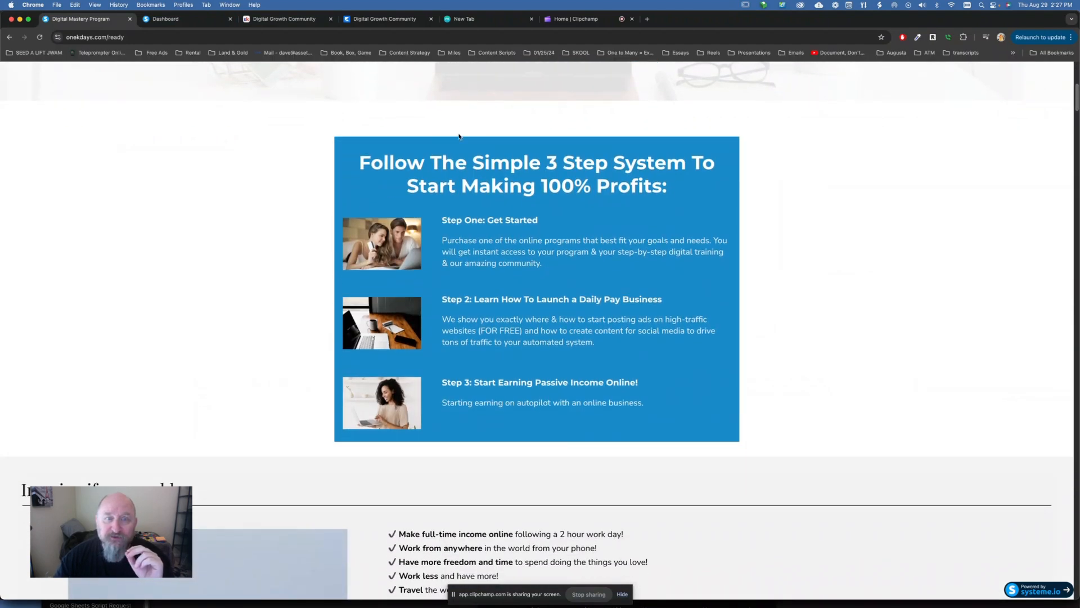
mouse_move(775, 173)
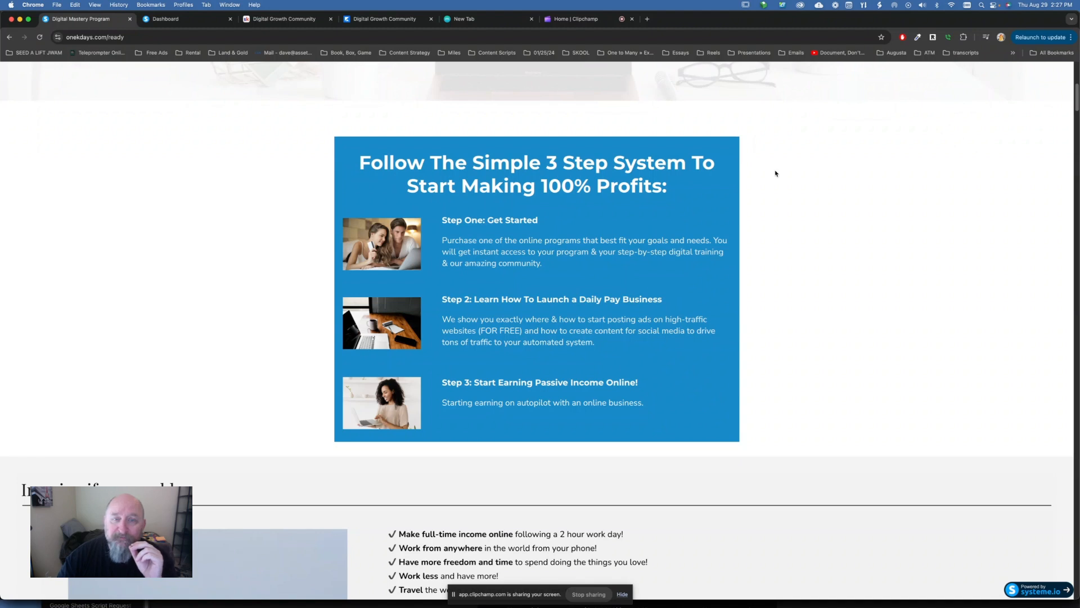
mouse_move(455, 221)
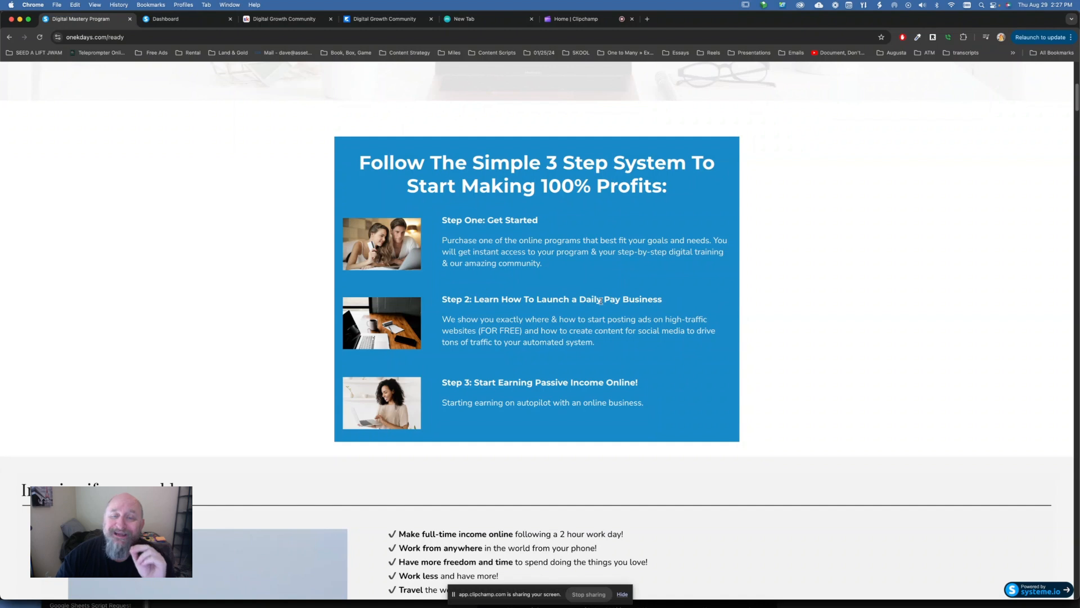
mouse_move(642, 306)
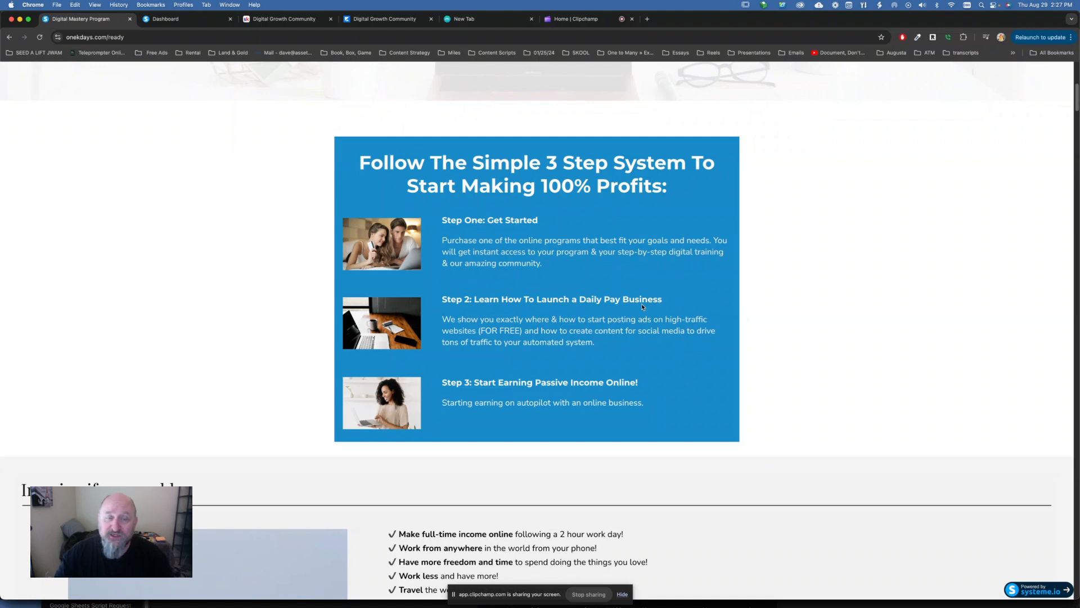
mouse_move(601, 385)
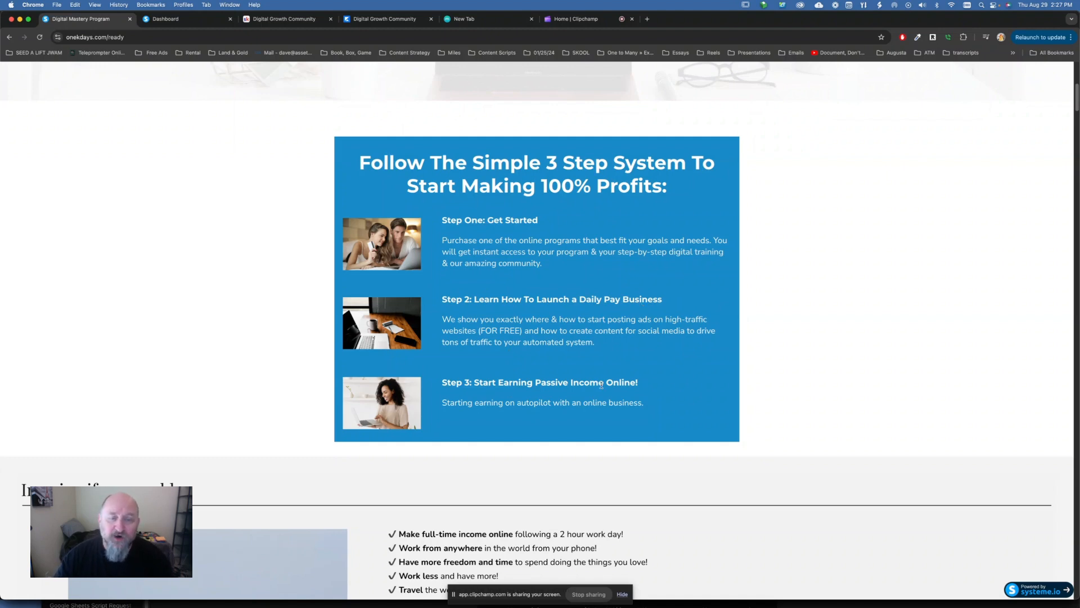
Reach Dave's story and highlight the 'Change many people's lives' and 'Don't have a following (yet!)' lines
scroll("down", 3)
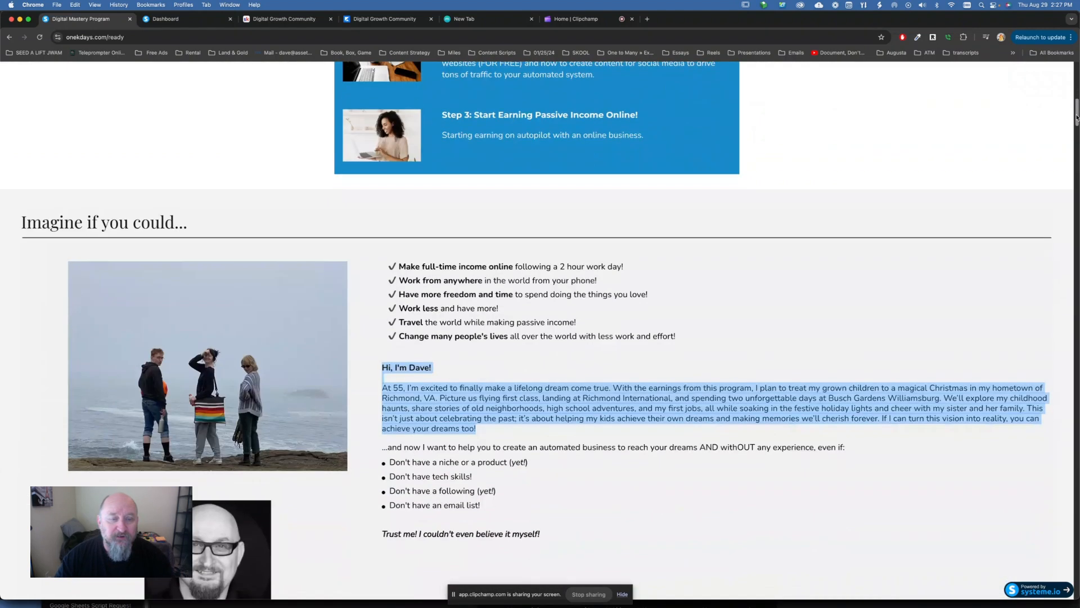
scroll("down", 3)
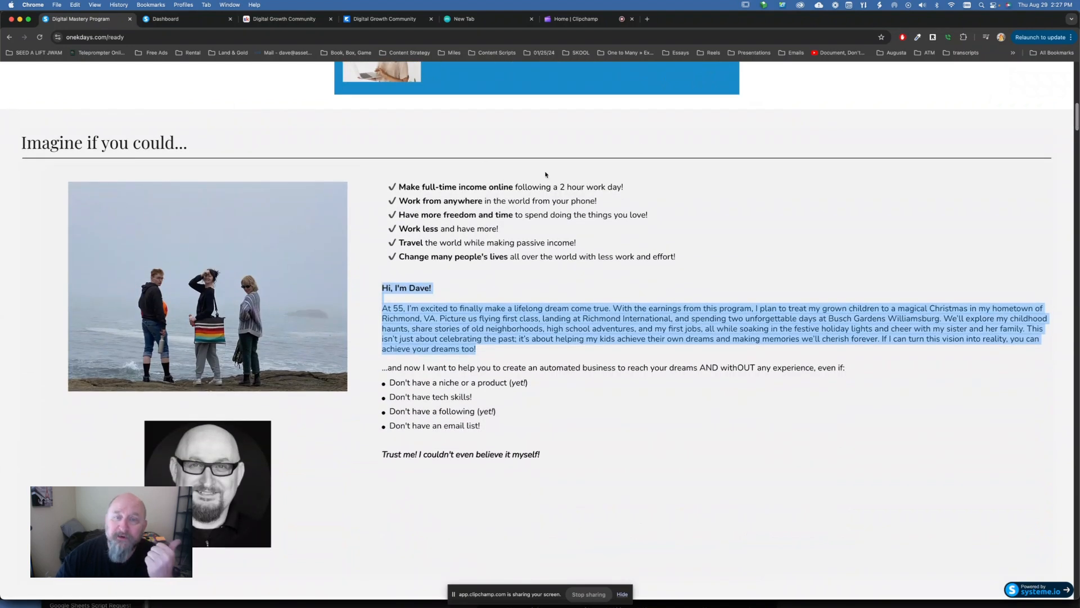
left_click(640, 192)
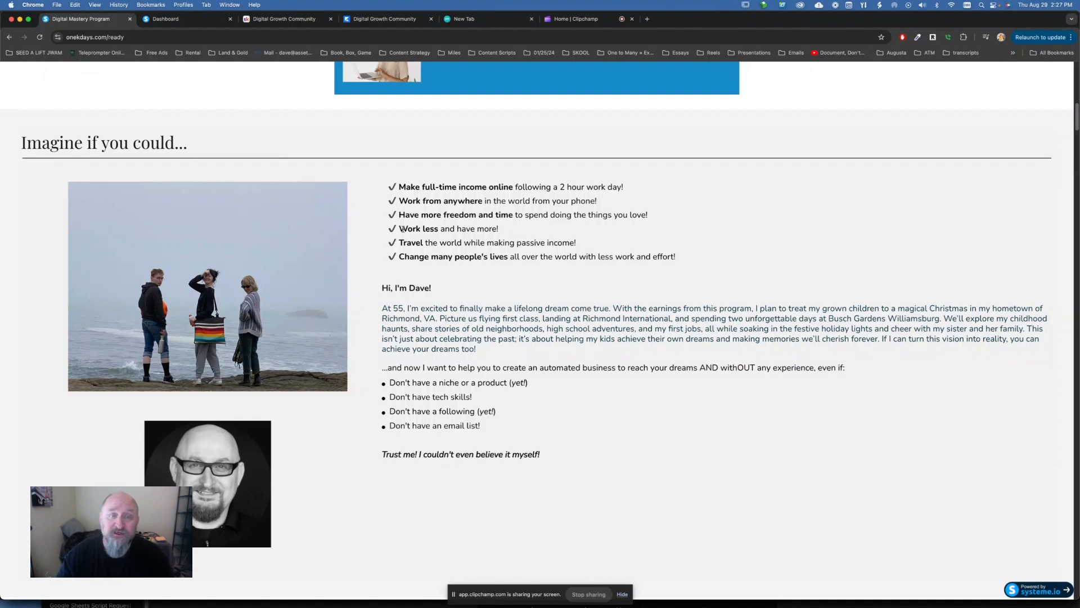
double_click(416, 228)
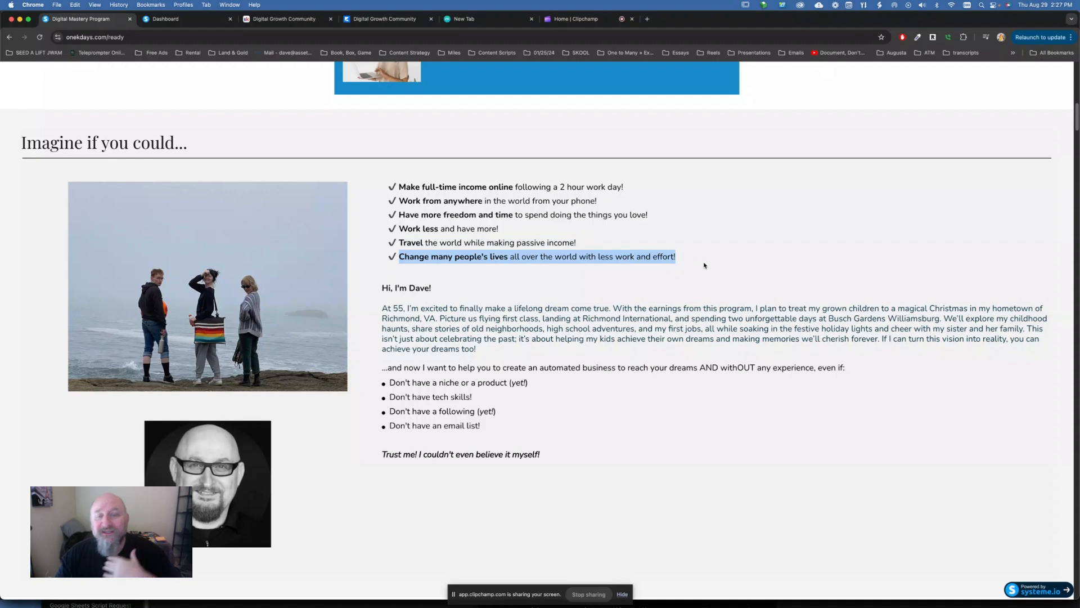
mouse_move(474, 342)
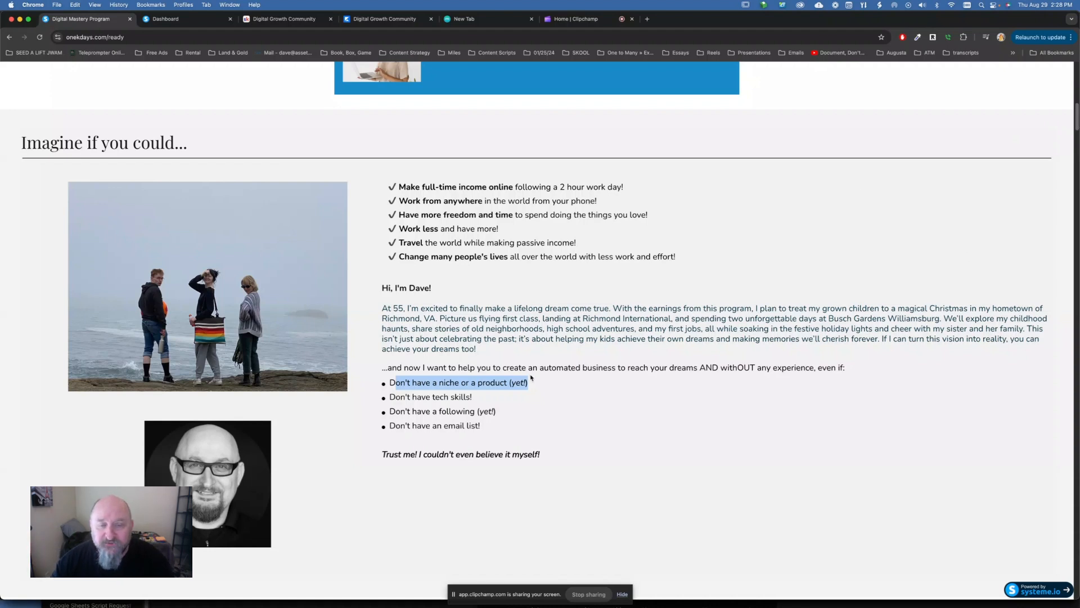
double_click(430, 396)
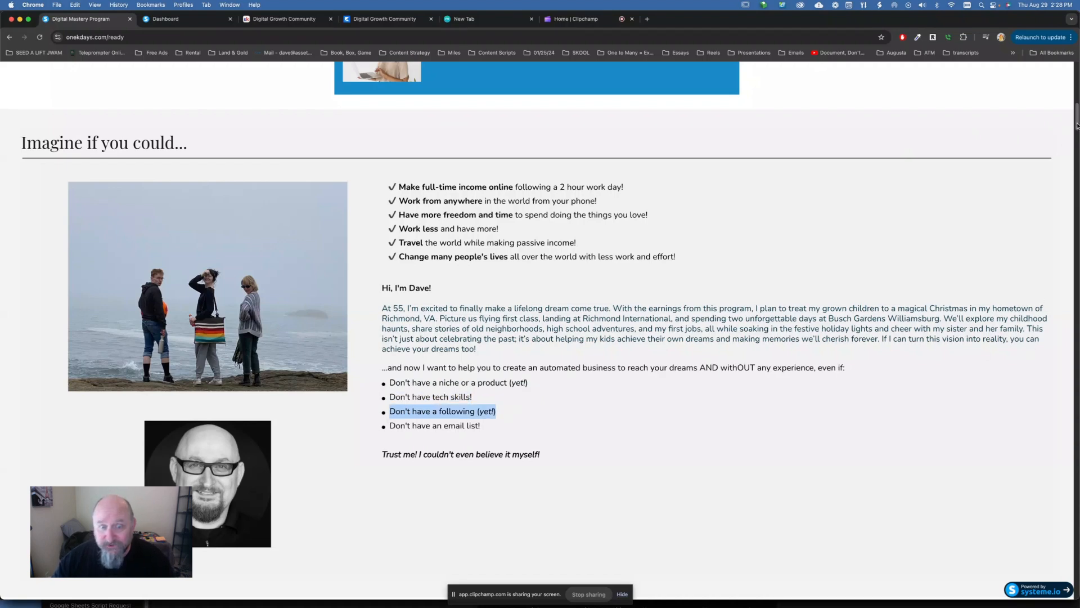
scroll("down", 3)
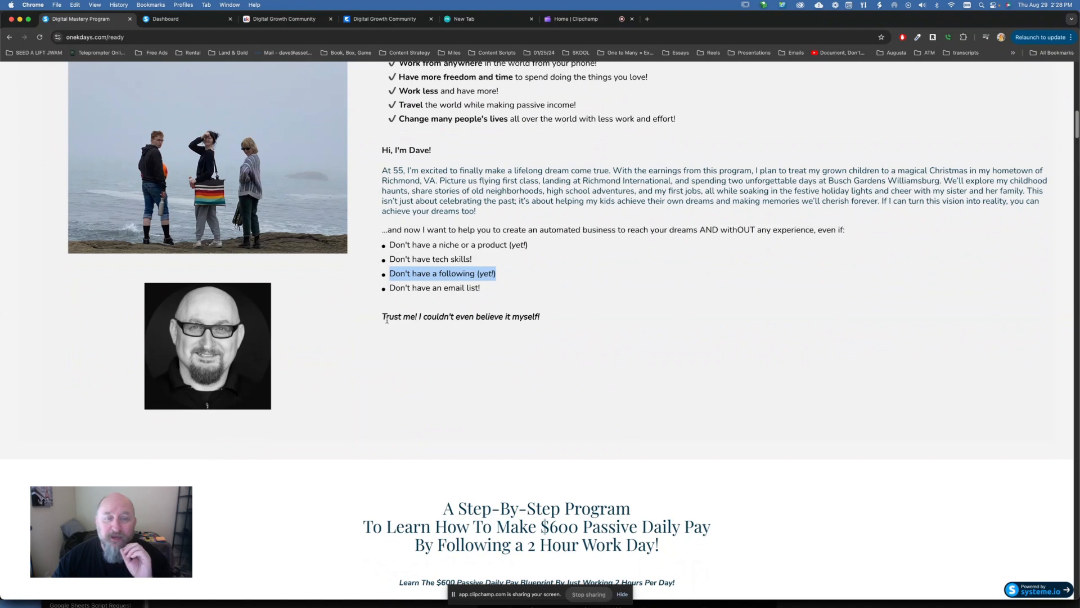
scroll("down", 3)
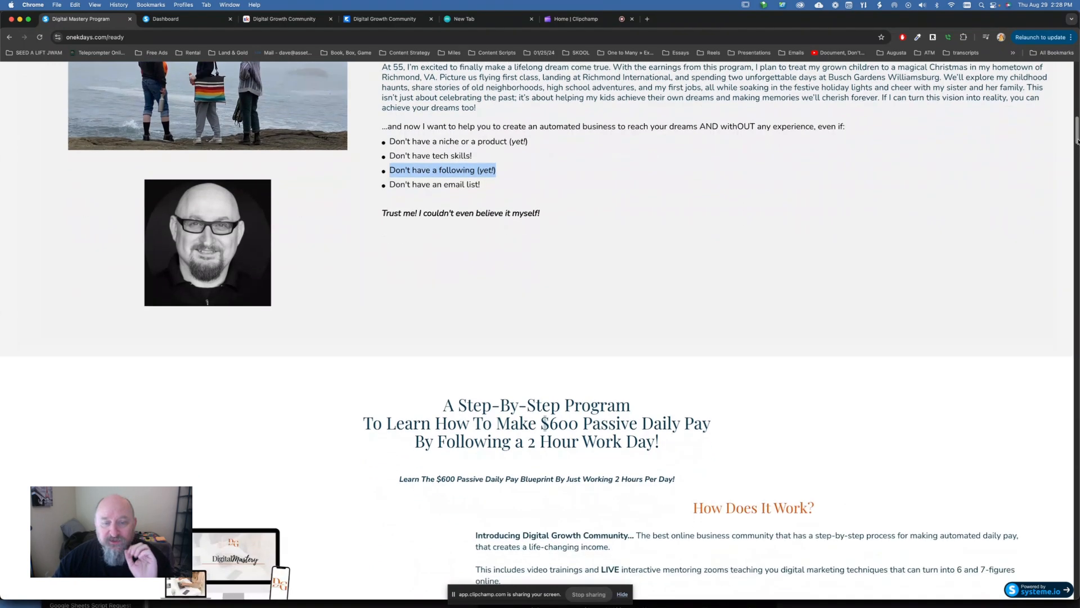
scroll("down", 3)
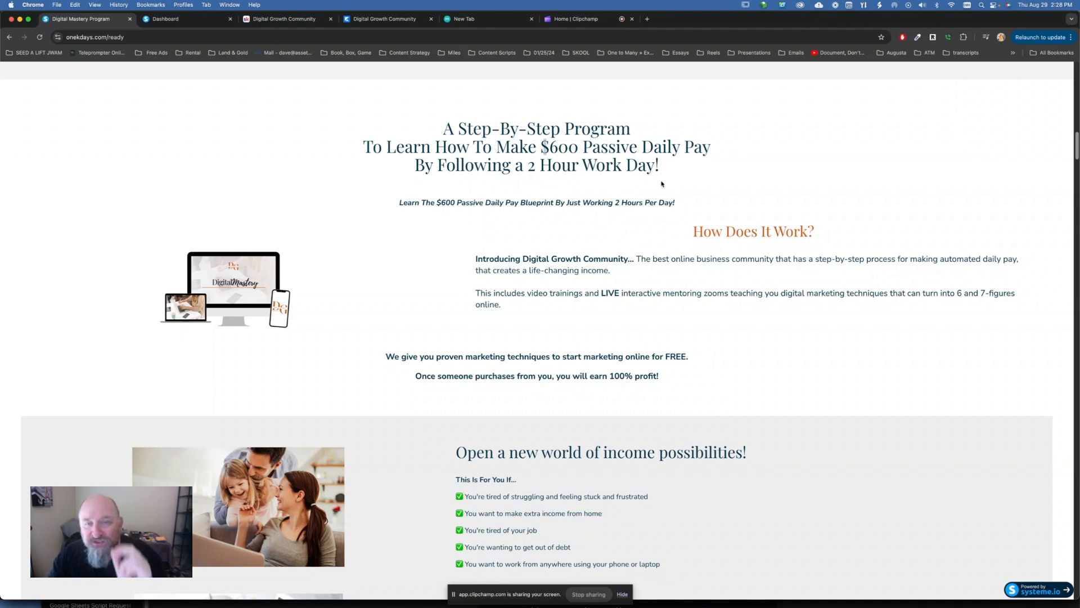
mouse_move(746, 184)
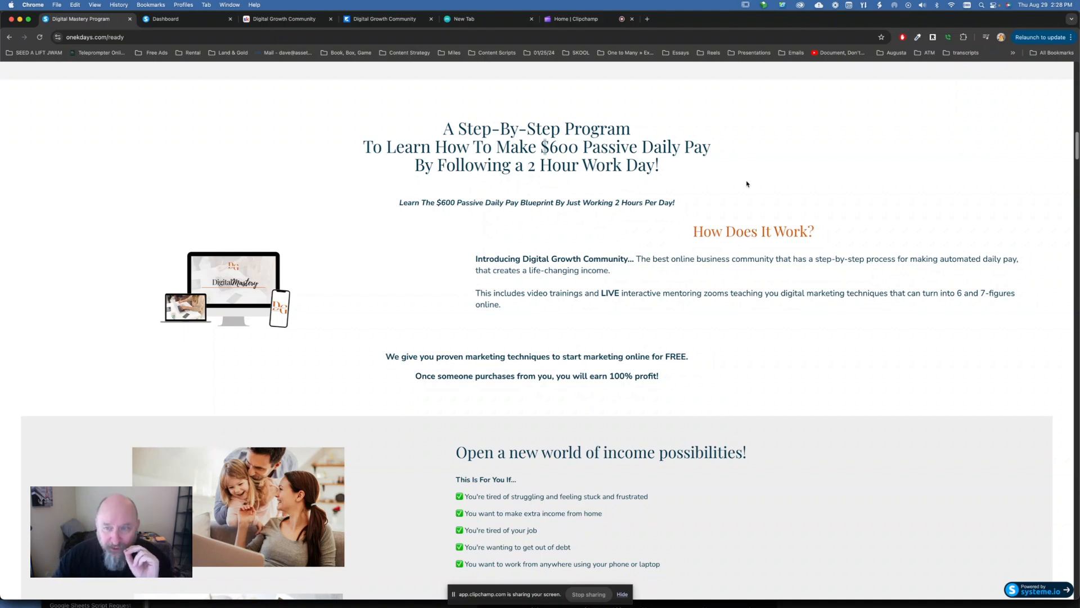
mouse_move(935, 203)
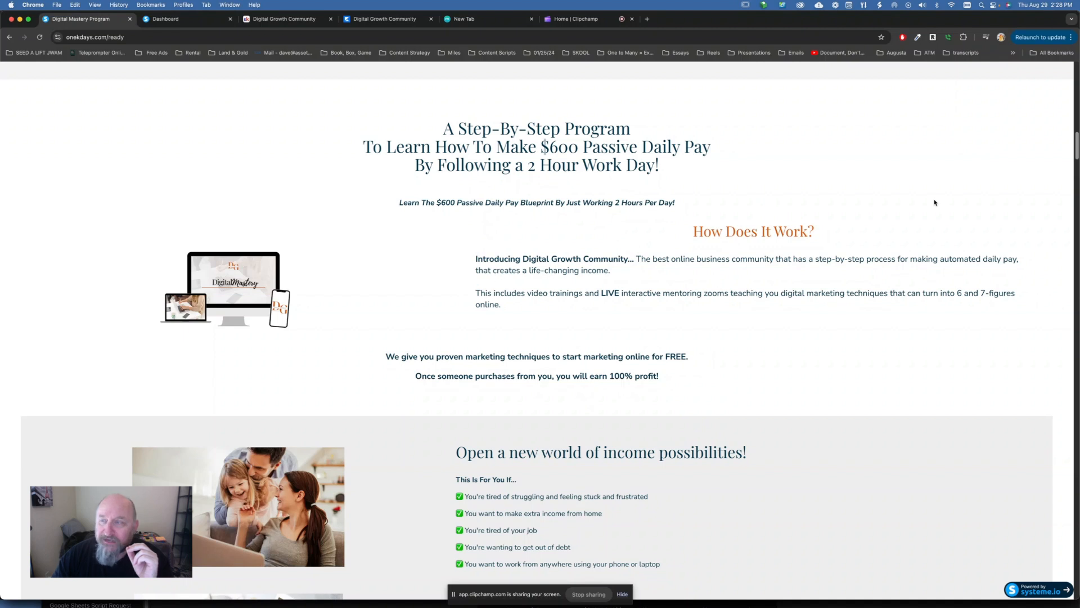
mouse_move(887, 199)
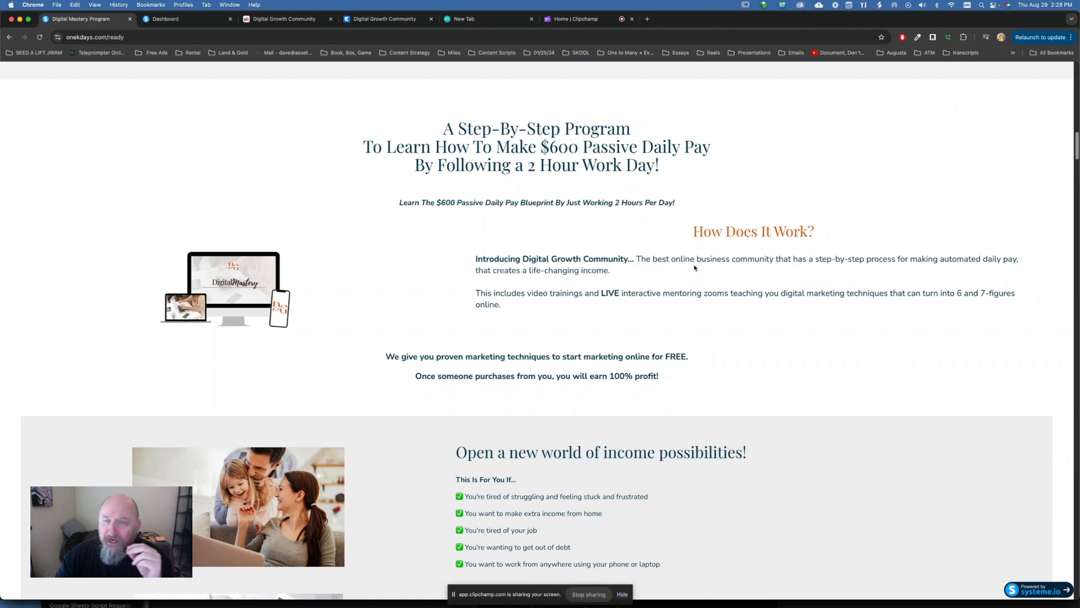
mouse_move(819, 278)
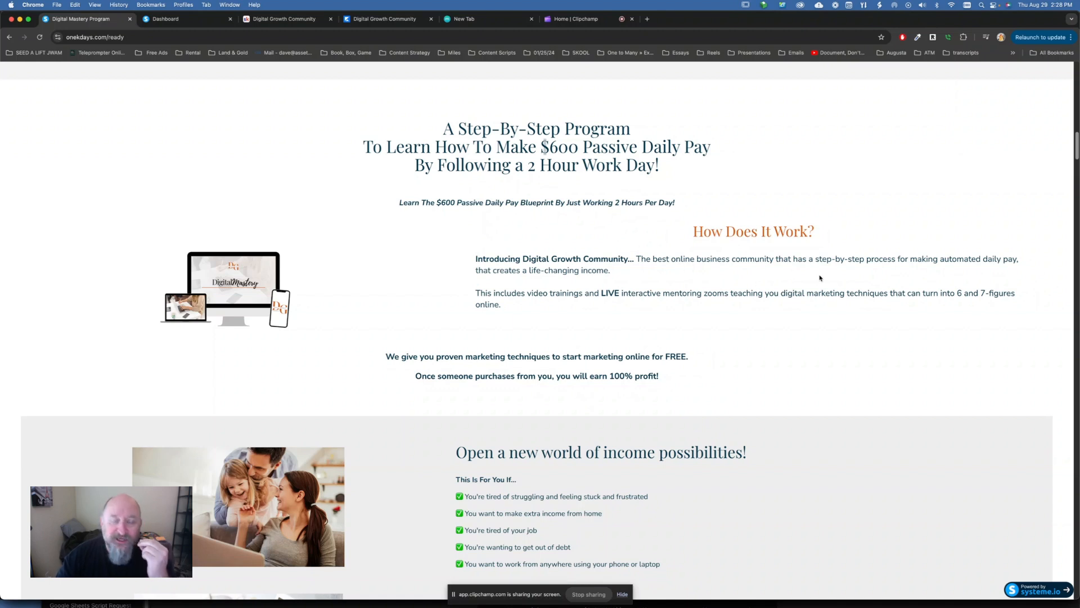
mouse_move(824, 284)
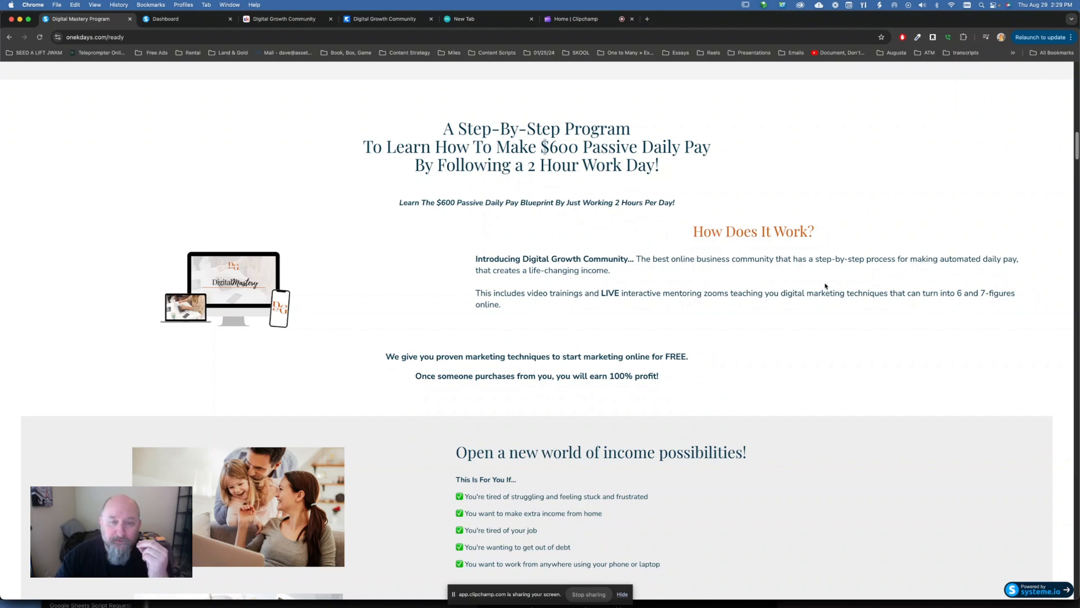
mouse_move(552, 320)
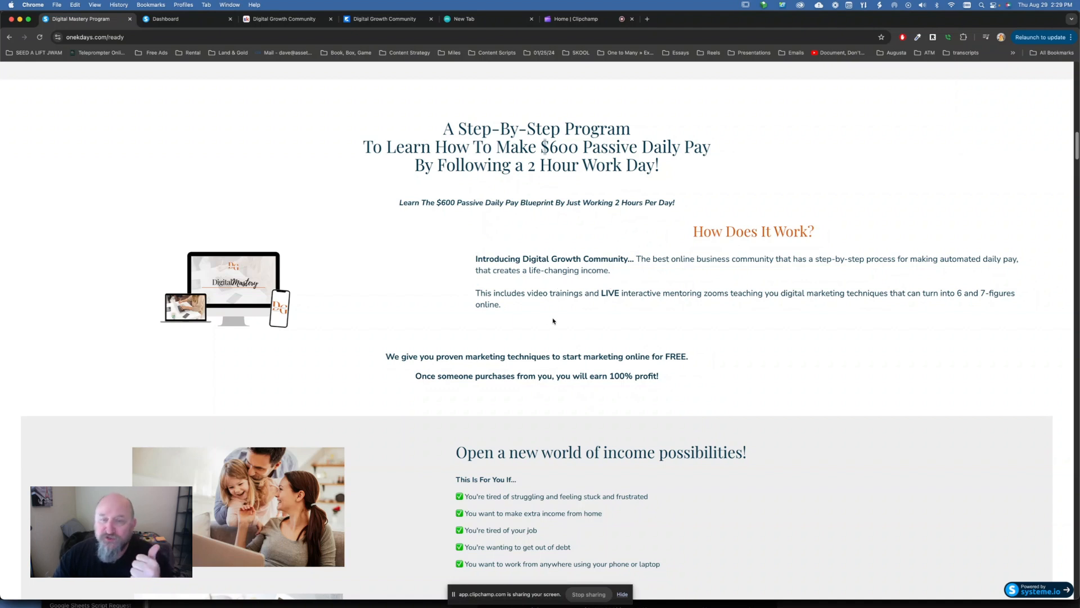
mouse_move(709, 315)
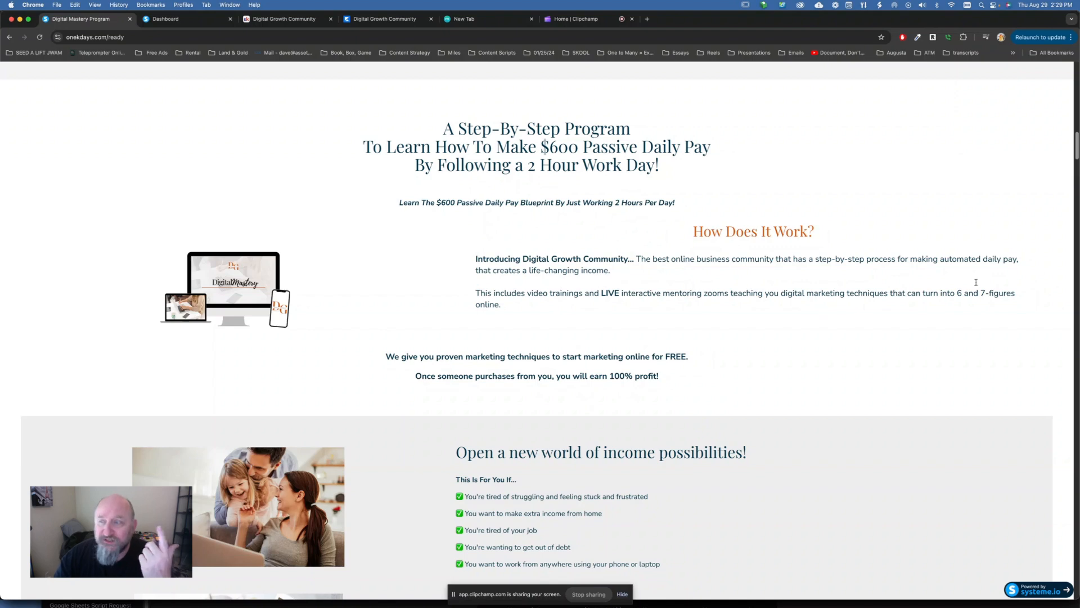
scroll("down", 3)
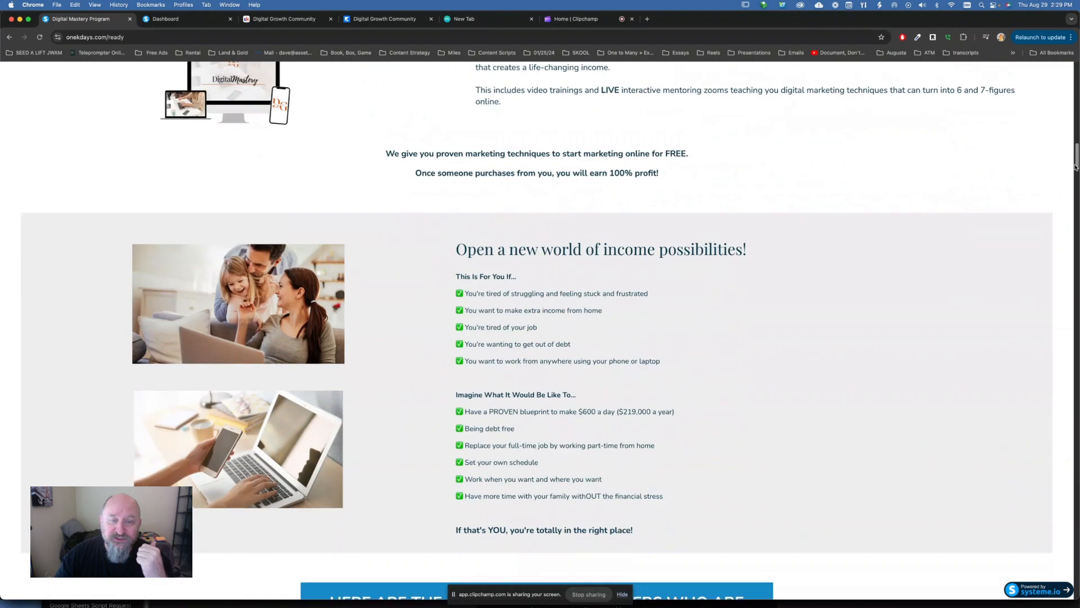
scroll("down", 3)
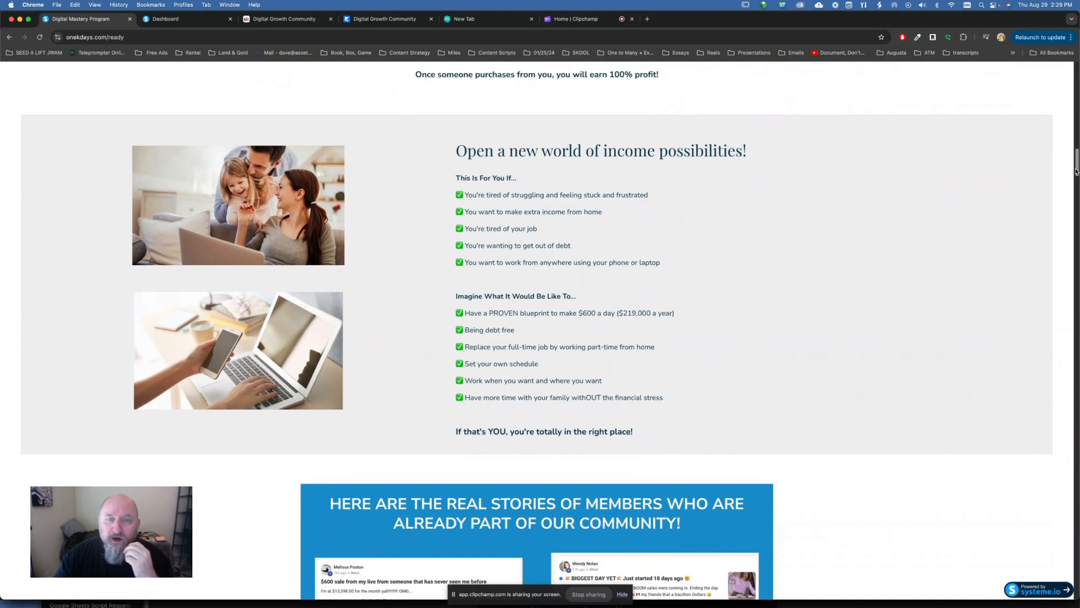
scroll("down", 3)
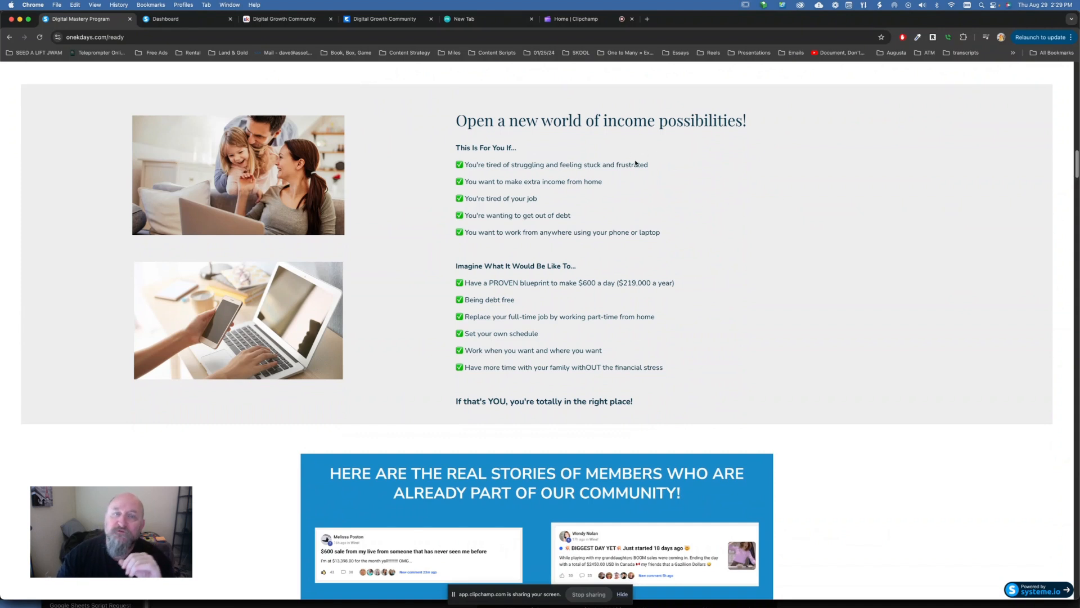
mouse_move(490, 191)
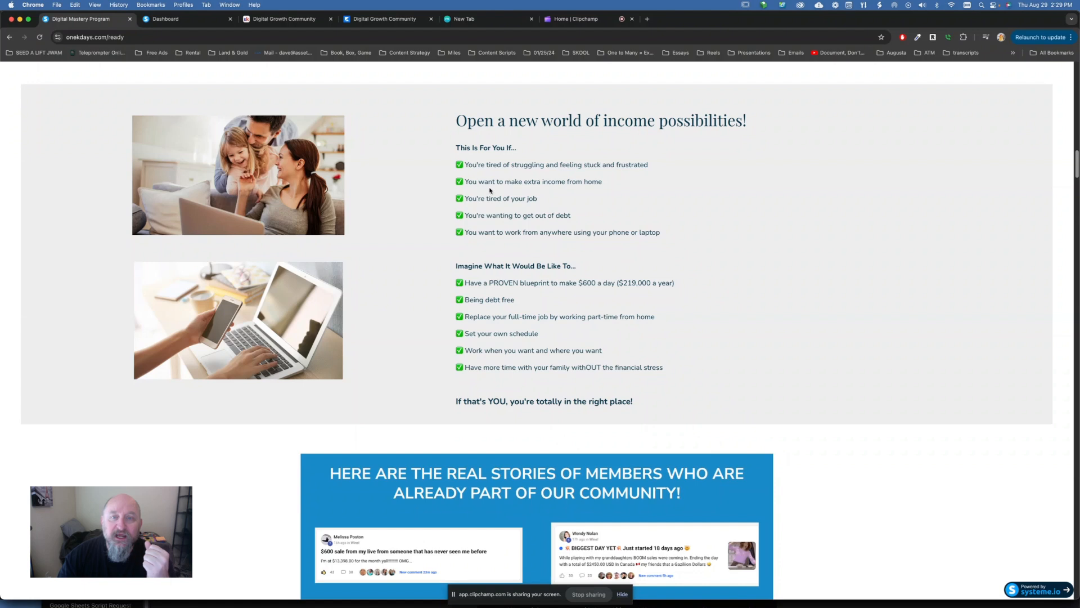
mouse_move(591, 201)
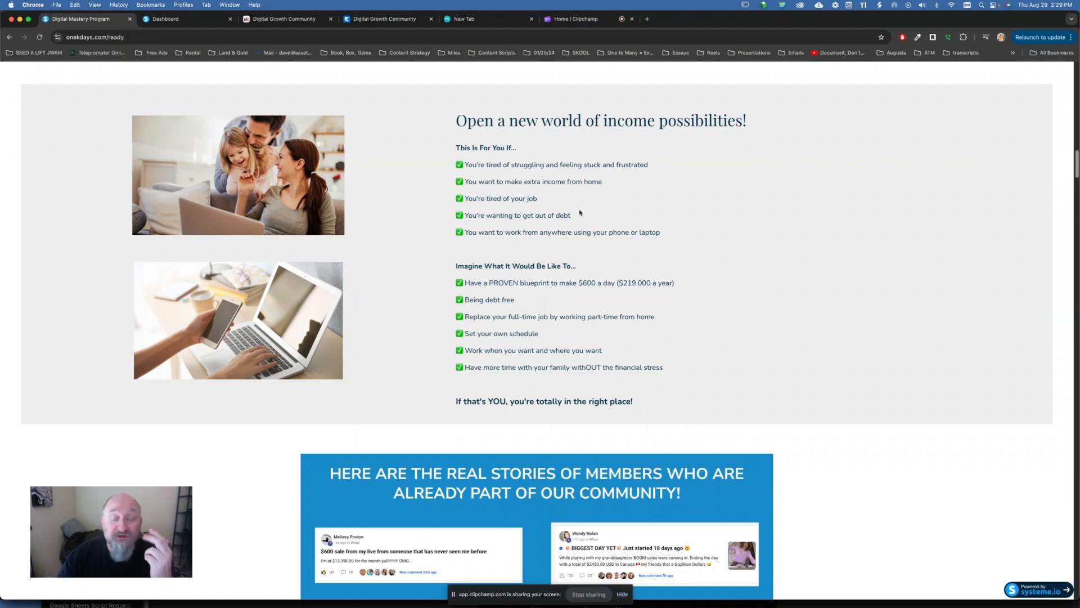
mouse_move(565, 242)
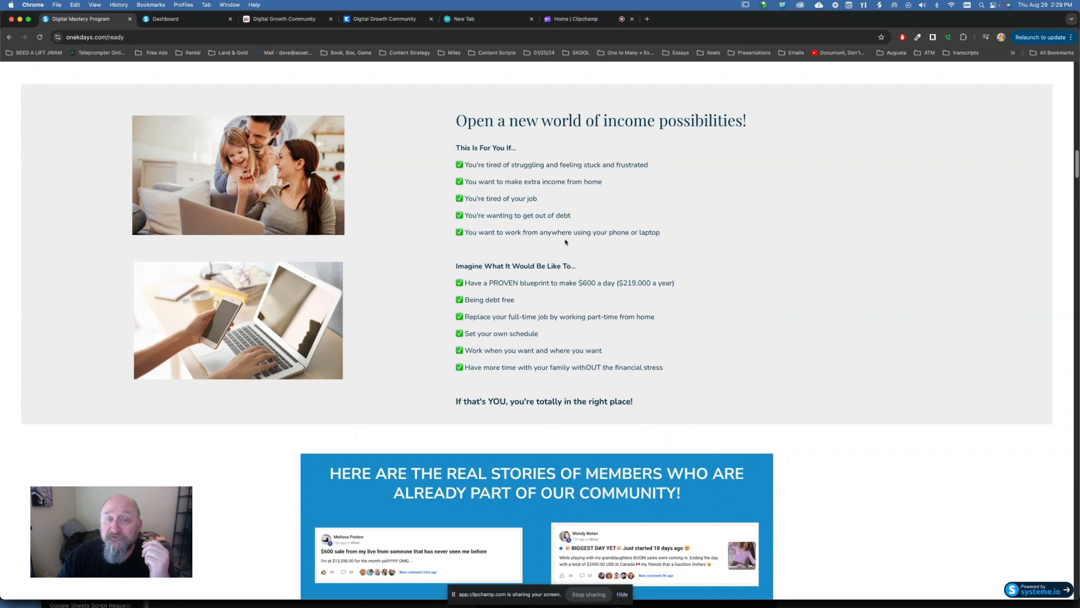
mouse_move(656, 262)
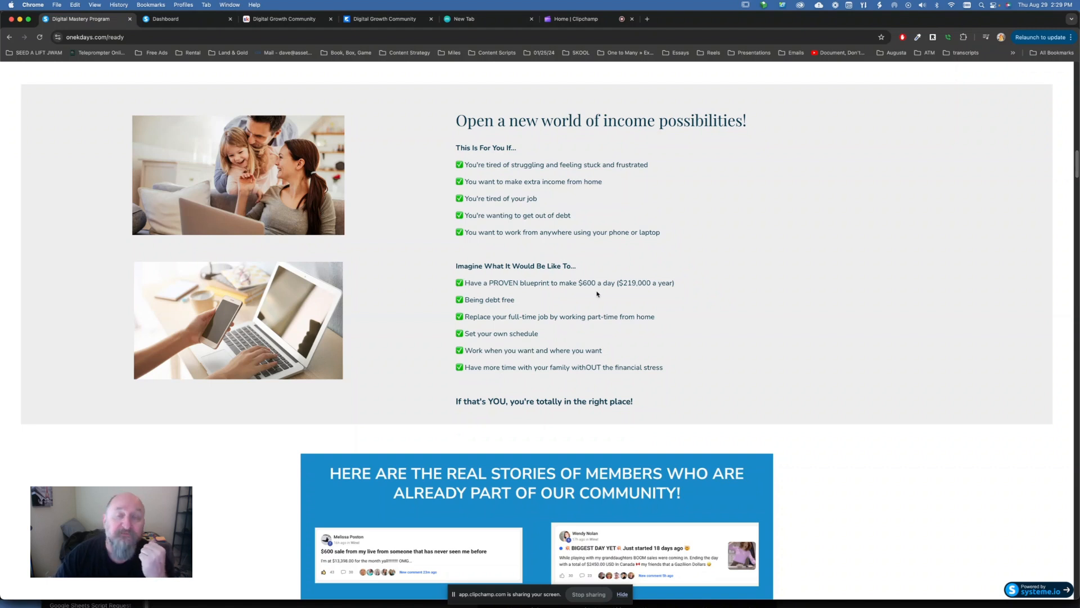
mouse_move(632, 290)
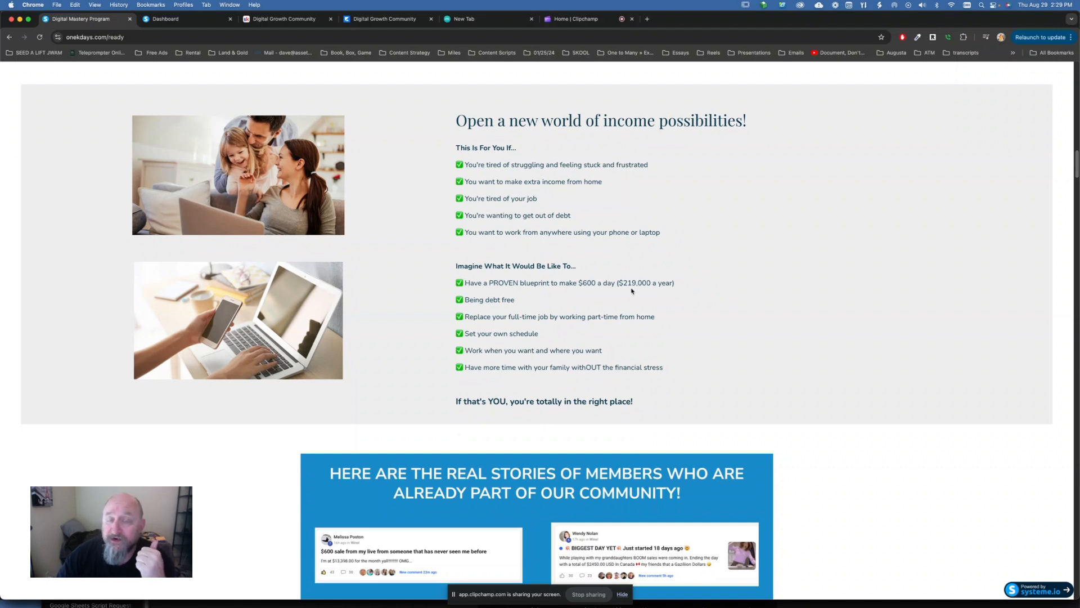
mouse_move(522, 308)
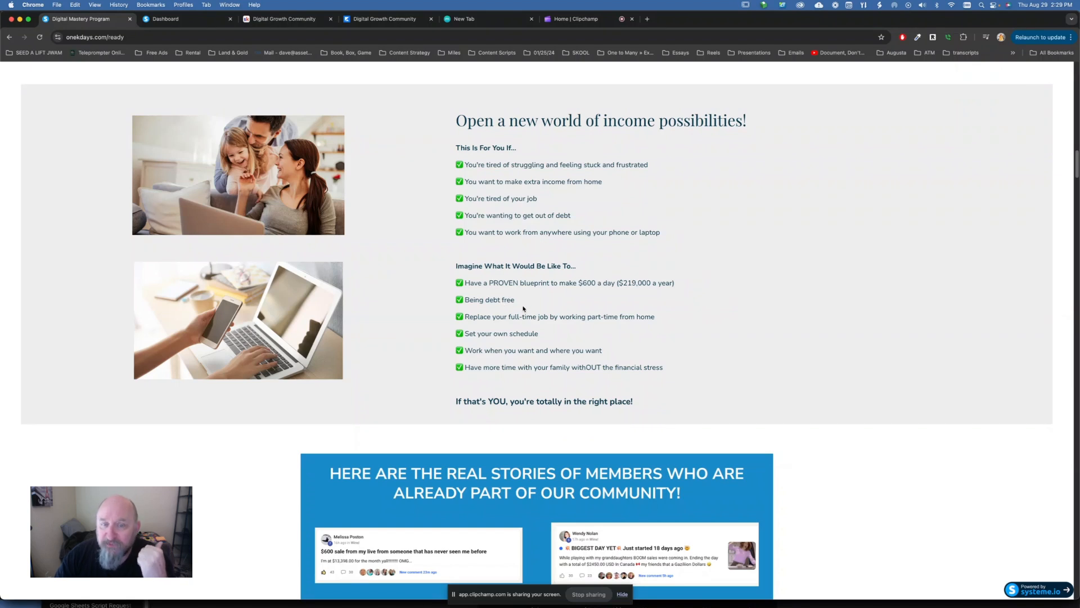
mouse_move(634, 326)
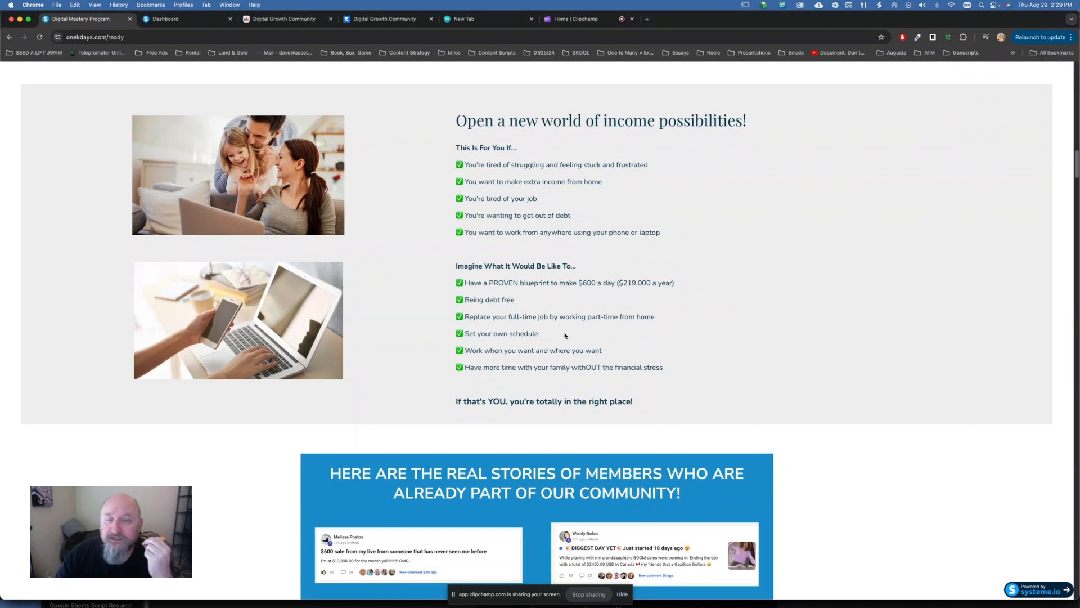
double_click(503, 333)
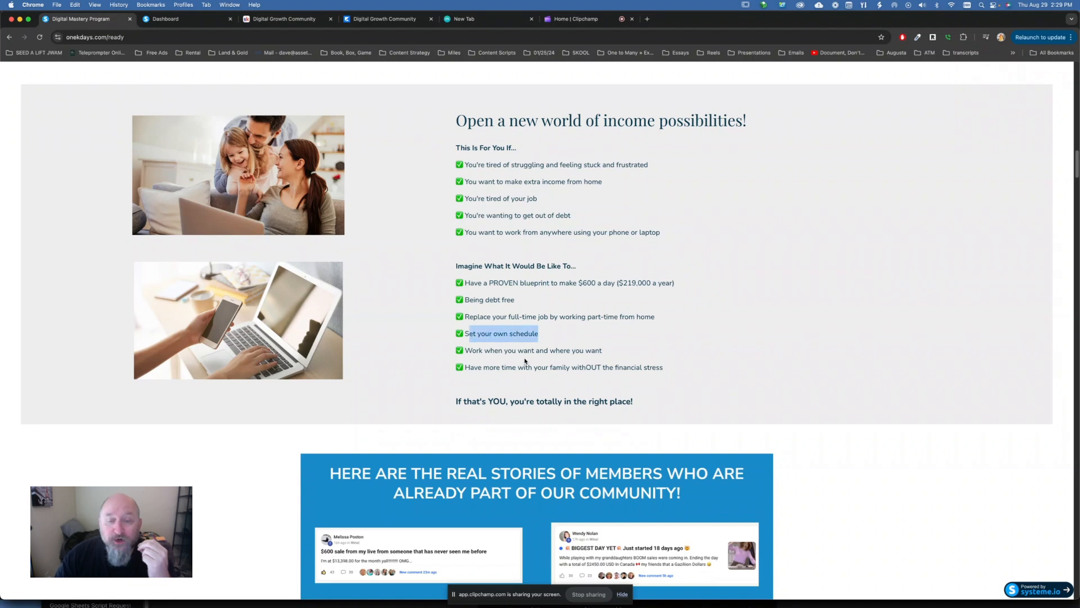
mouse_move(950, 358)
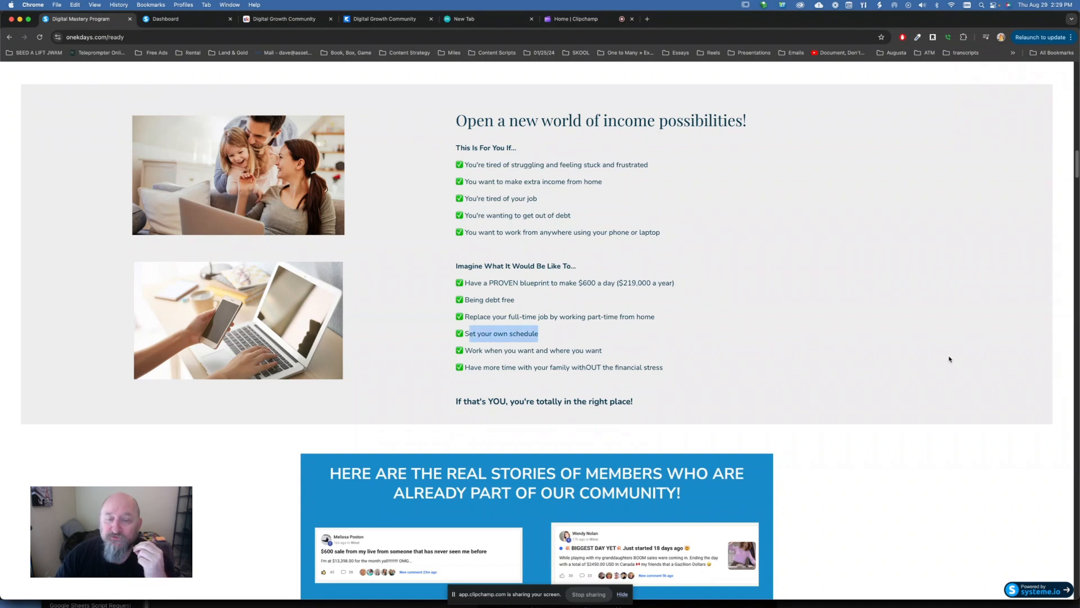
scroll("down", 3)
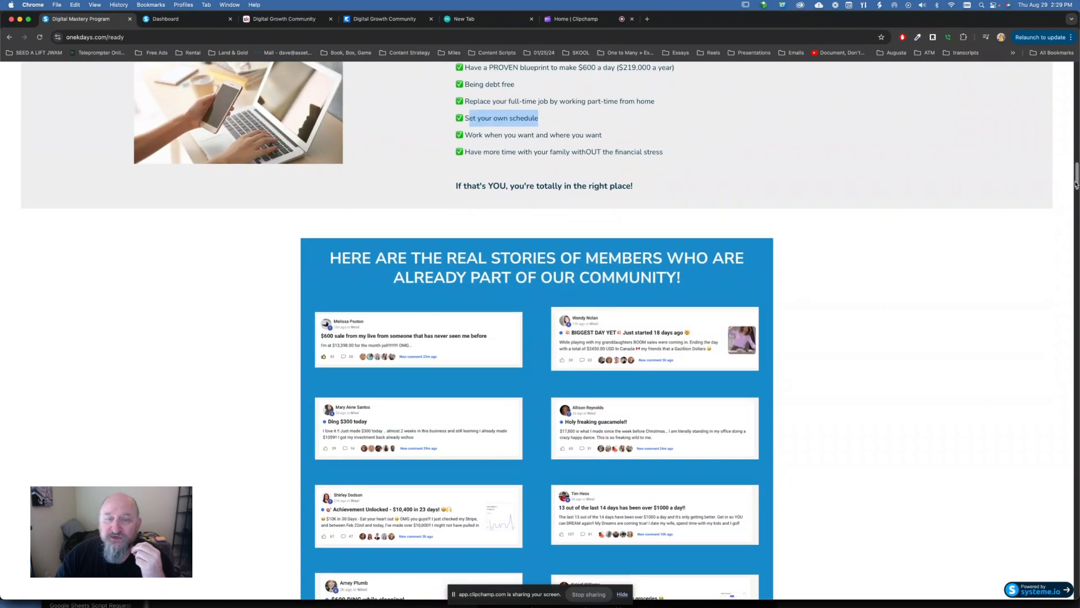
scroll("down", 3)
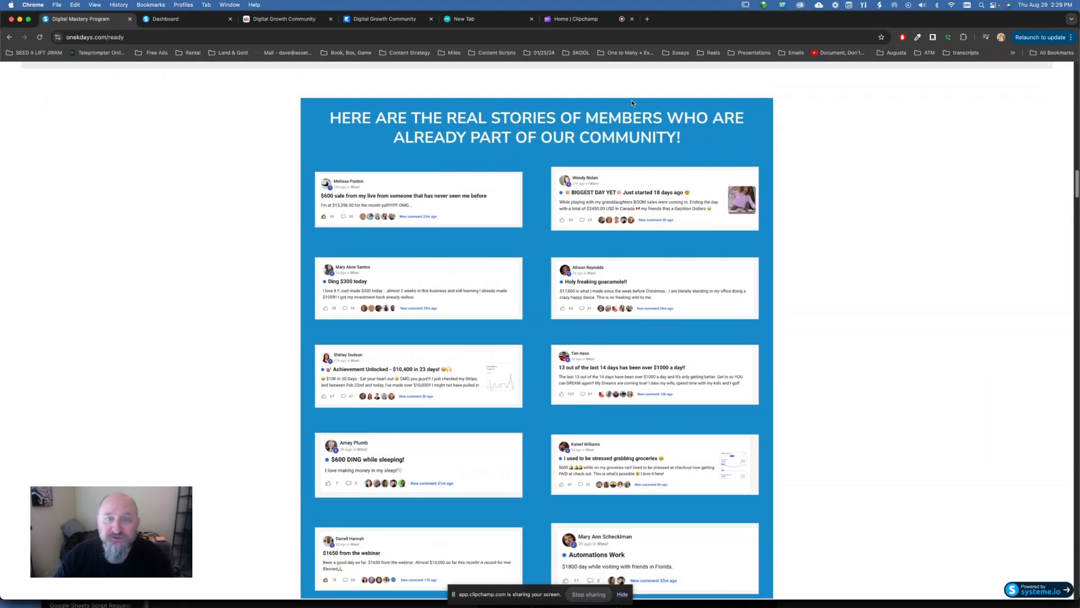
mouse_move(322, 195)
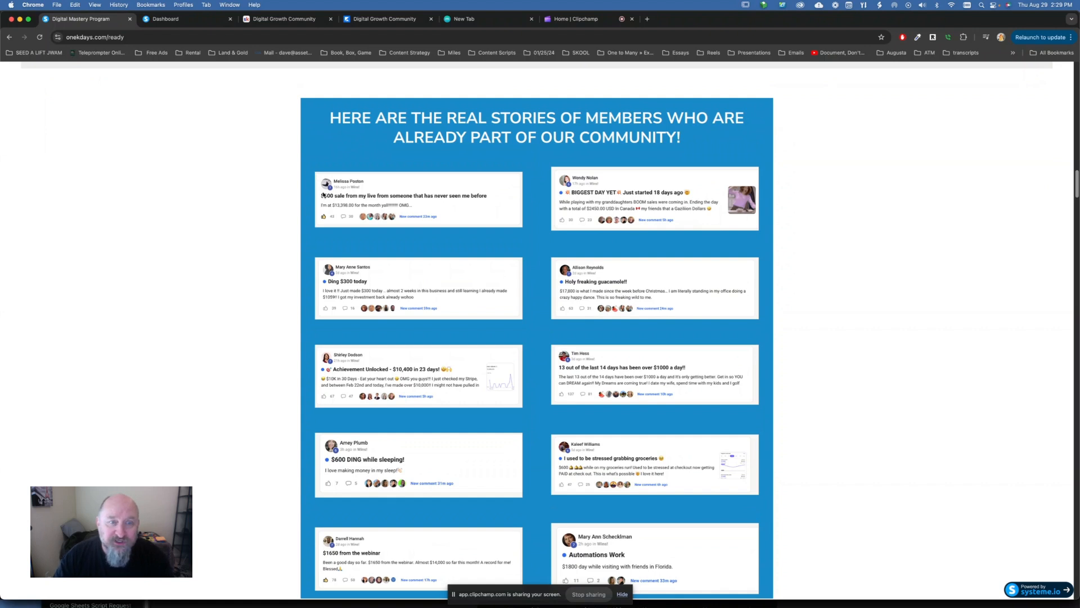
mouse_move(405, 204)
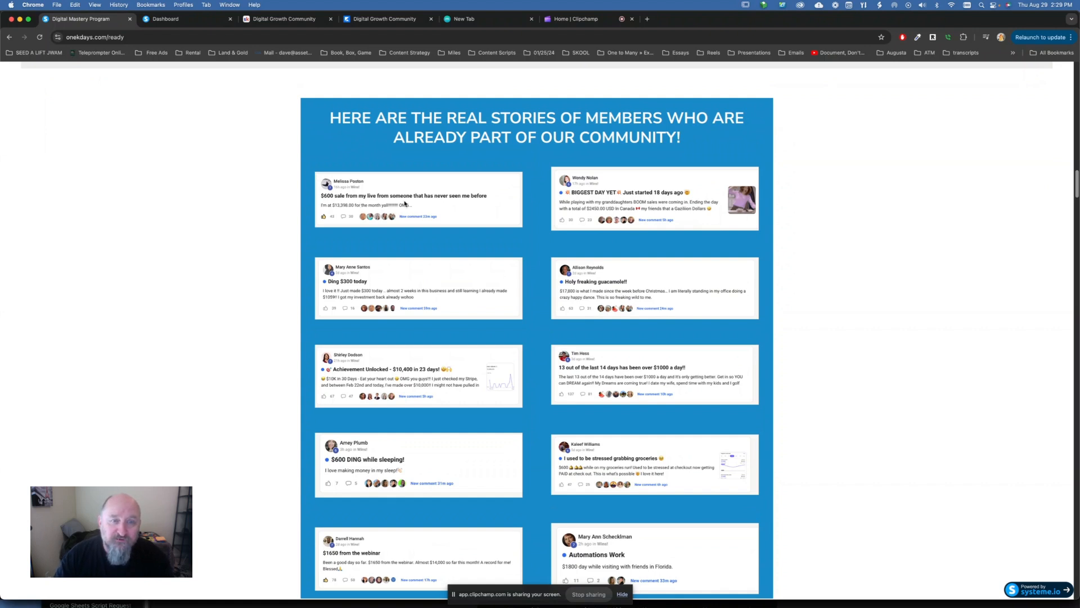
mouse_move(386, 210)
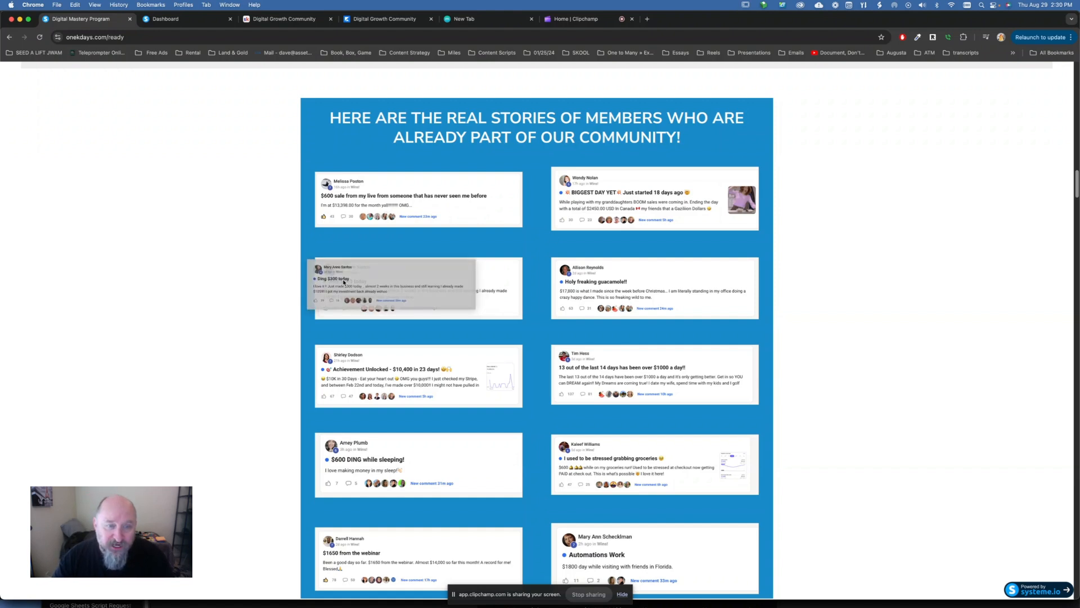
mouse_move(509, 315)
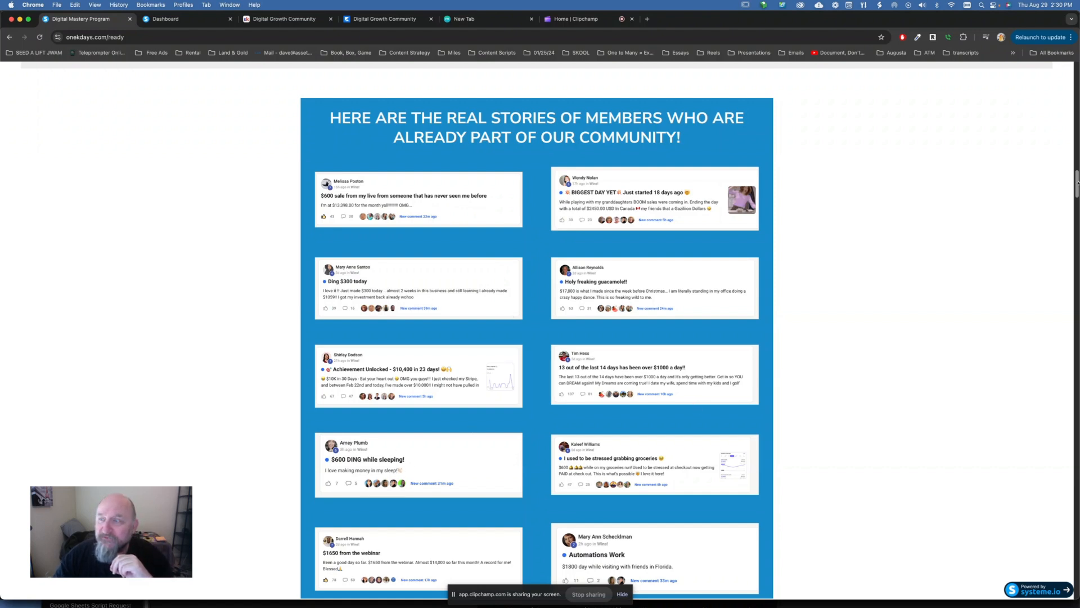
Highlight the Simplified Automation for Everyone and Embrace Passive Daily Income benefits
scroll("down", 3)
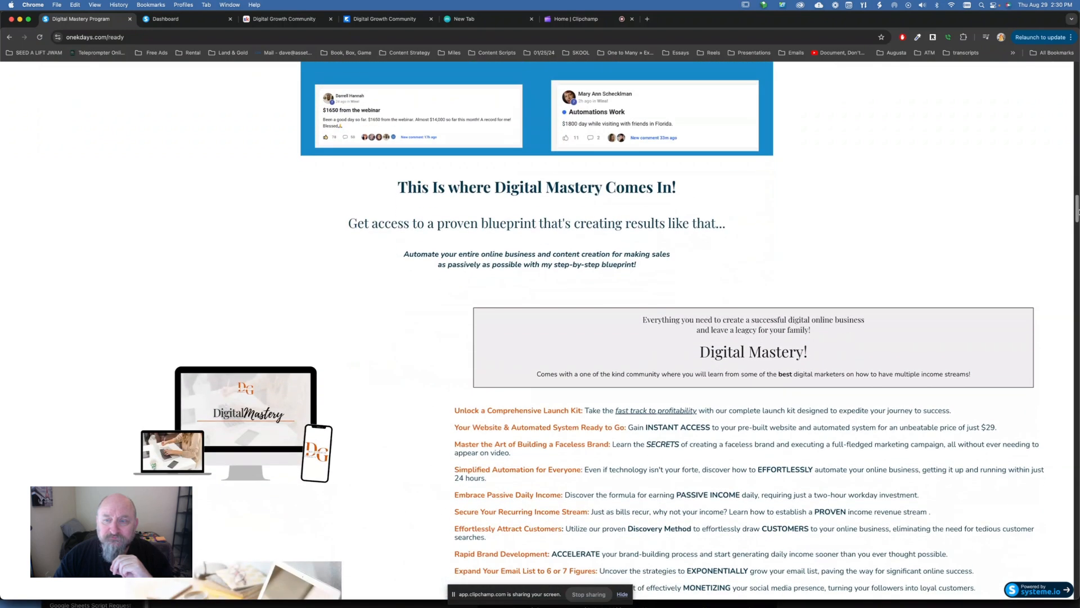
scroll("down", 3)
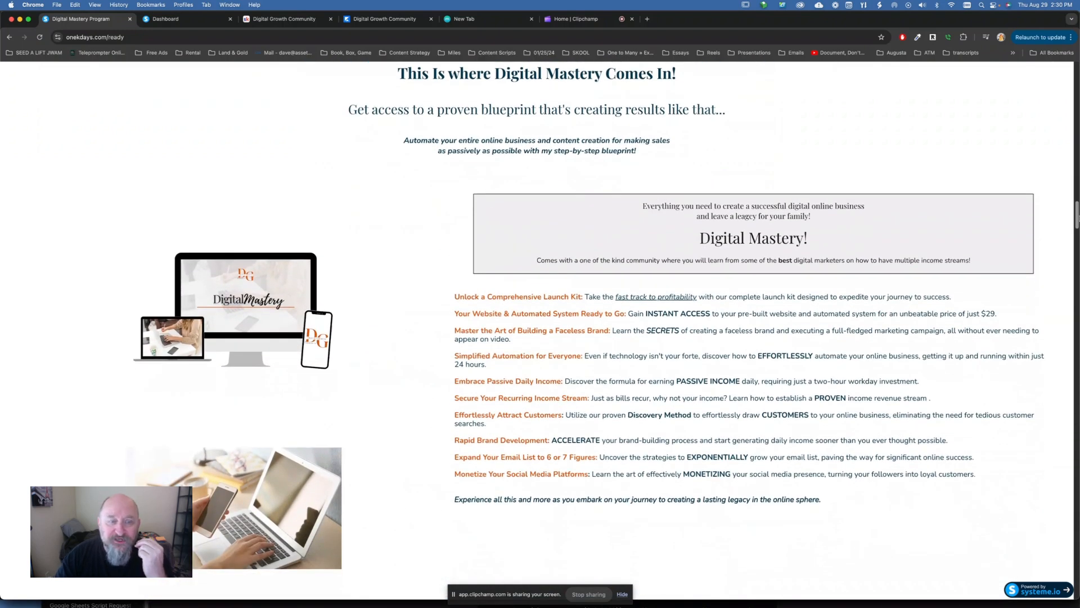
scroll("down", 3)
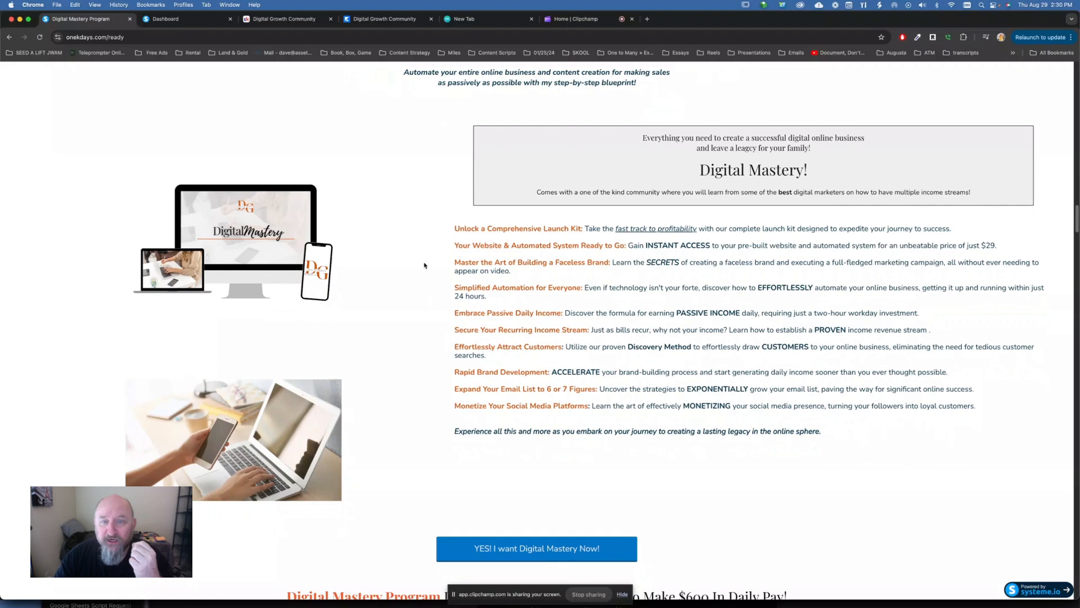
mouse_move(520, 230)
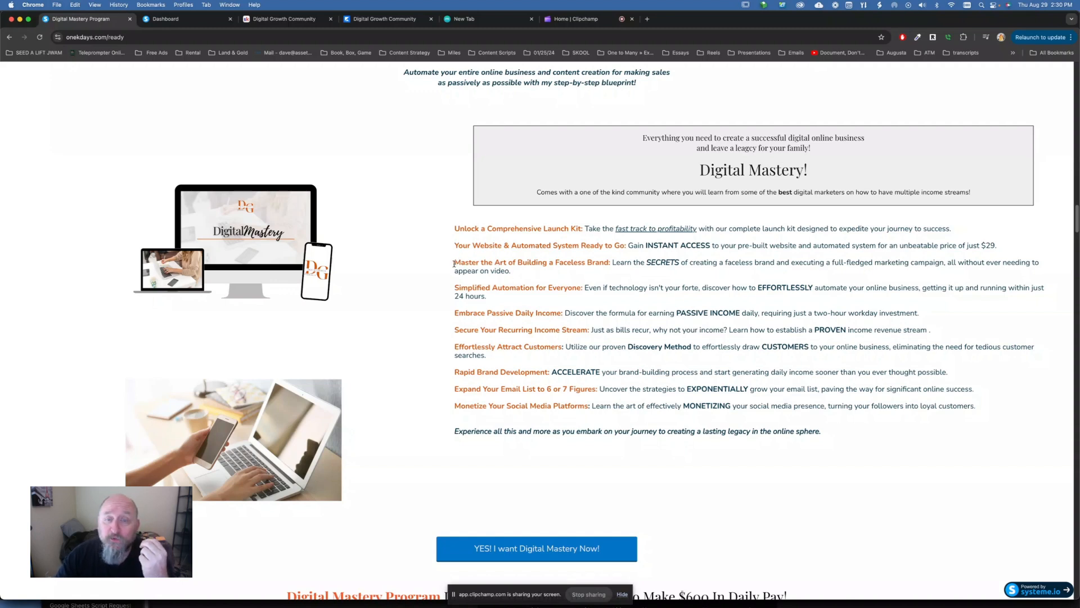
double_click(529, 262)
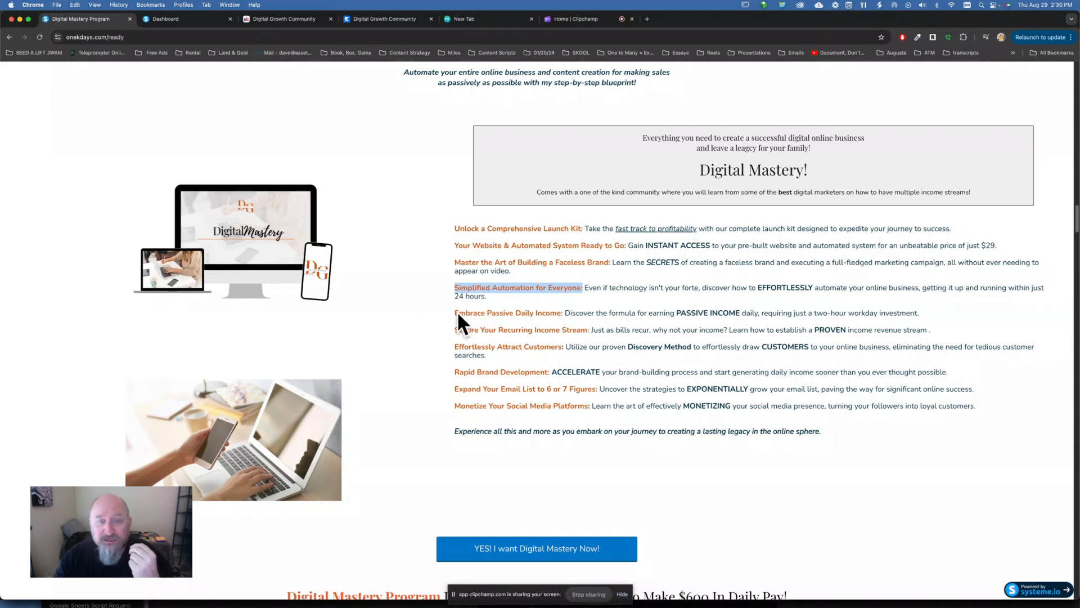
double_click(508, 312)
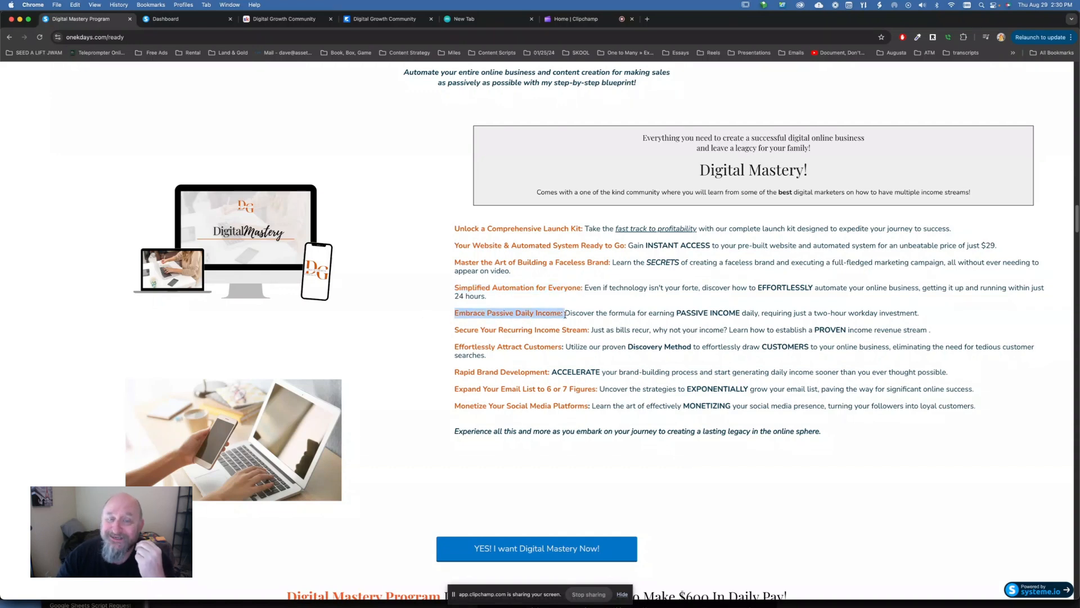
mouse_move(502, 336)
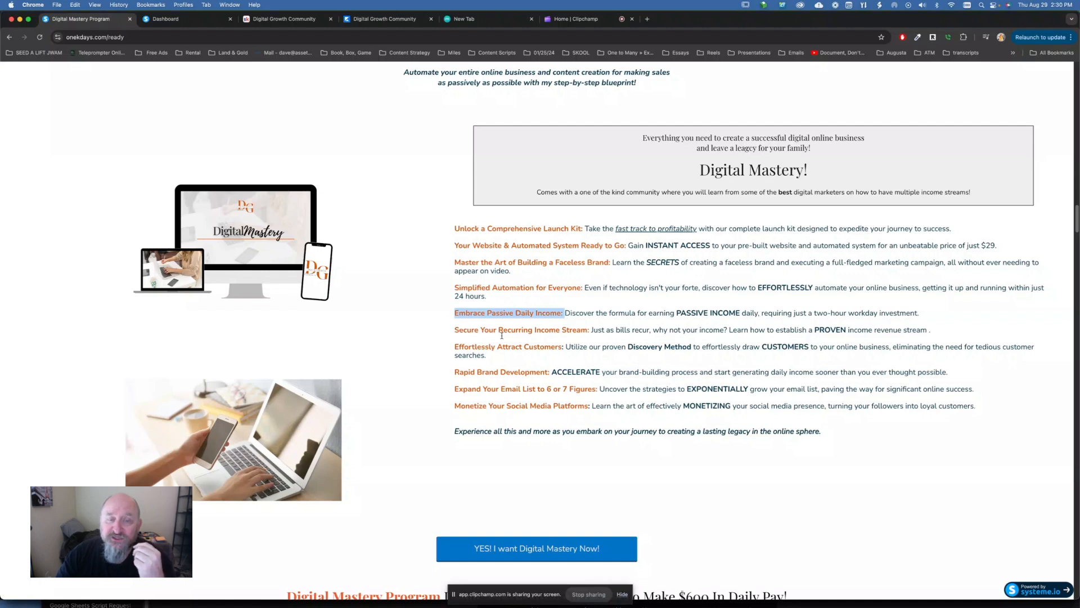
mouse_move(525, 364)
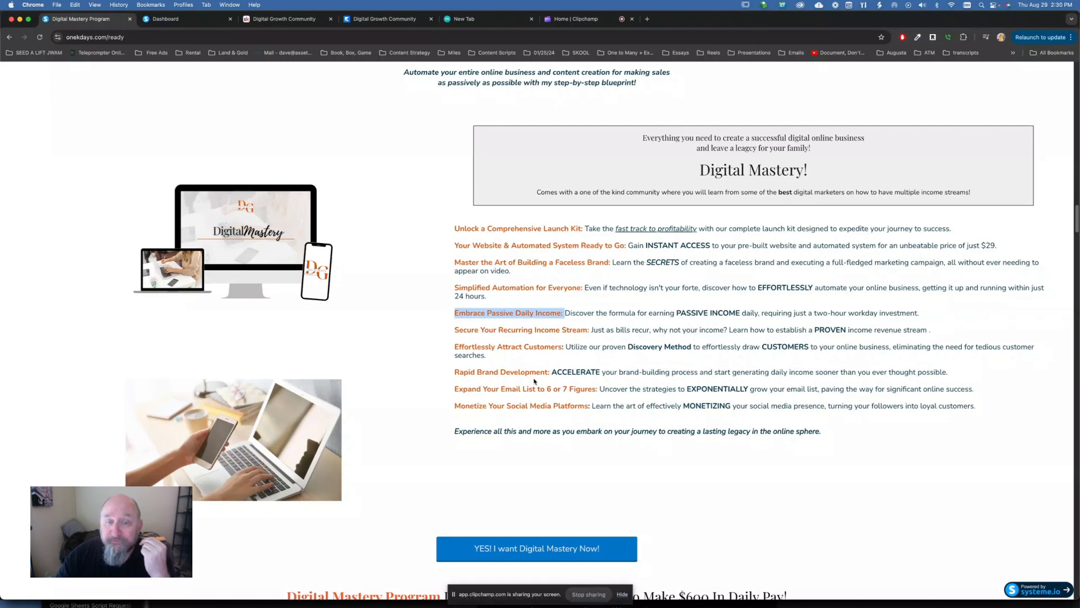
mouse_move(559, 399)
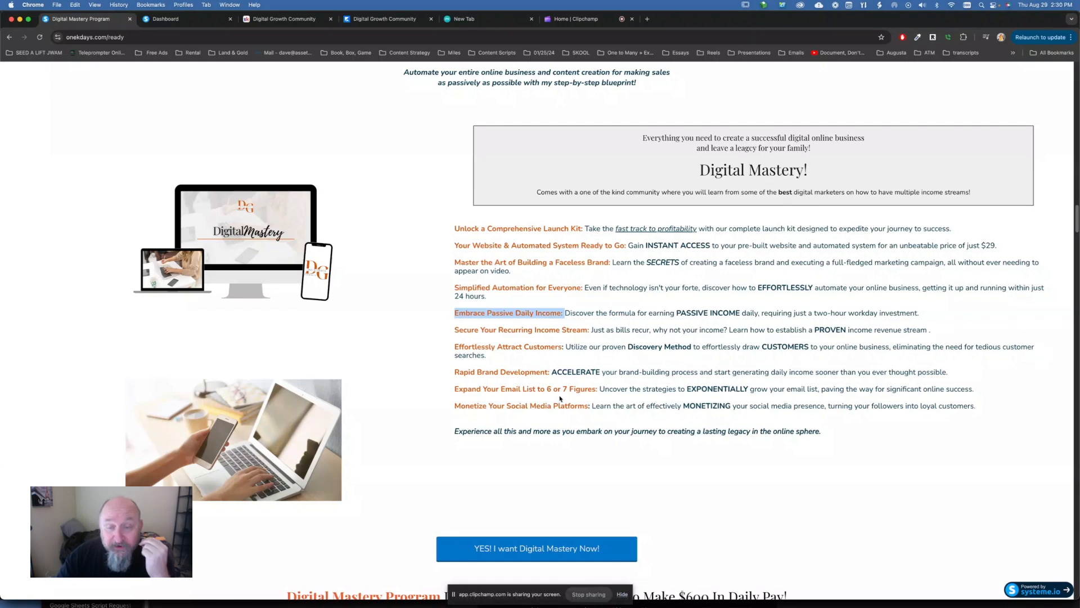
Continue down to the 'YES! I want Digital Mastery Now!' button and the program-includes heading
scroll("down", 3)
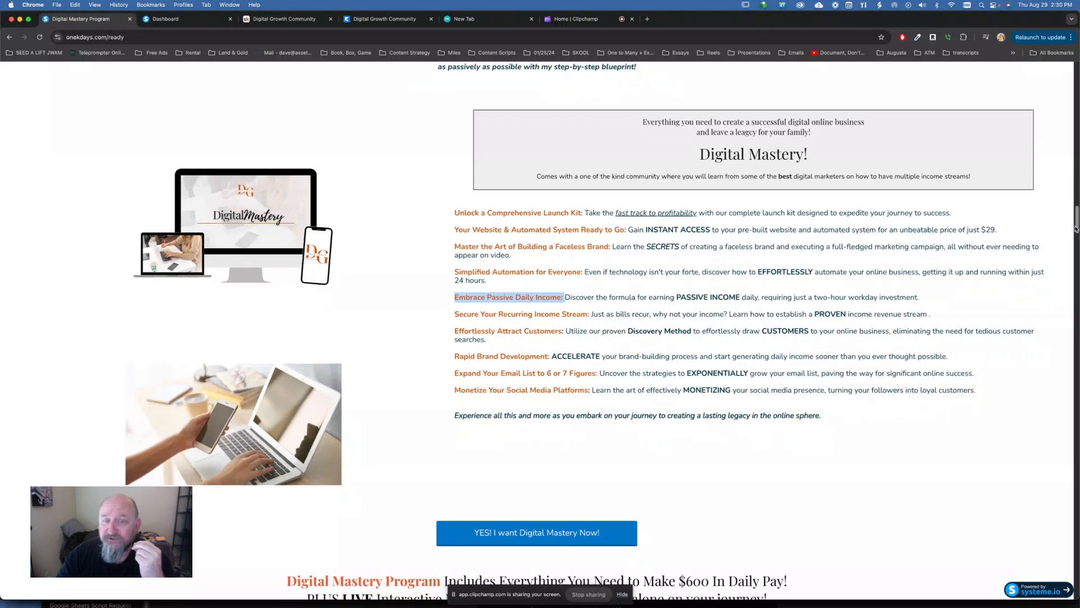
scroll("down", 3)
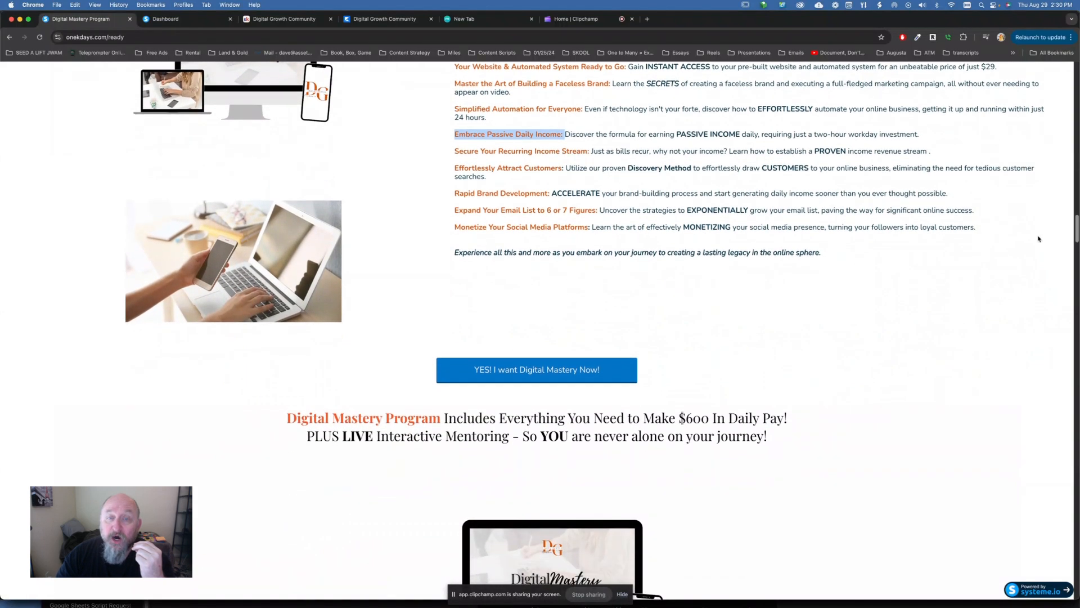
mouse_move(1039, 296)
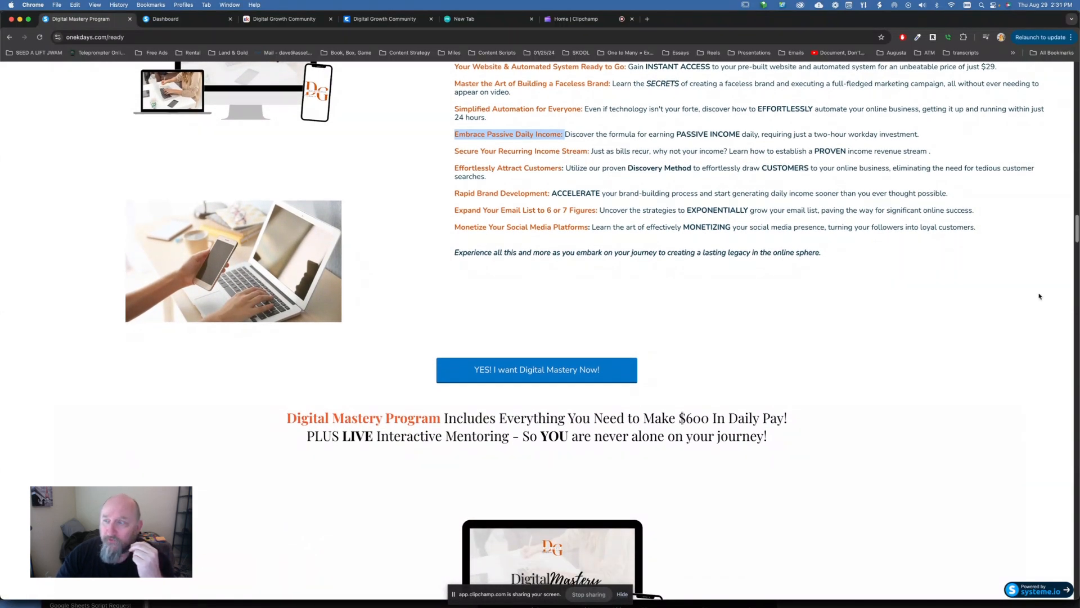
scroll("down", 3)
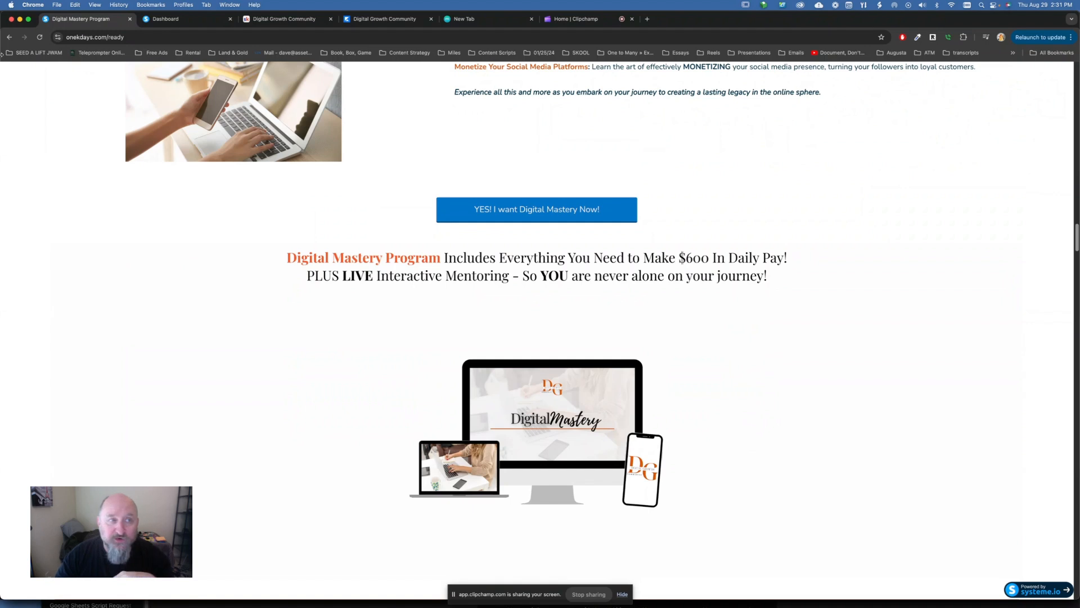
mouse_move(537, 210)
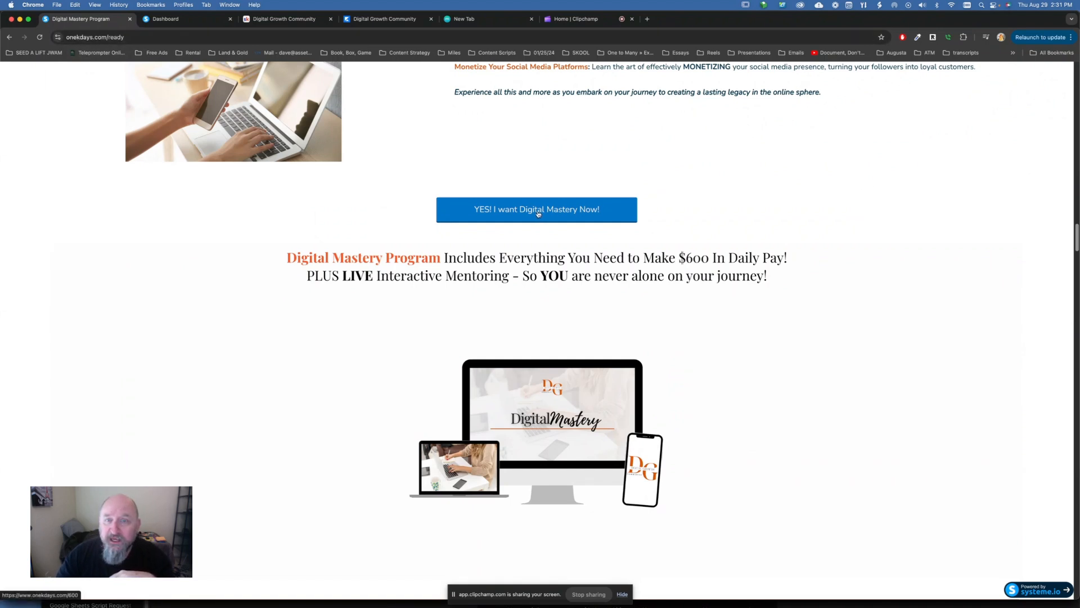
Open the $600 Digital Mastery Program order form via the 'YES! I want Digital Mastery Now!' button
left_click(537, 209)
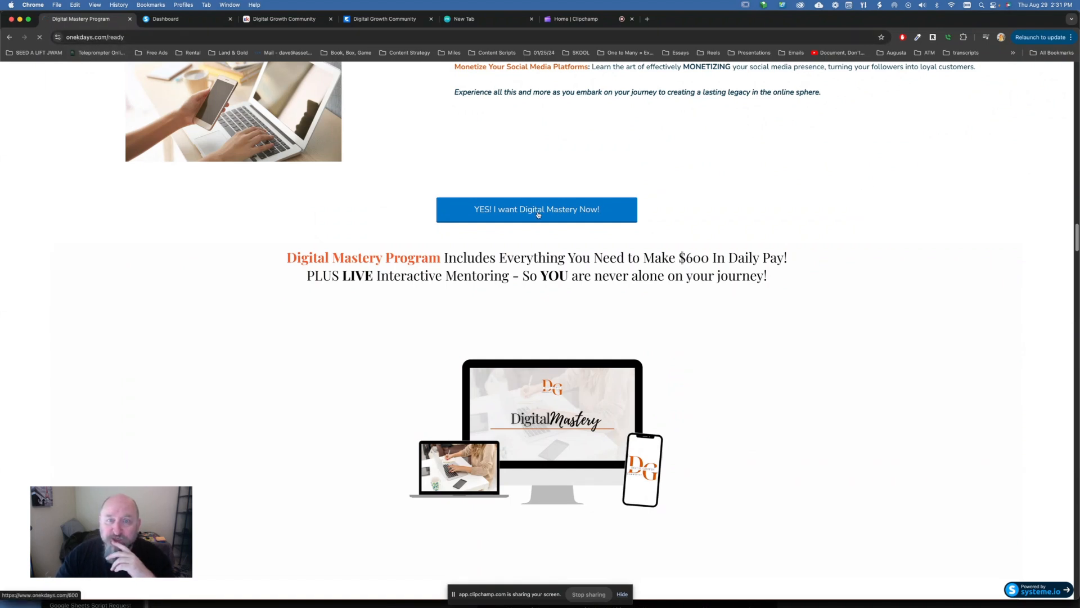
left_click(536, 209)
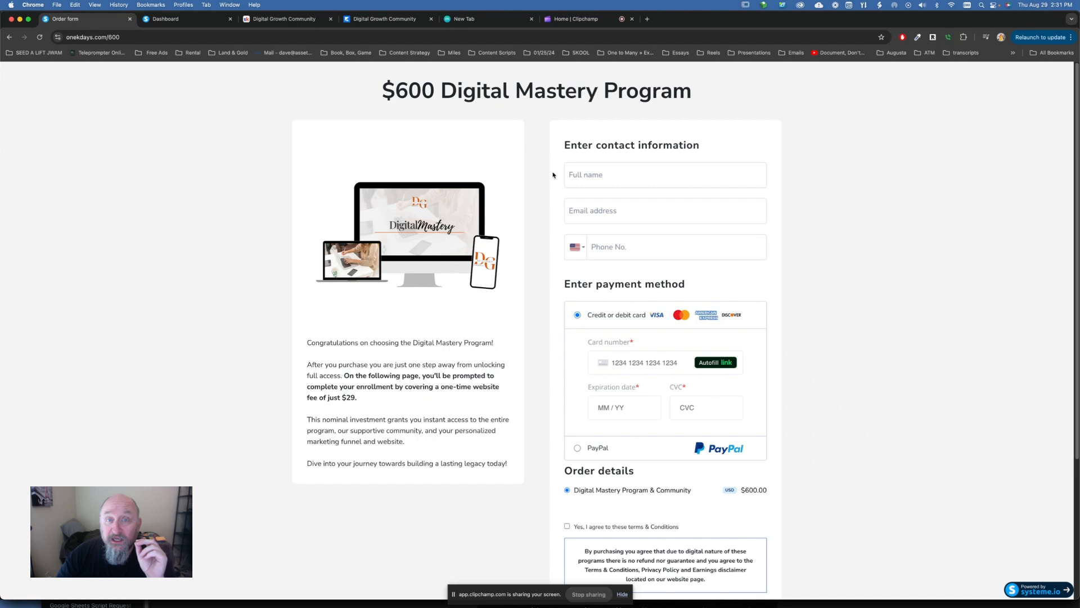
mouse_move(741, 106)
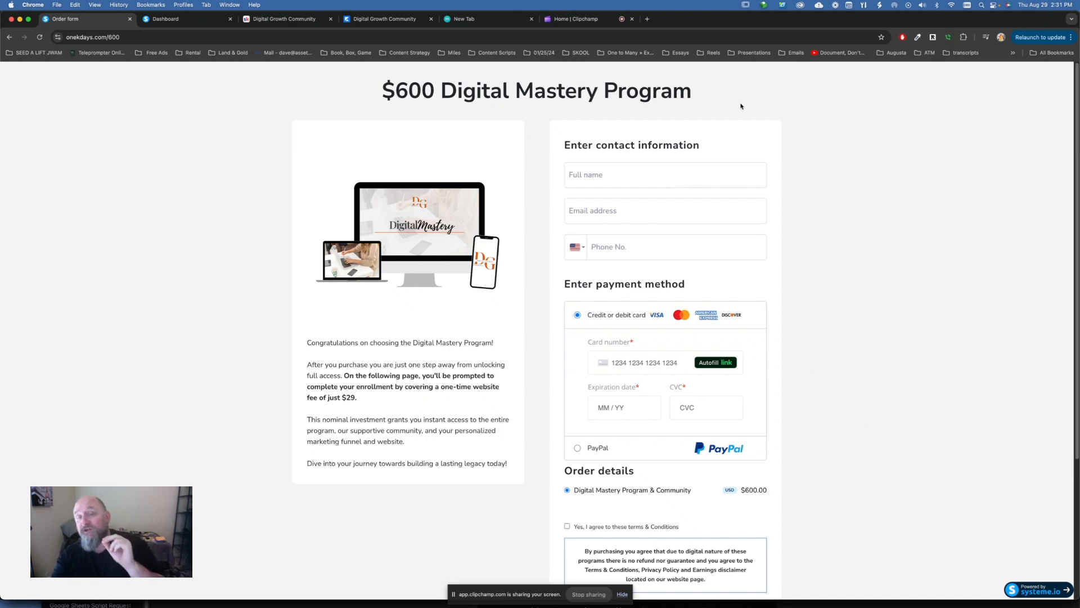
mouse_move(604, 115)
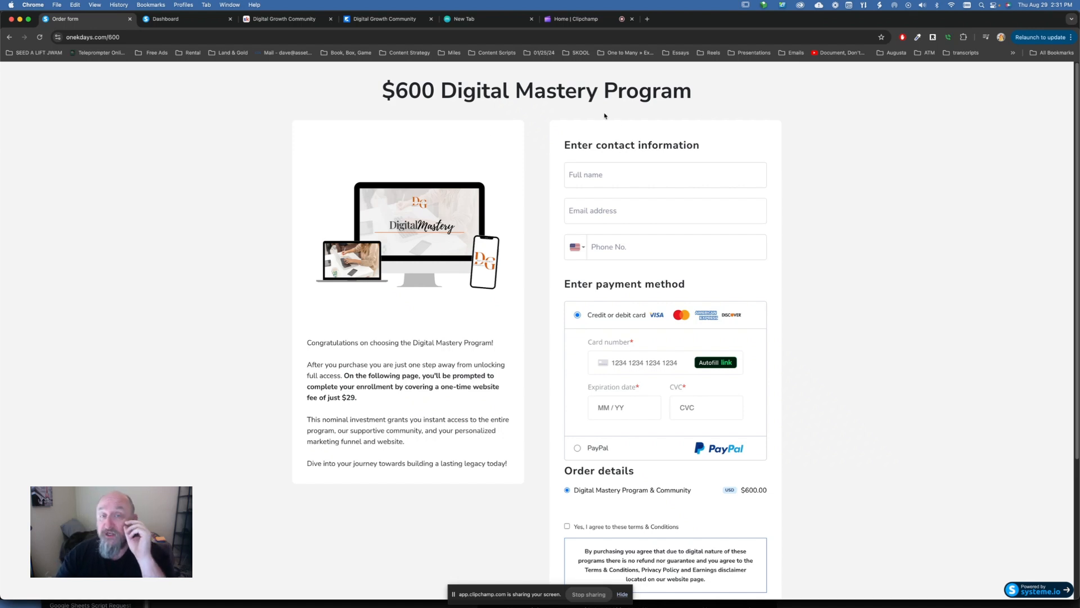
mouse_move(383, 342)
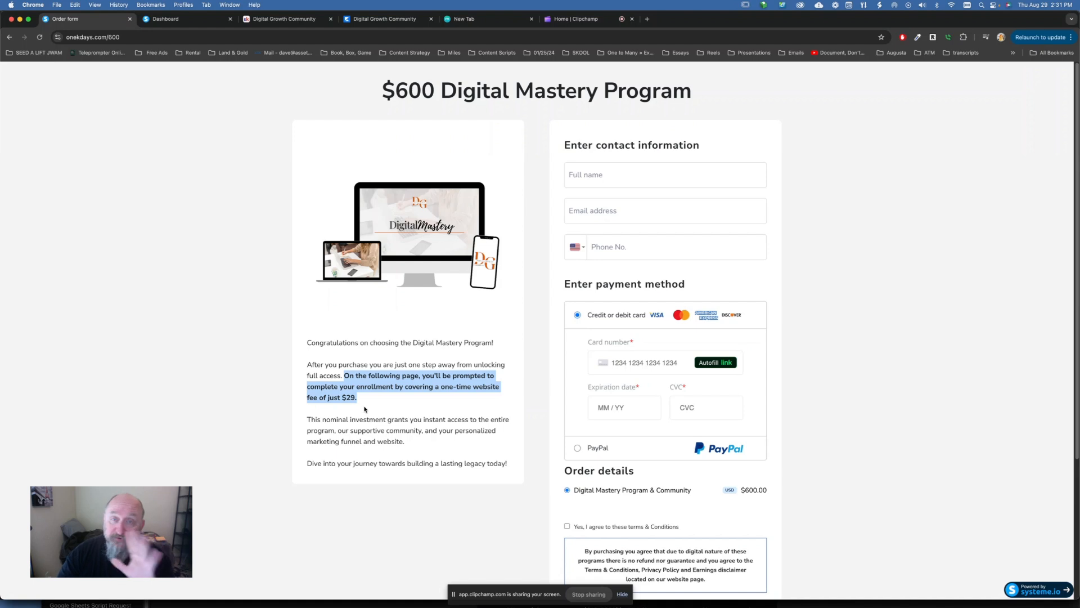
mouse_move(393, 158)
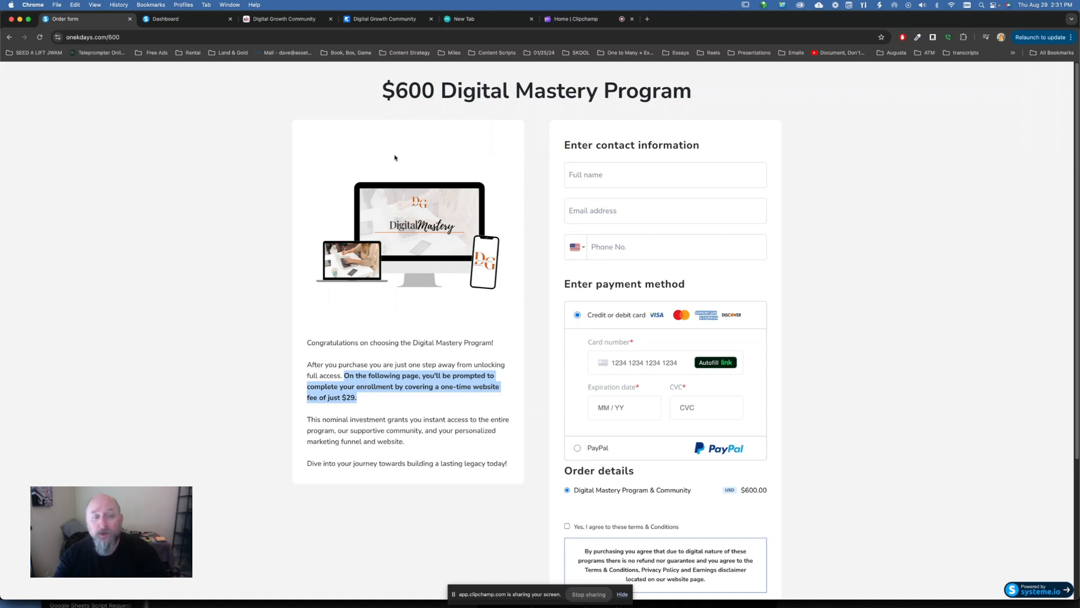
mouse_move(425, 270)
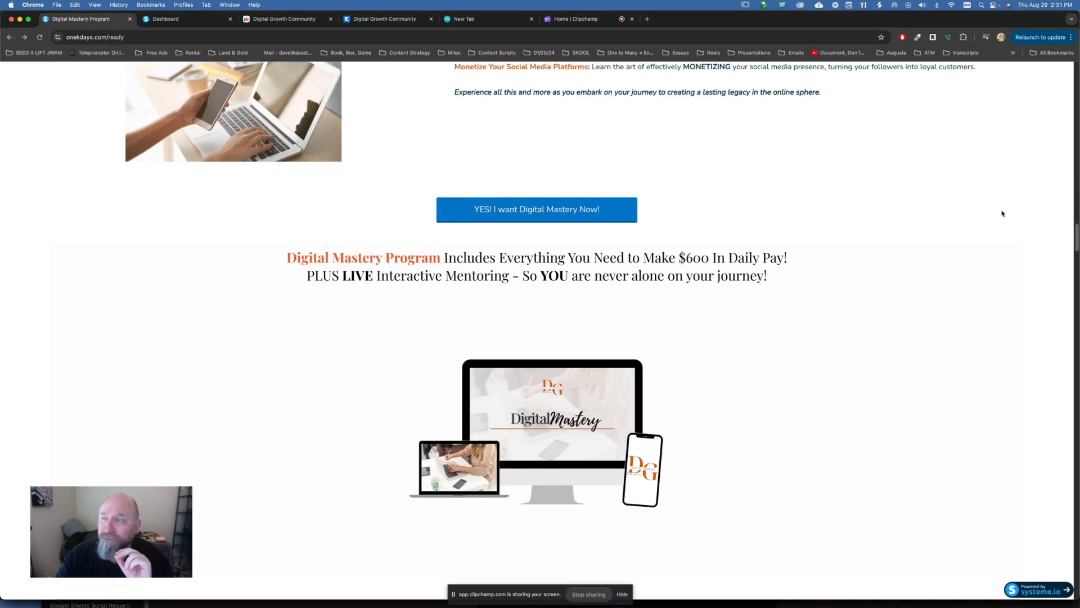
Reach 'What's Included Inside' and highlight the '6-Figures in 6 Months' module heading
scroll("down", 3)
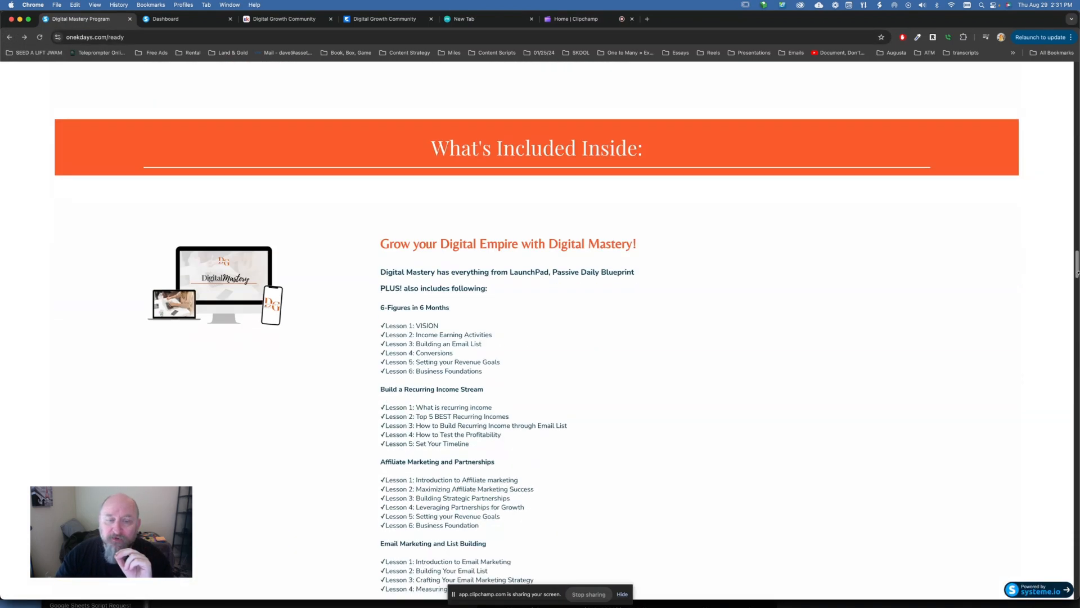
scroll("down", 3)
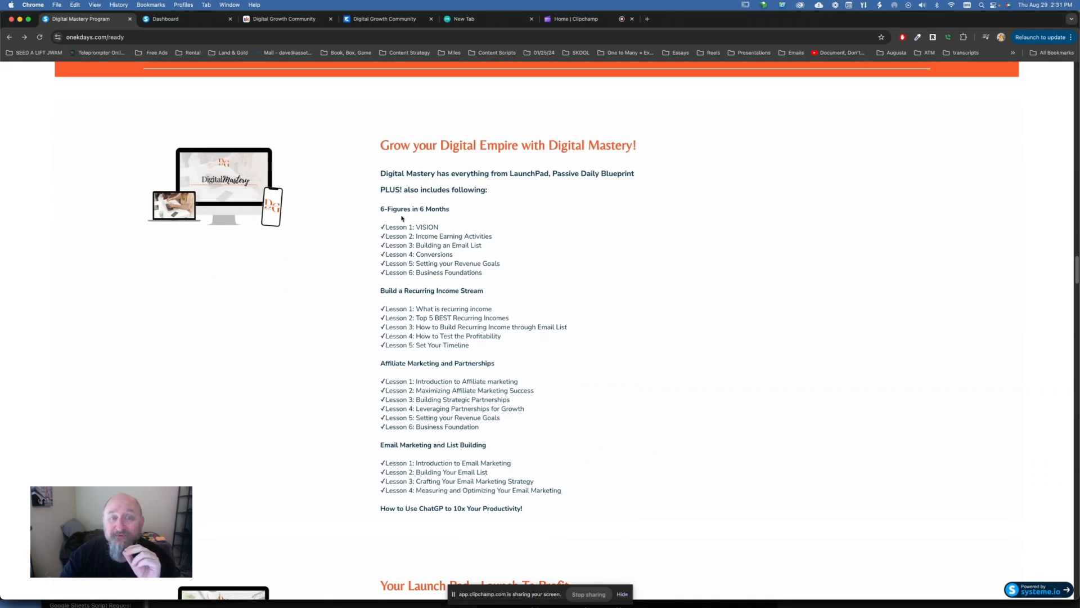
double_click(414, 210)
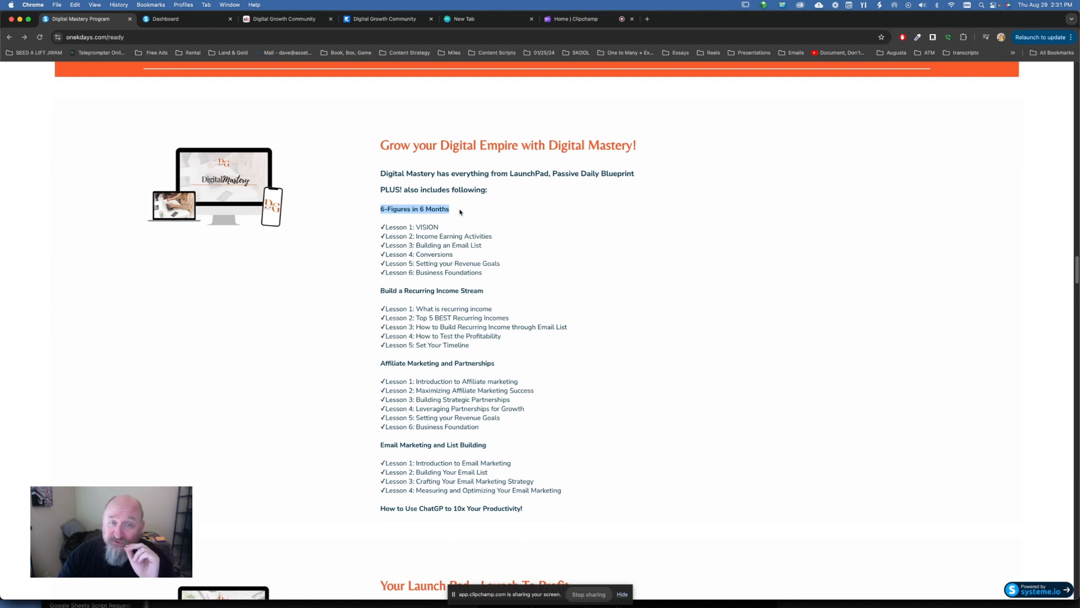
mouse_move(401, 223)
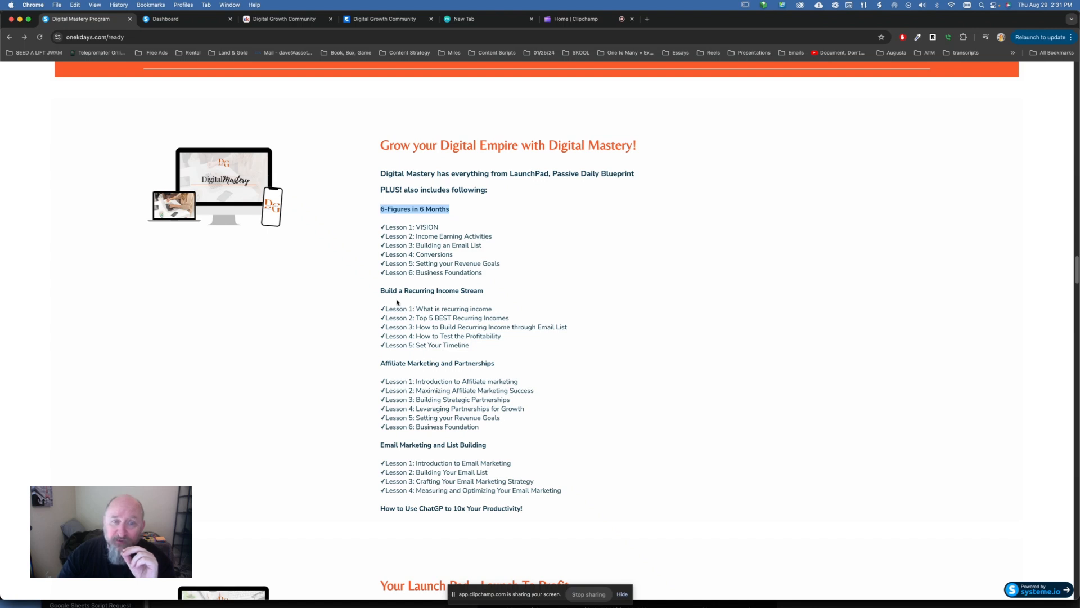
mouse_move(551, 372)
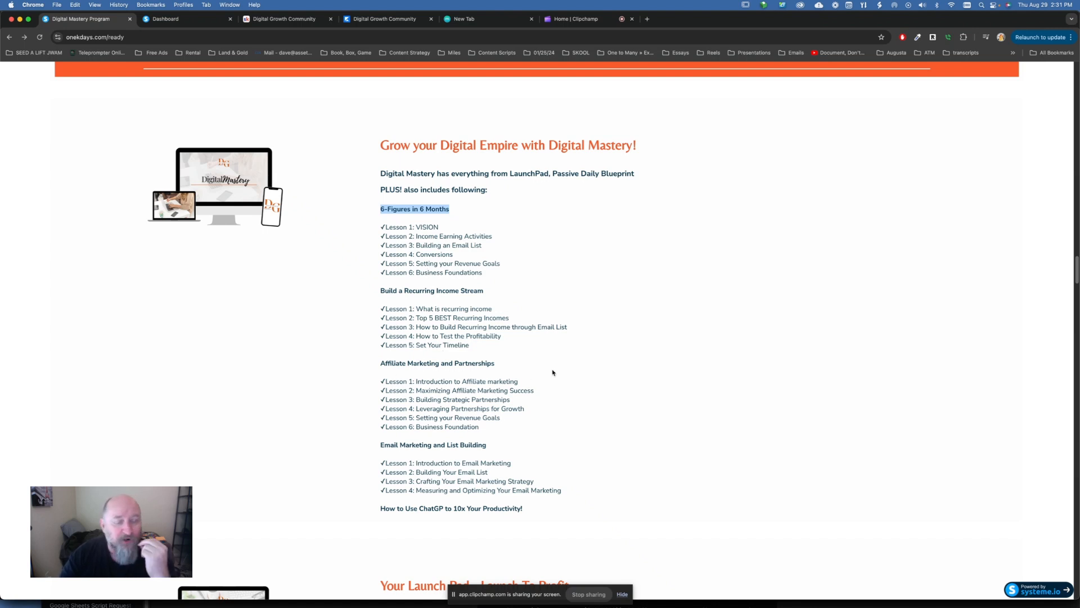
mouse_move(648, 428)
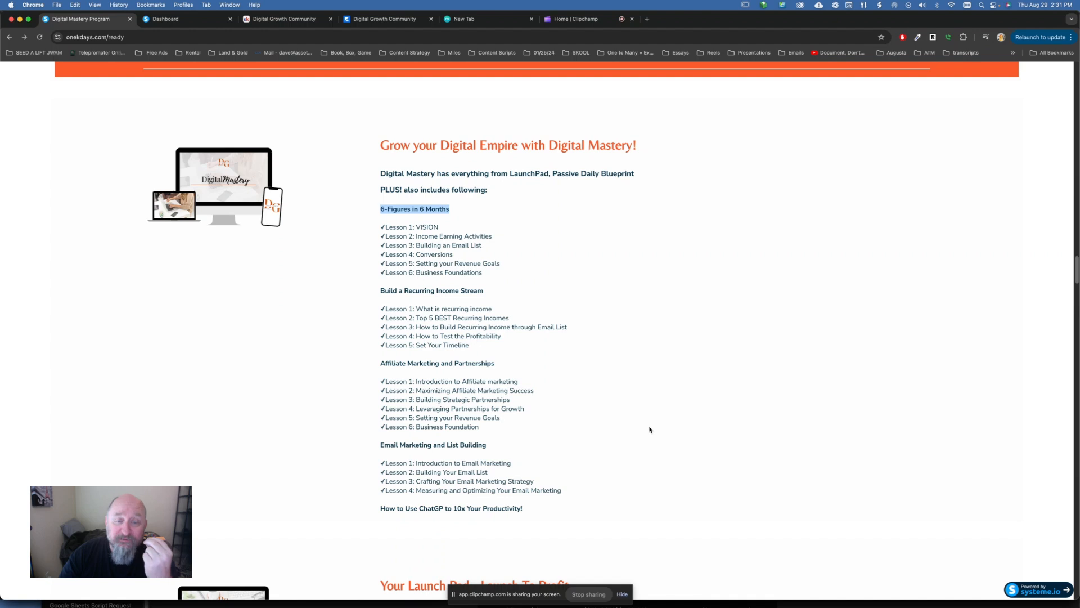
scroll("down", 3)
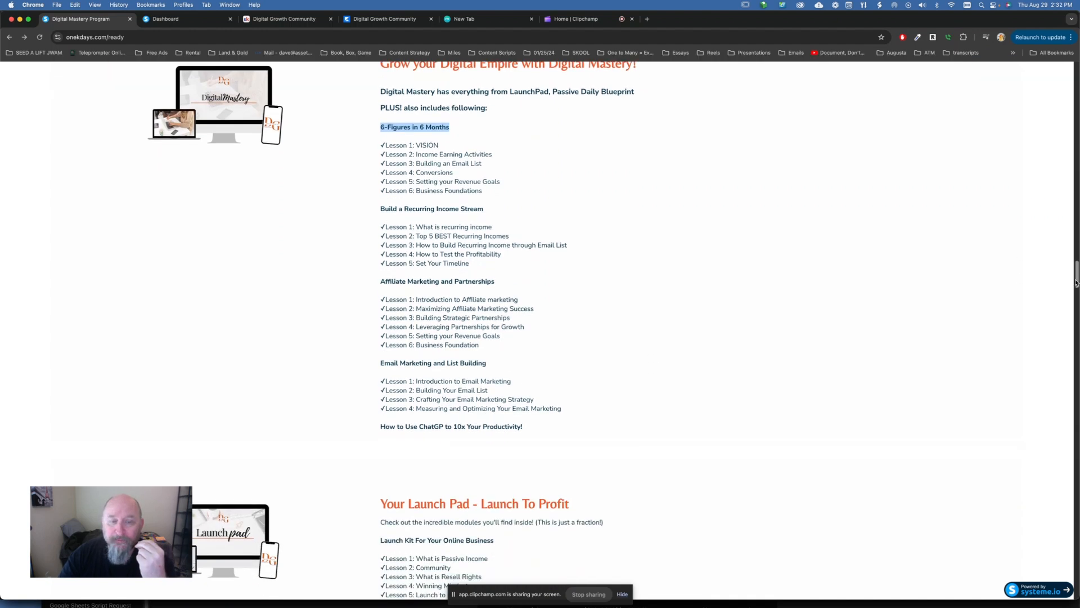
Bring the 'Your Launch Pad - Launch To Profit' module list into view
scroll("down", 3)
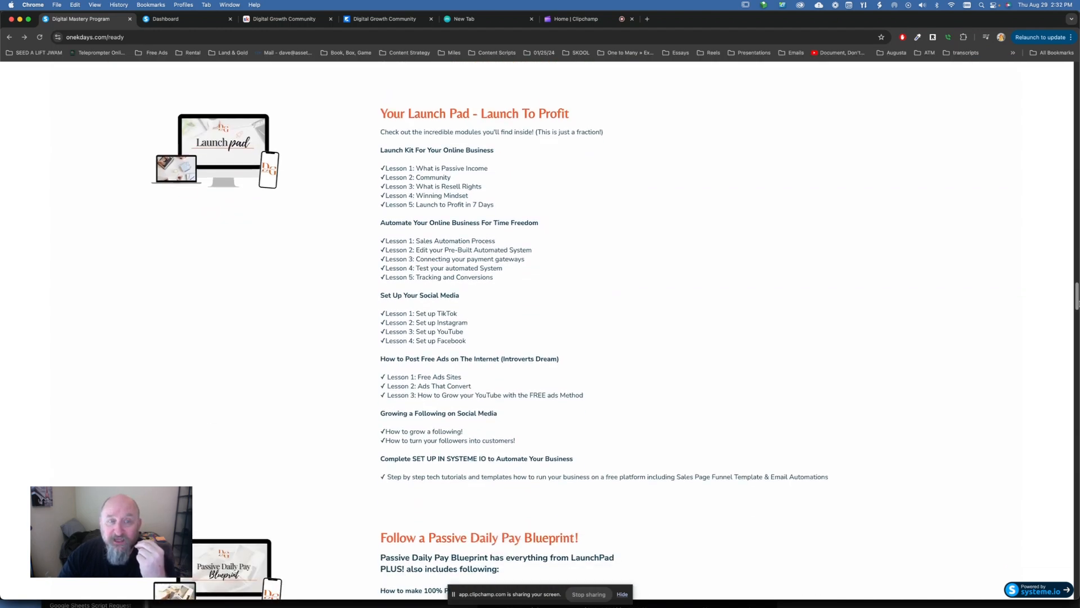
scroll("up", 3)
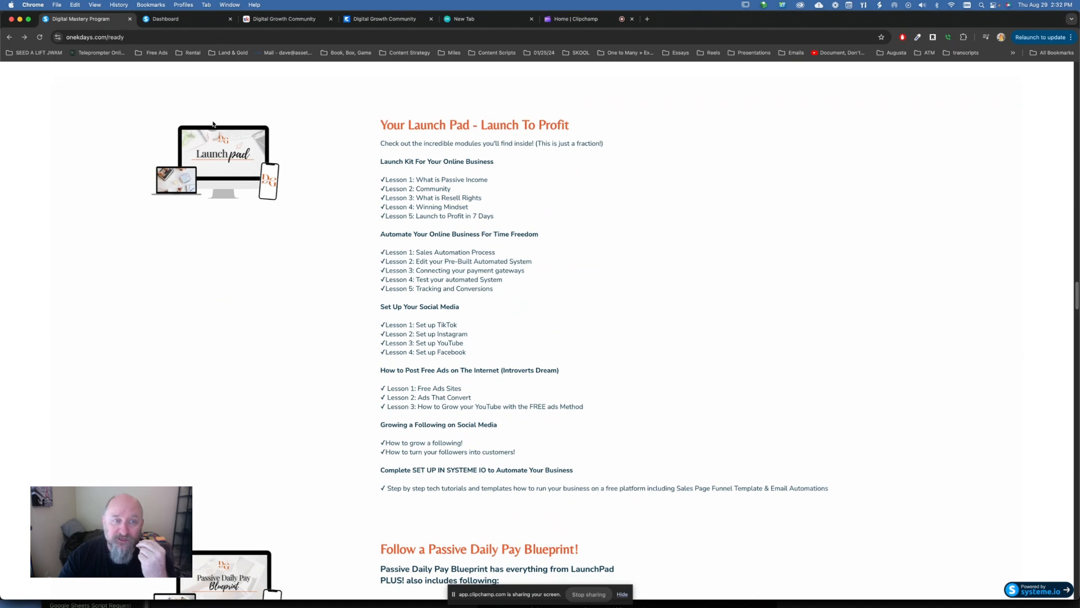
mouse_move(498, 128)
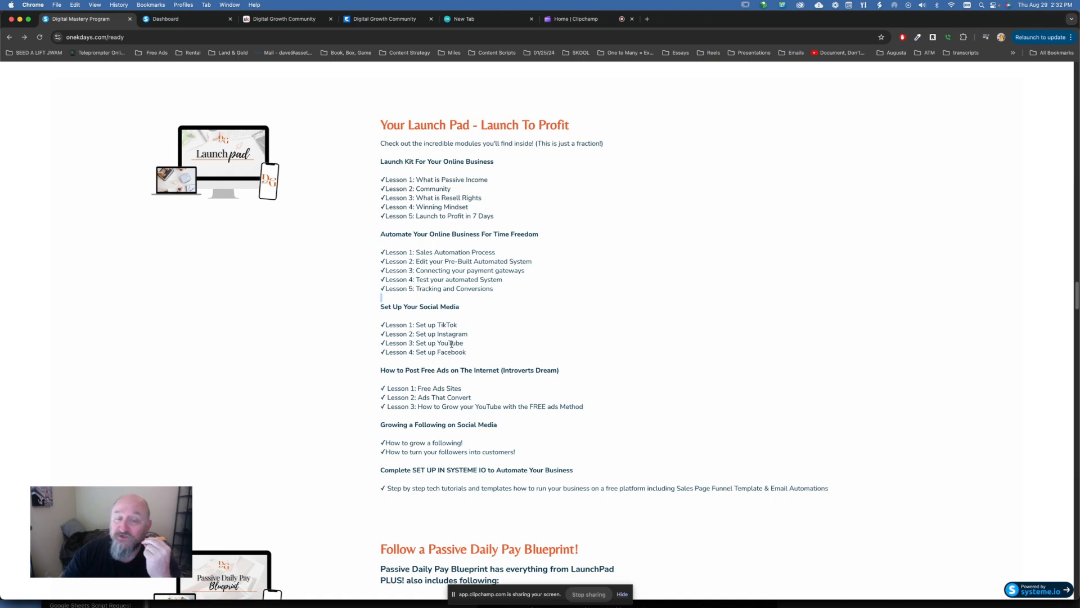
mouse_move(722, 326)
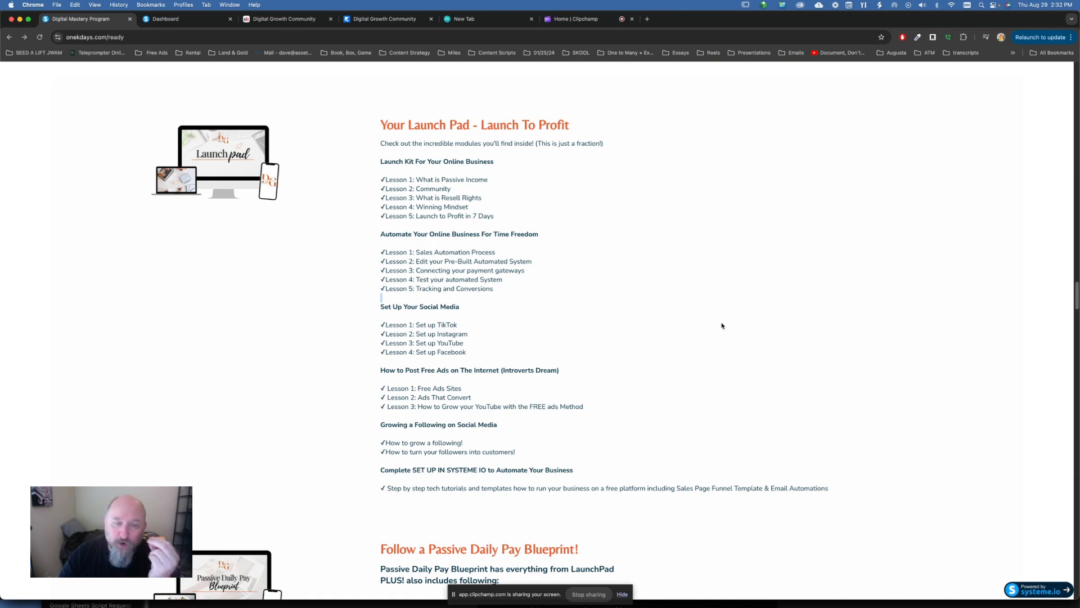
mouse_move(538, 330)
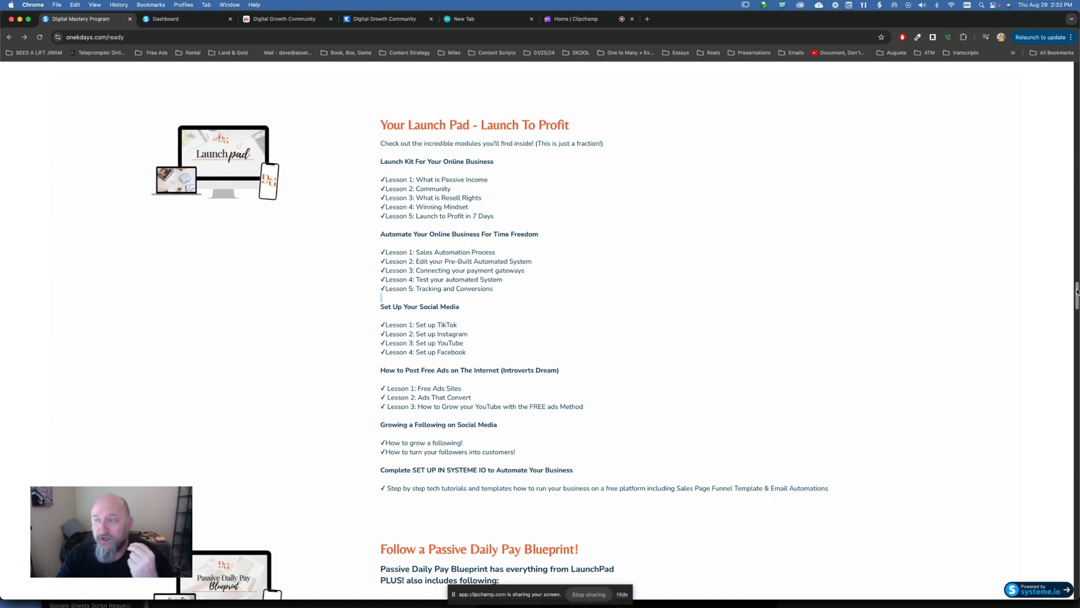
scroll("down", 3)
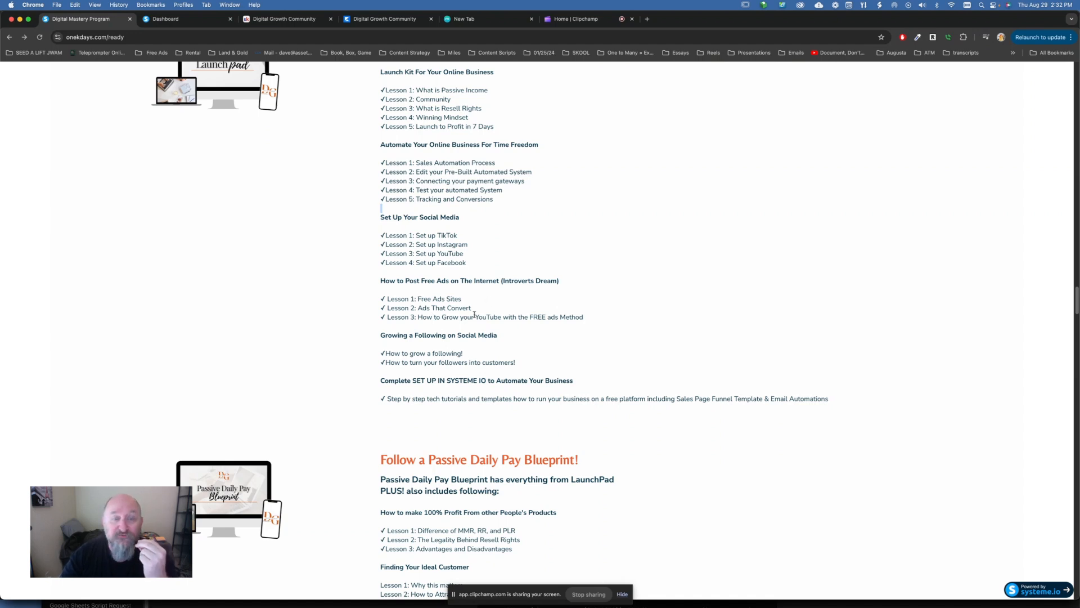
mouse_move(593, 317)
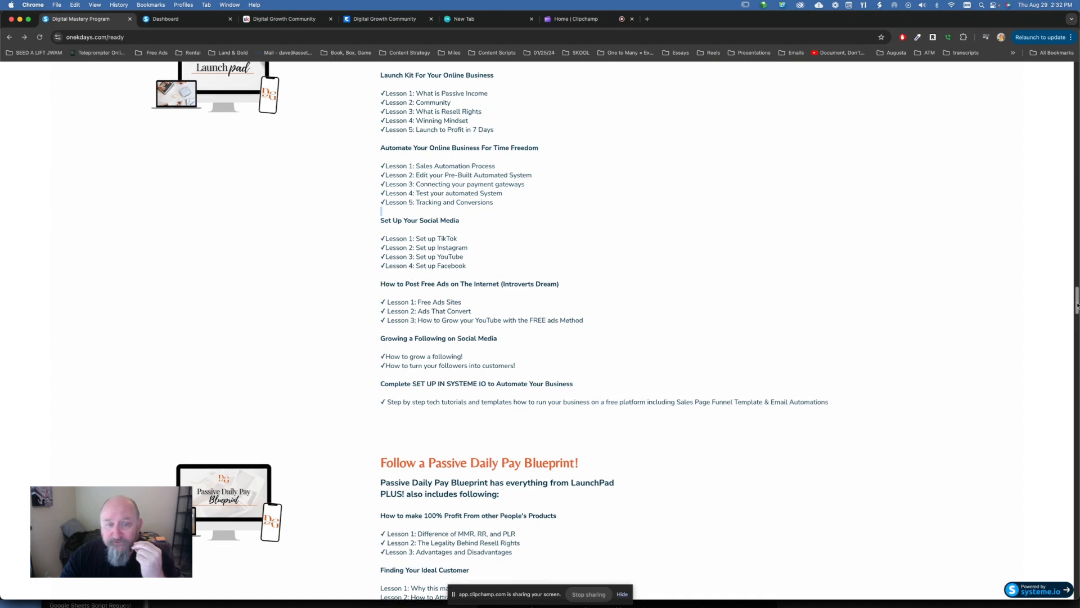
Highlight MMR, RR, PLR in lesson 1 and the Finding Your Ideal Customer heading, then continue to the bonuses
scroll("down", 3)
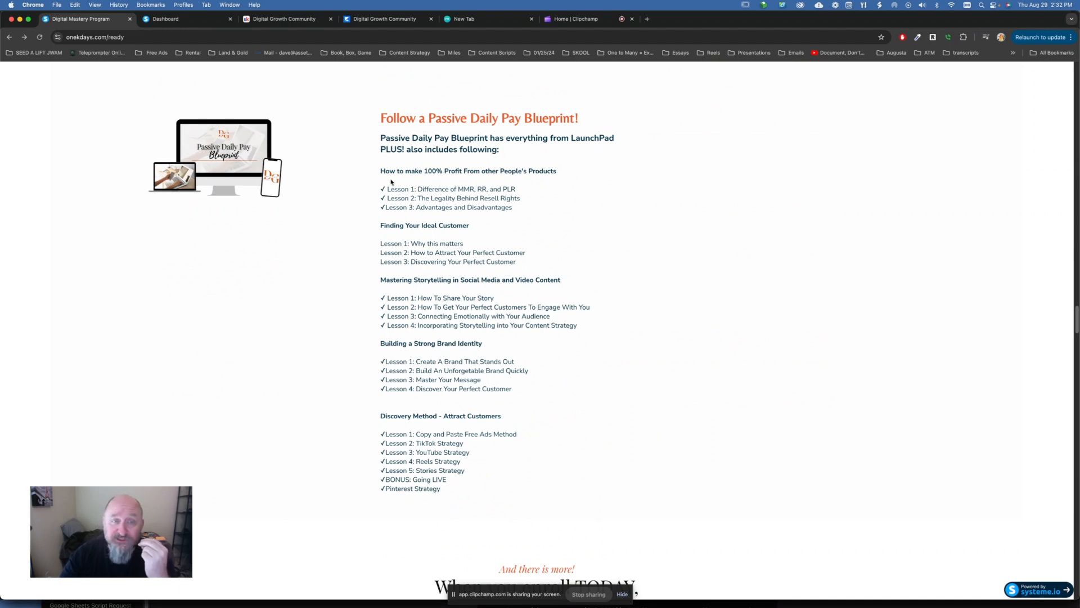
mouse_move(573, 173)
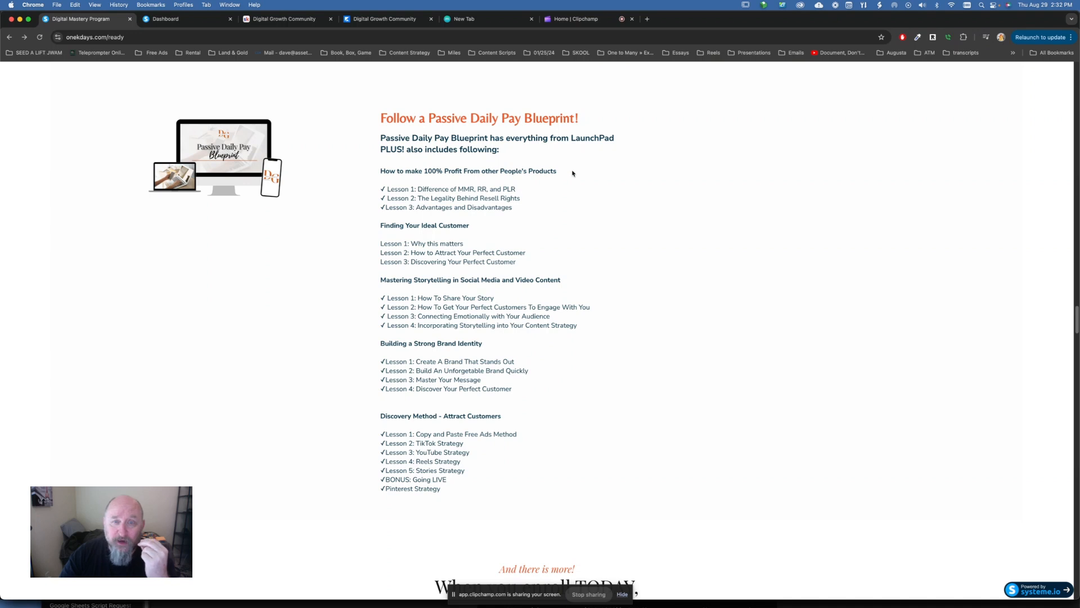
mouse_move(484, 188)
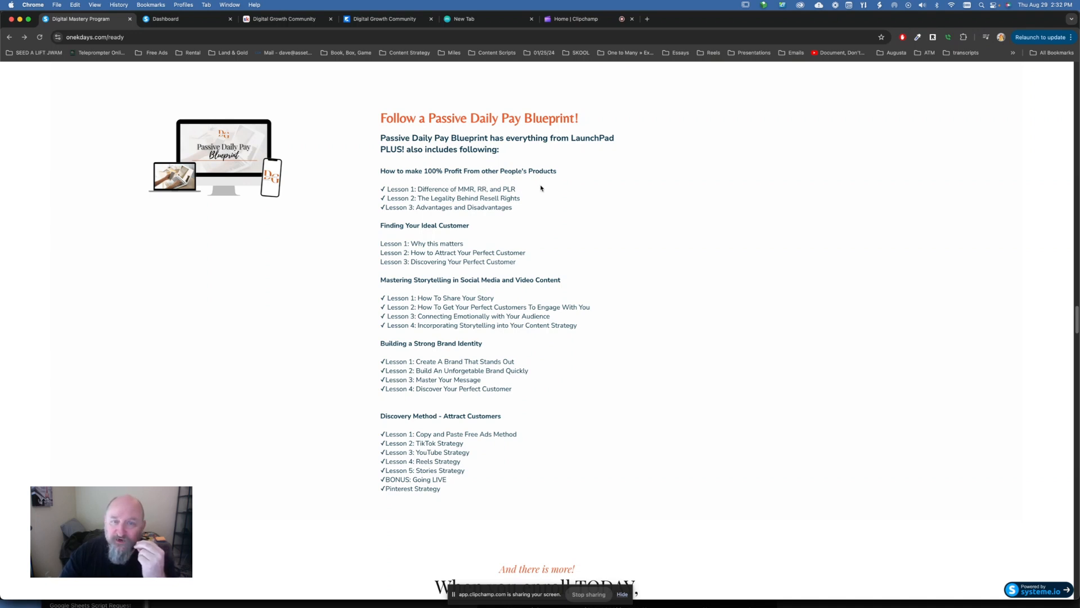
double_click(487, 189)
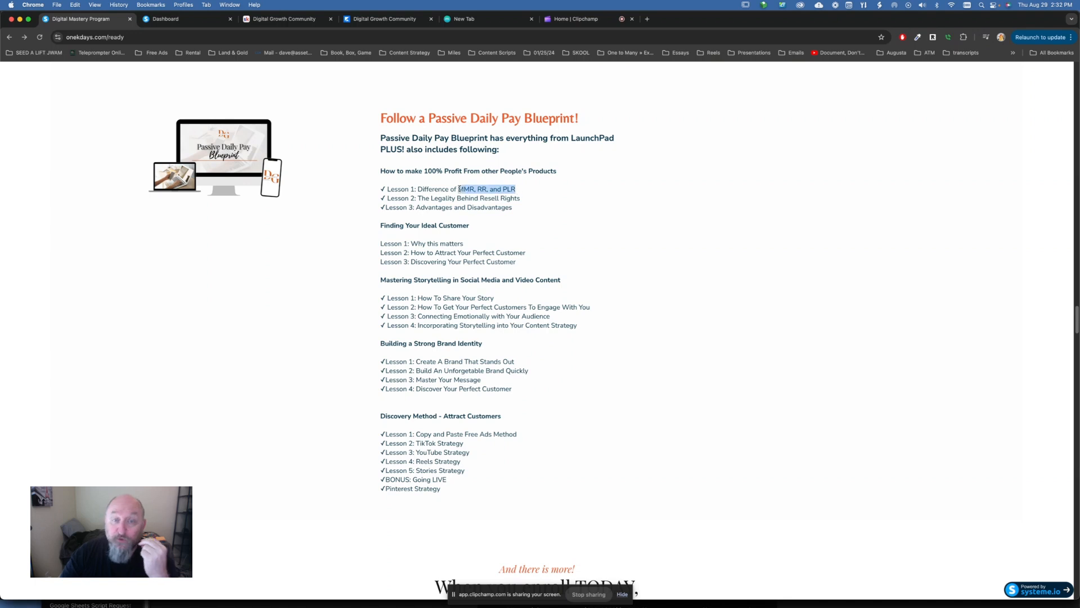
mouse_move(408, 222)
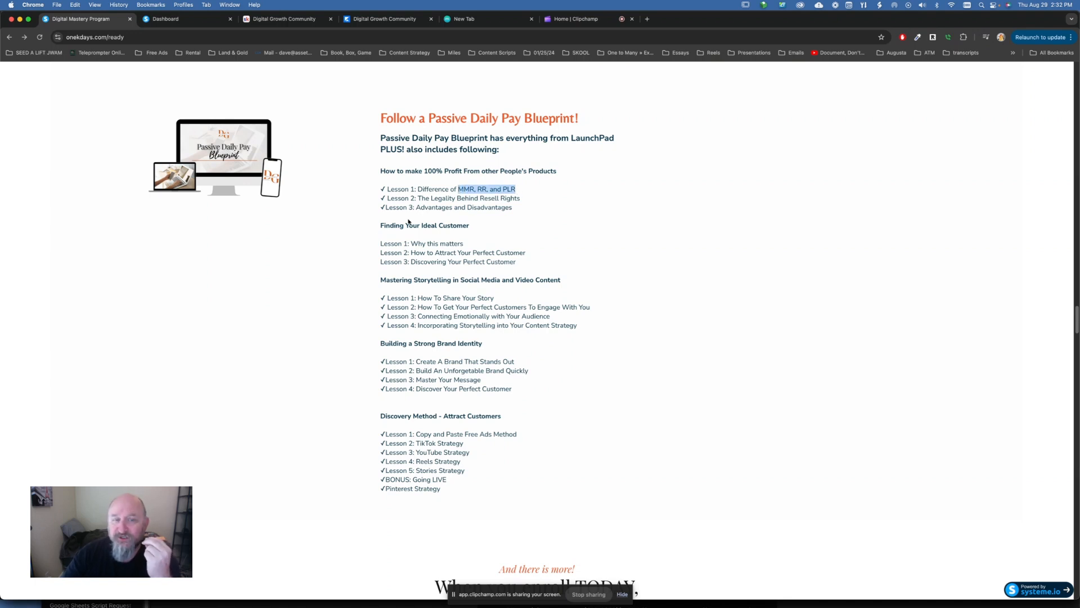
double_click(424, 225)
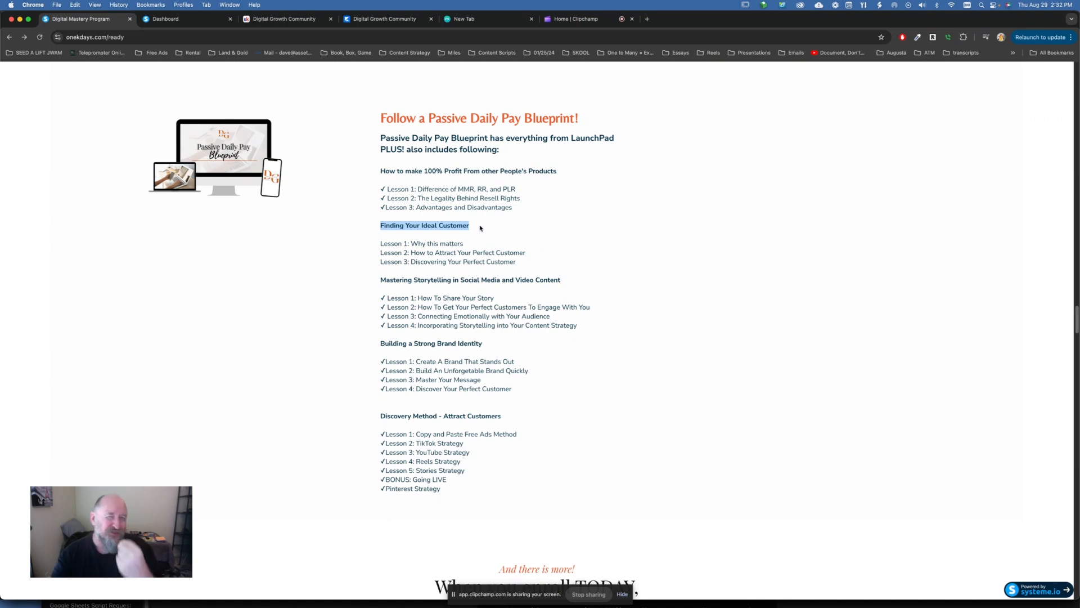
mouse_move(490, 233)
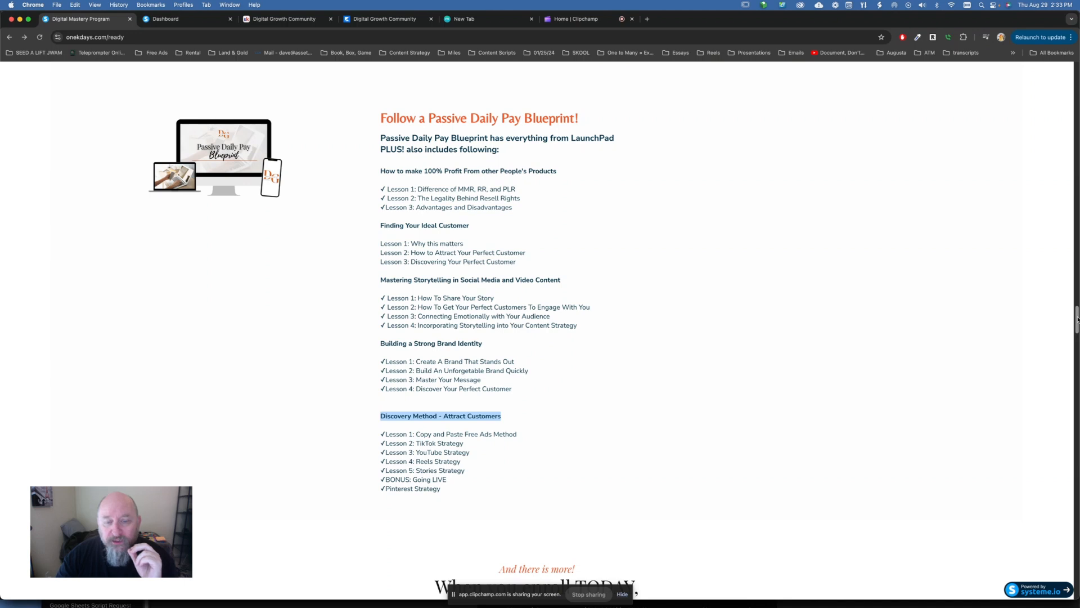
scroll("down", 3)
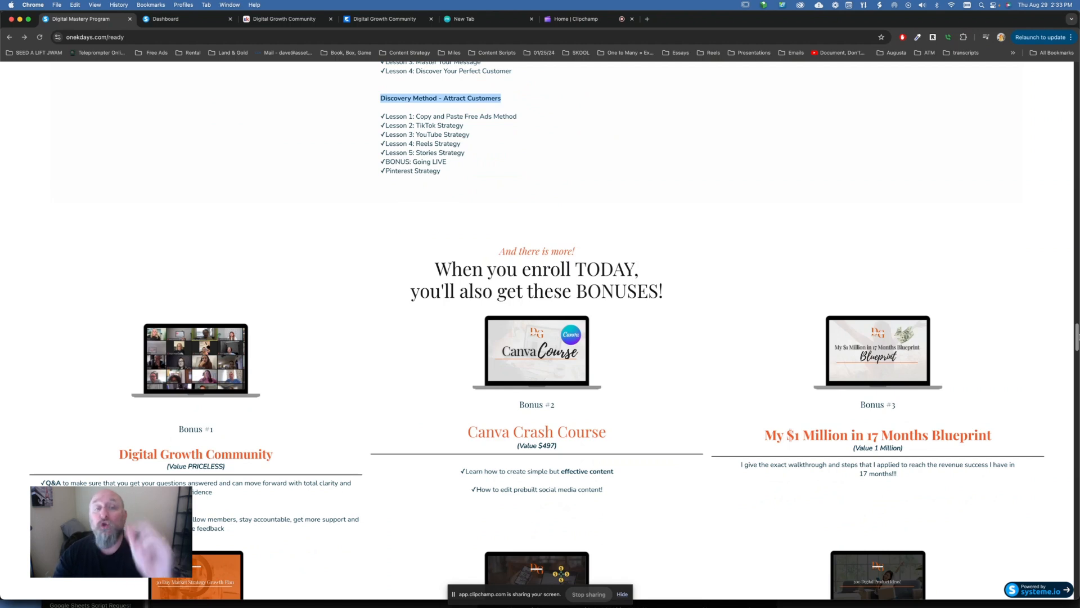
Scroll through the 'When you enroll TODAY' bonuses down to bonuses four to six
scroll("down", 3)
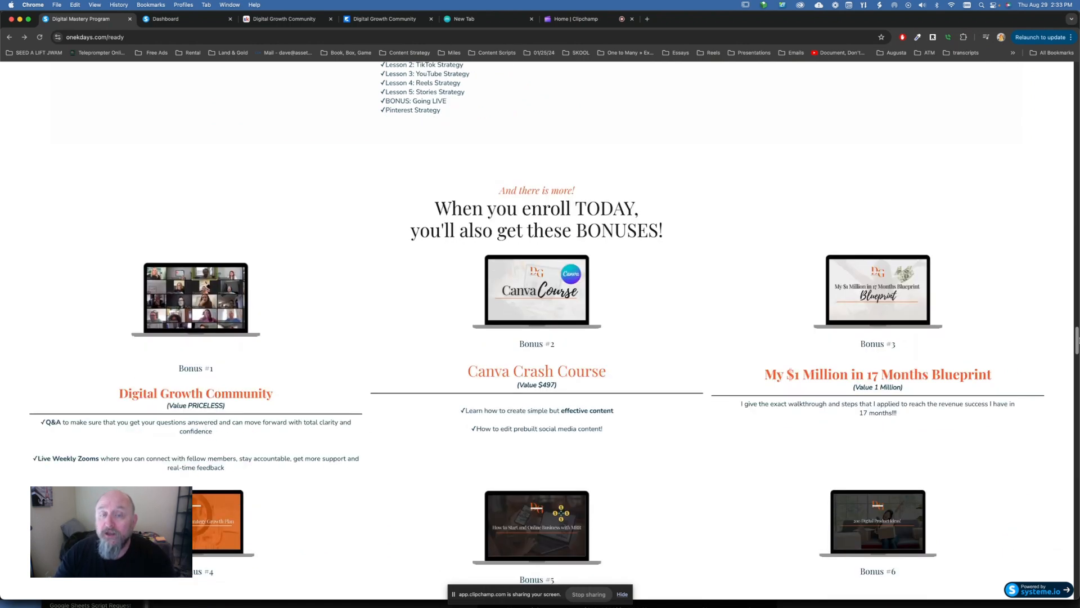
scroll("down", 3)
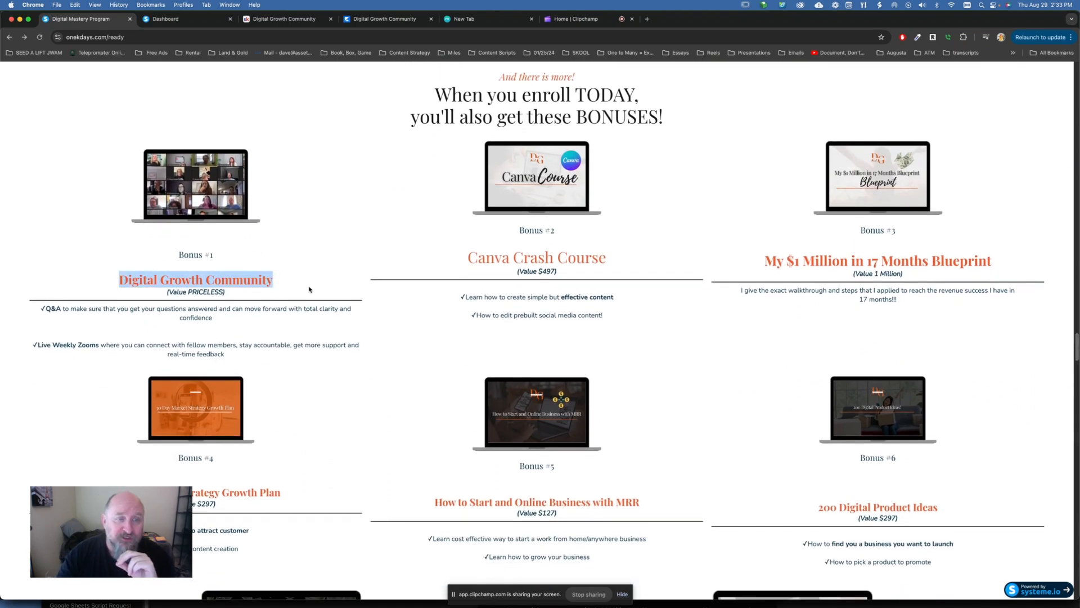
mouse_move(262, 277)
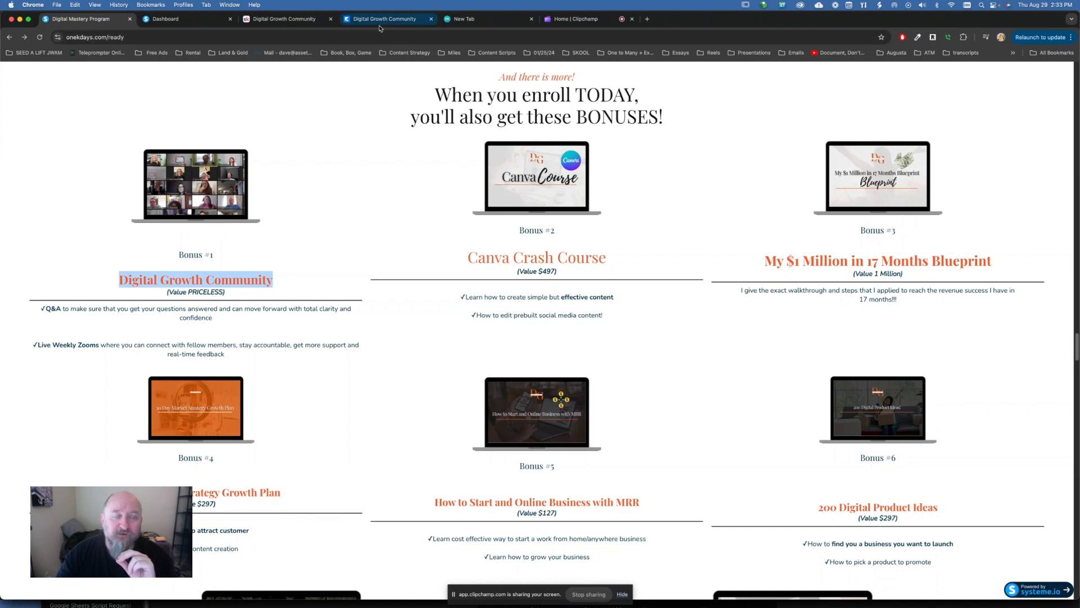
Switch to the Skool Digital Growth Community feed and filter it to the Wins category
left_click(283, 19)
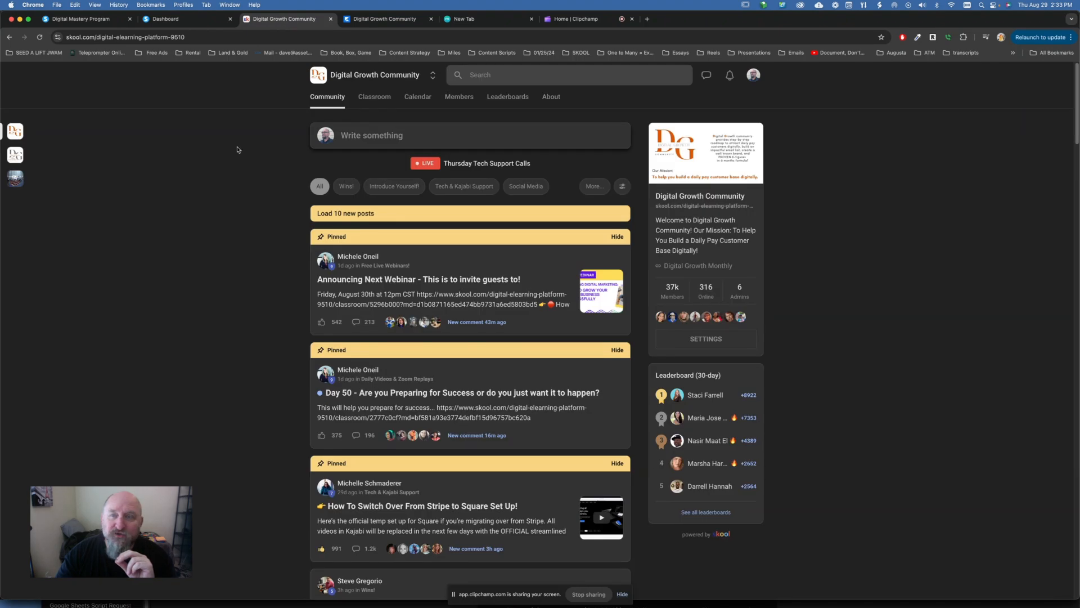
mouse_move(413, 85)
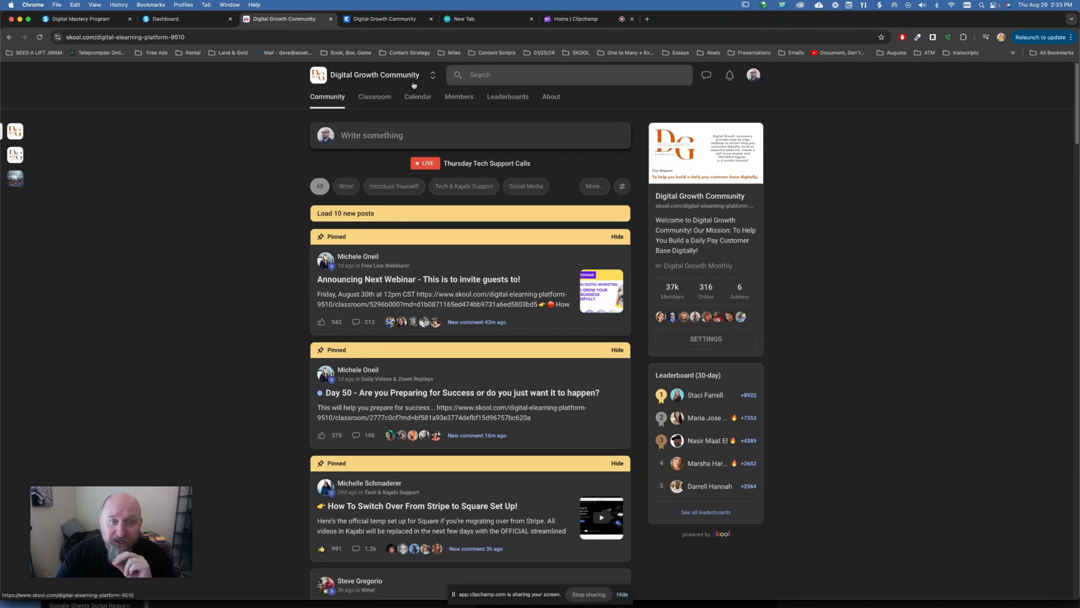
left_click(347, 186)
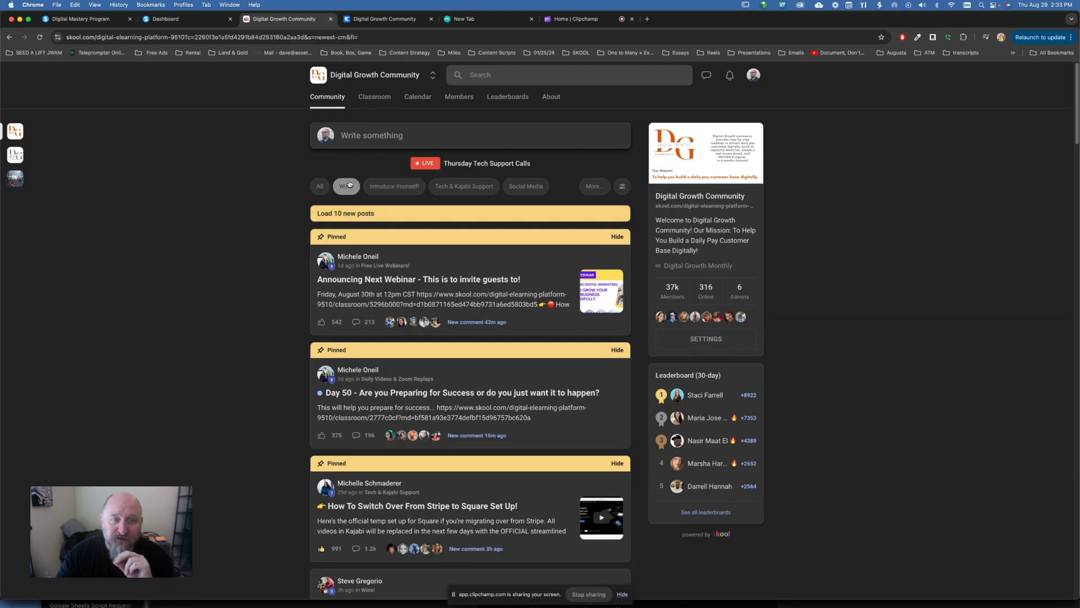
left_click(345, 183)
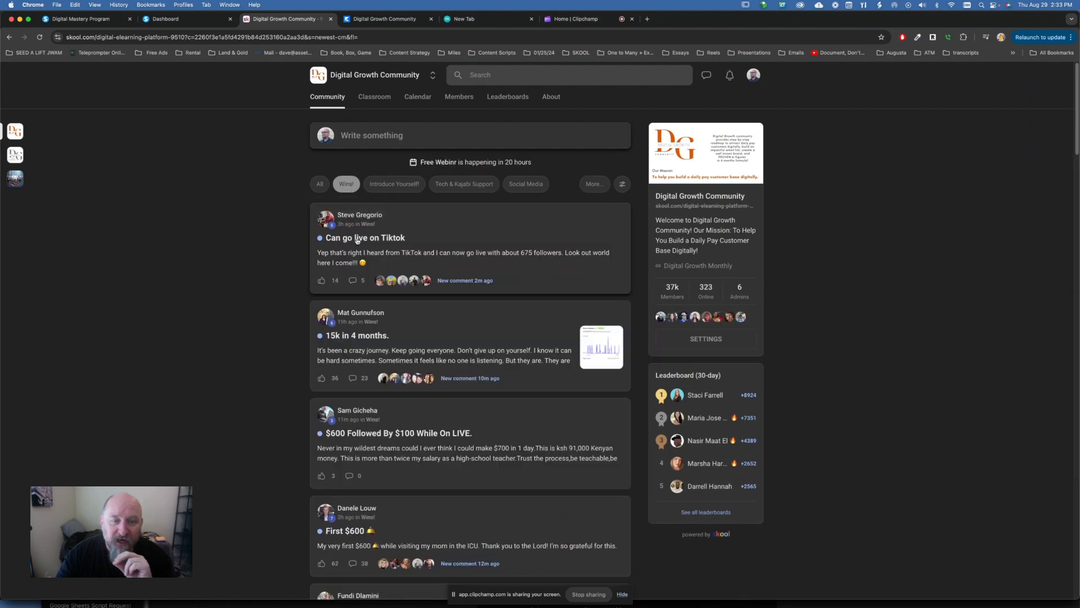
mouse_move(355, 338)
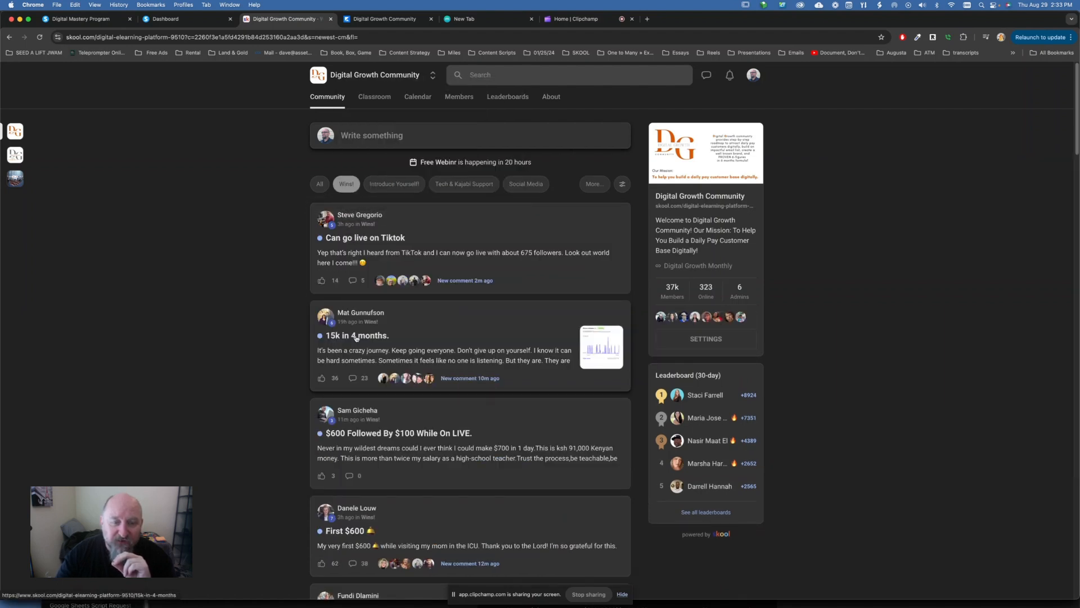
mouse_move(328, 342)
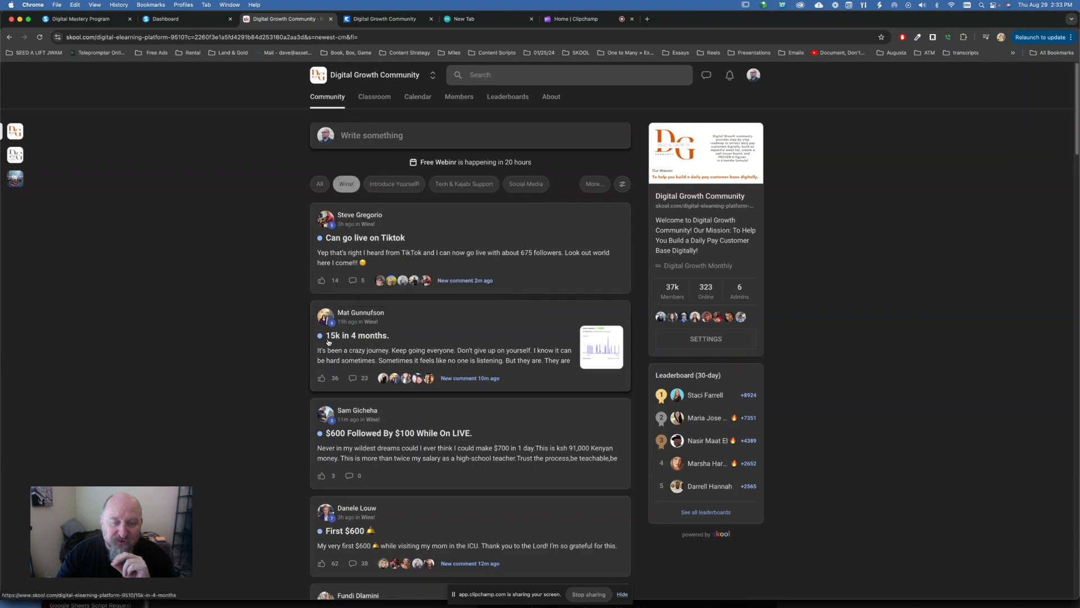
mouse_move(475, 347)
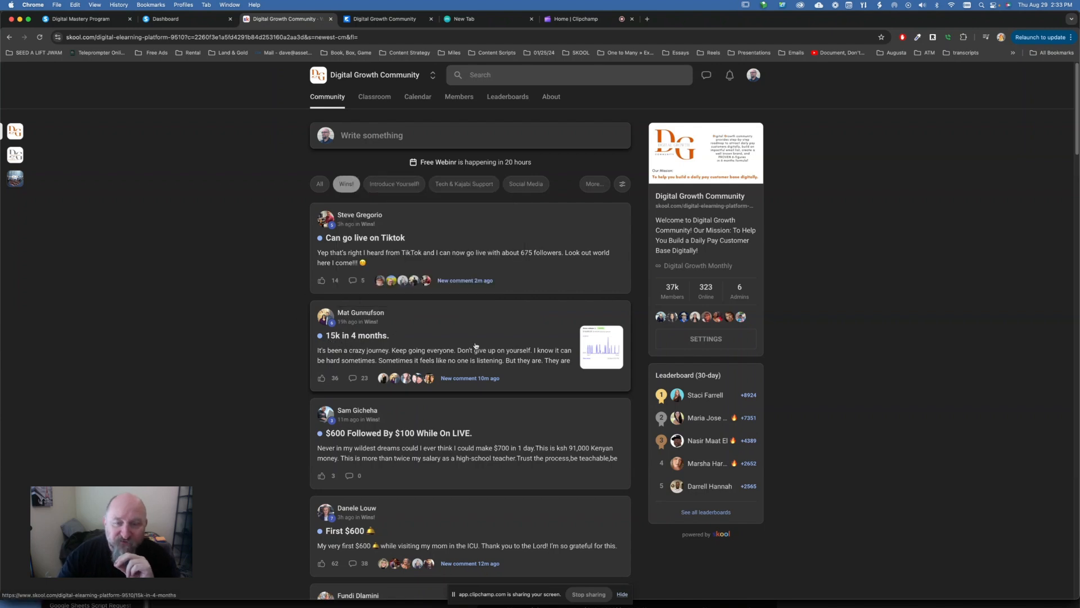
left_click(366, 335)
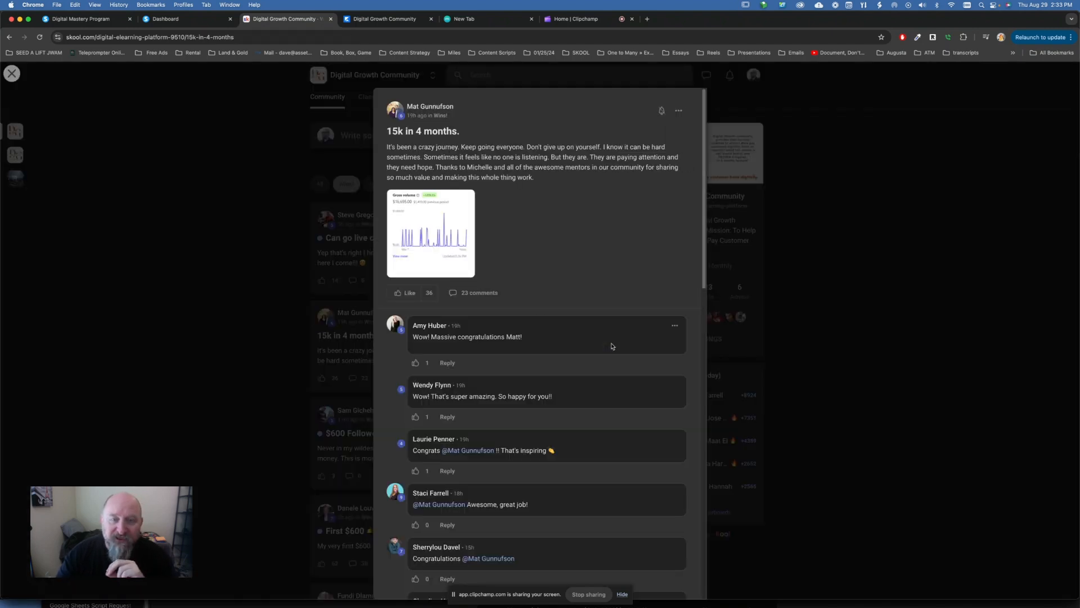
left_click(430, 233)
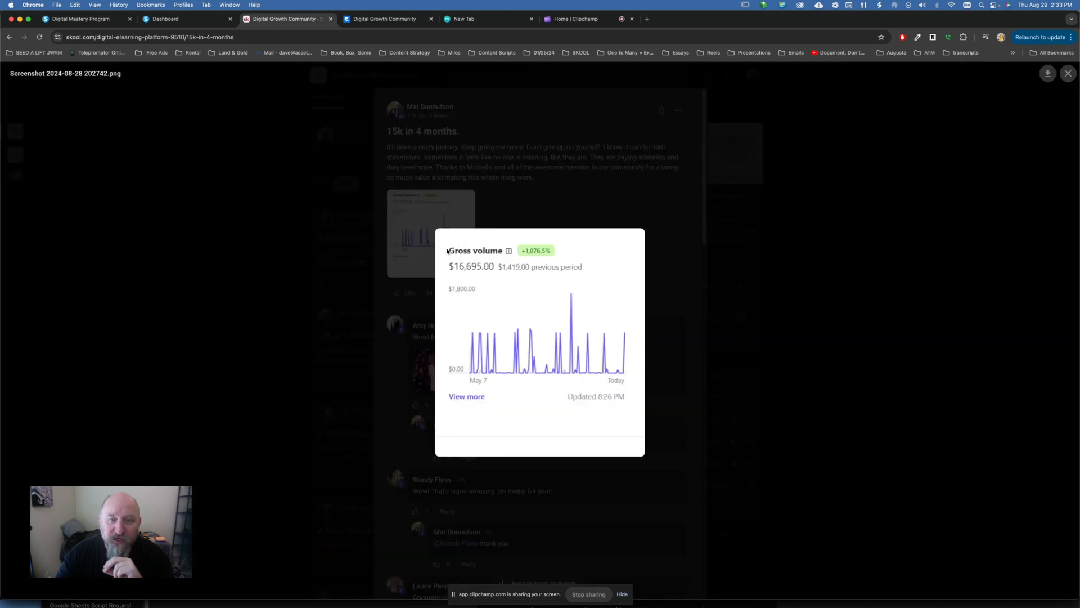
mouse_move(486, 381)
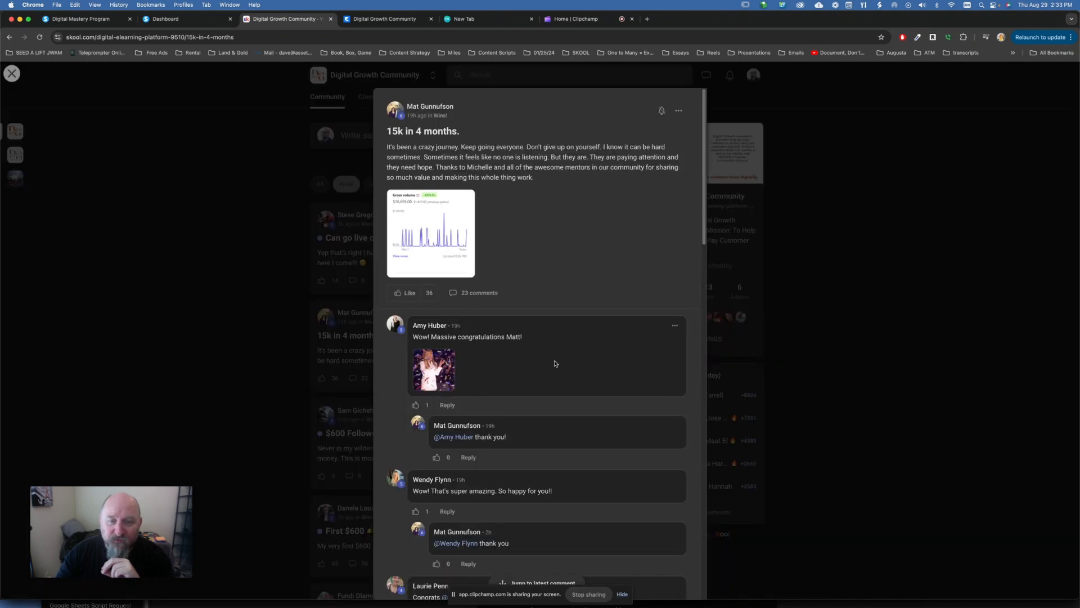
scroll("down", 3)
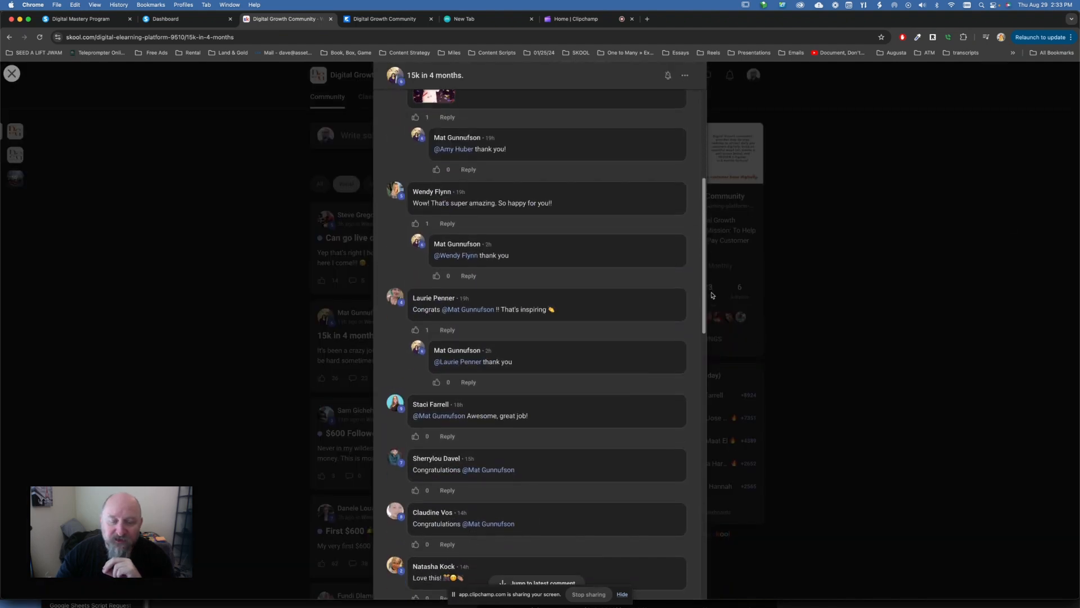
left_click(12, 73)
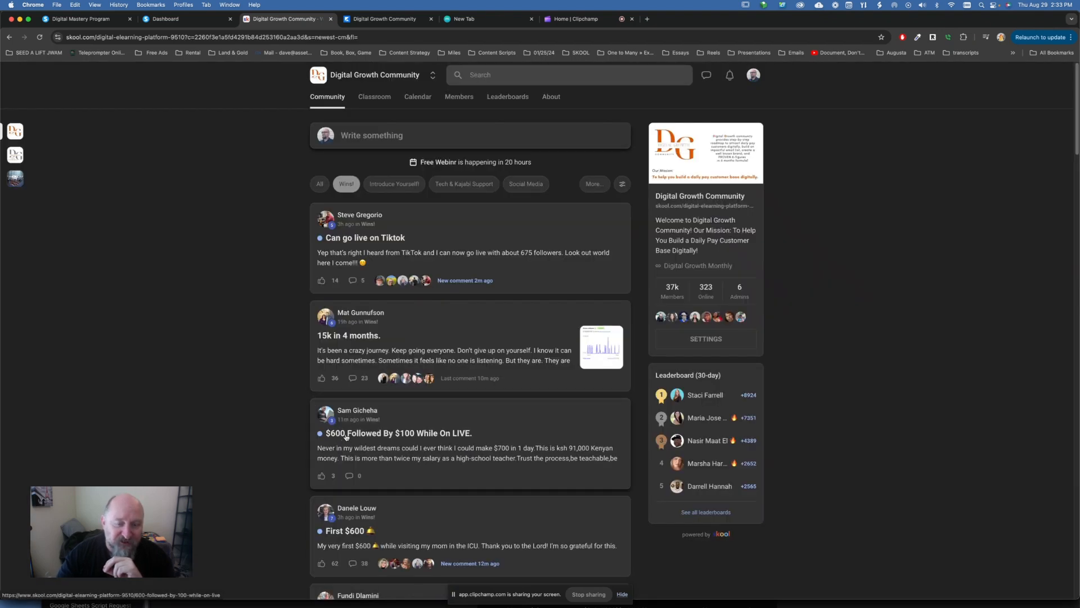
mouse_move(345, 419)
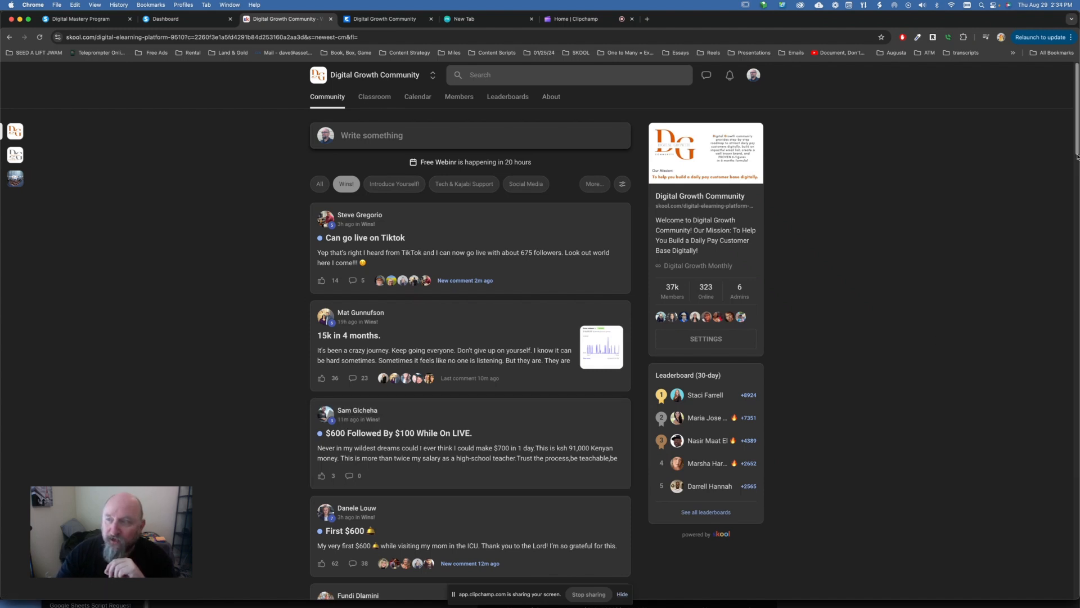
scroll("down", 3)
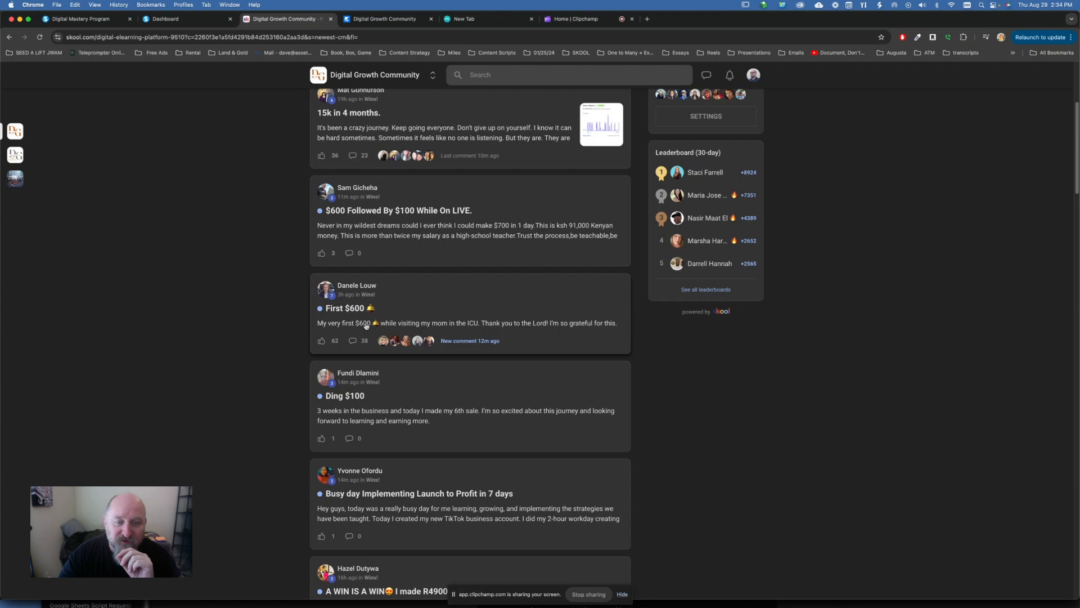
mouse_move(379, 258)
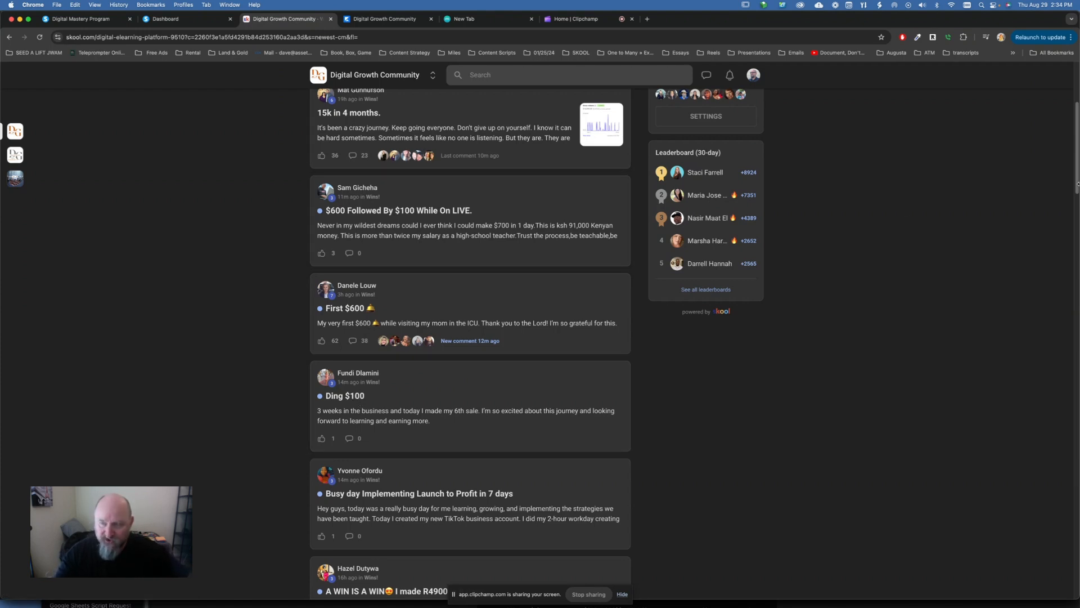
scroll("up", 3)
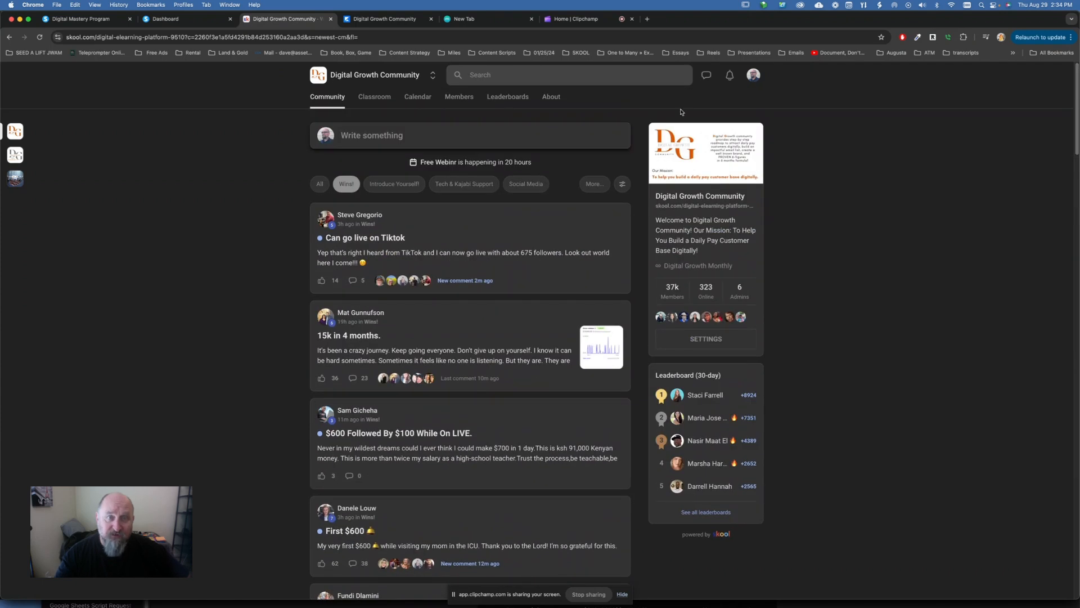
Tour the community's Classroom courses, Members list, Leaderboards and About pages in turn
left_click(373, 96)
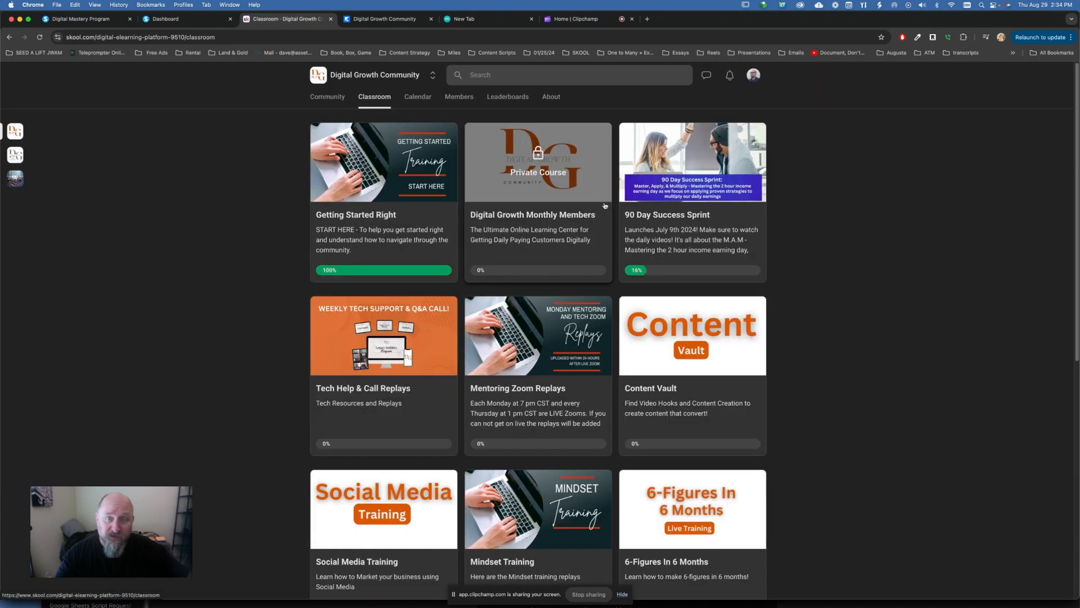
mouse_move(459, 97)
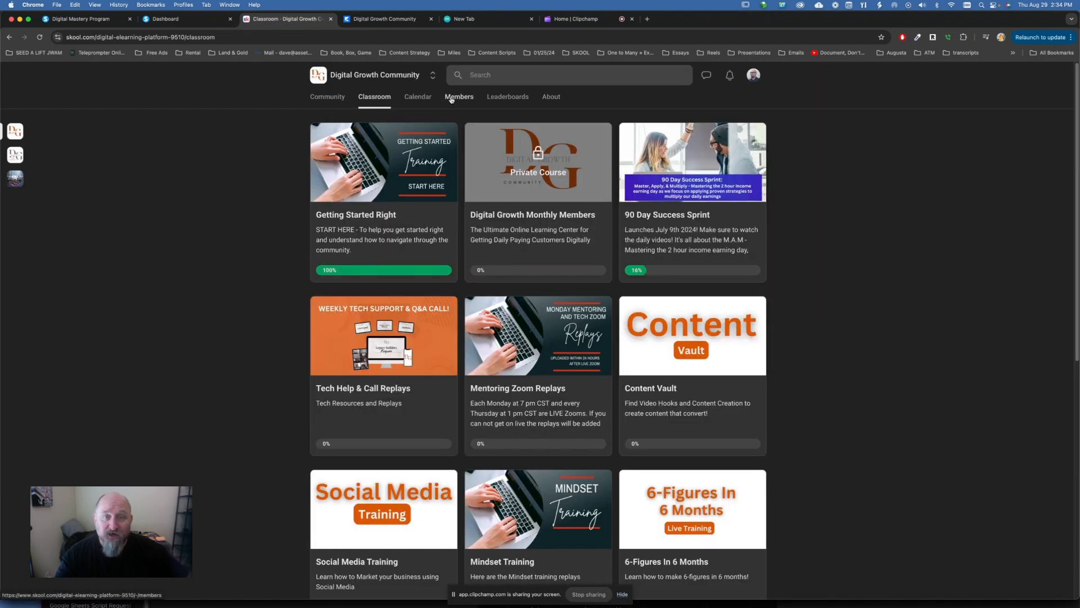
left_click(459, 96)
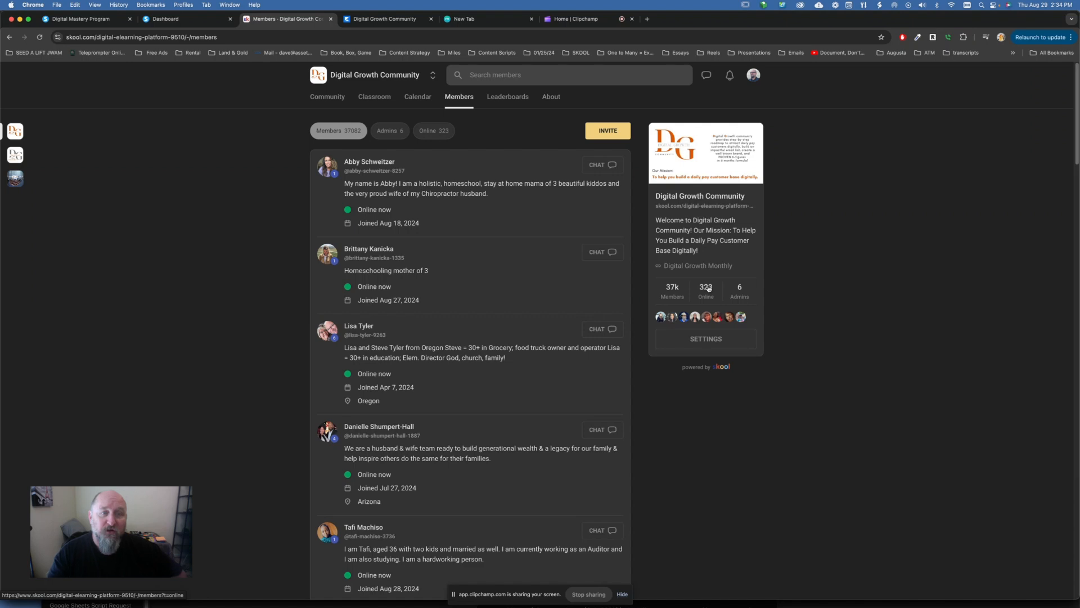
mouse_move(507, 97)
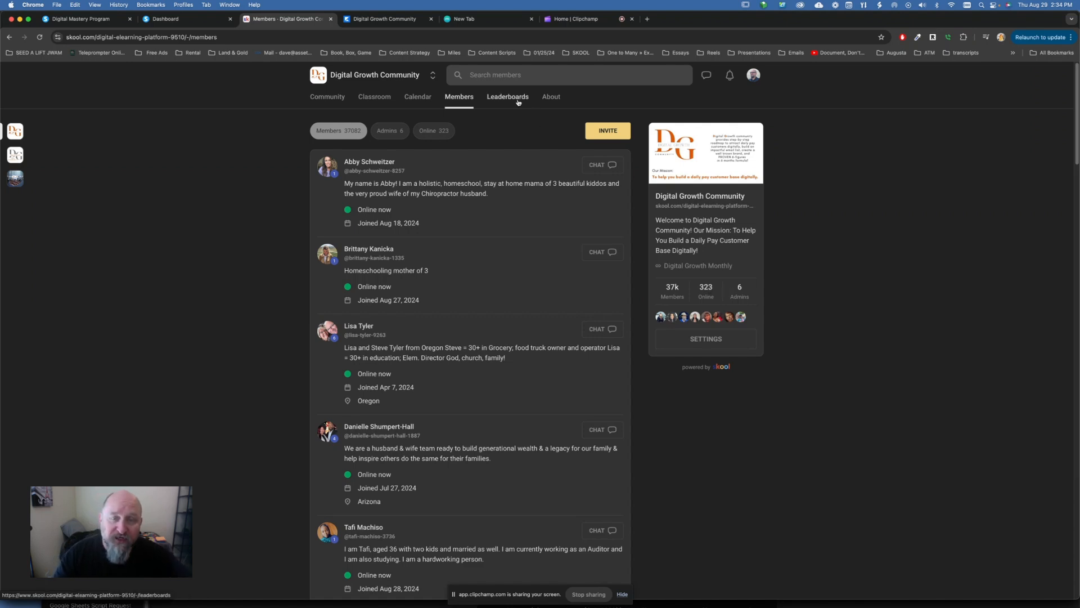
left_click(507, 97)
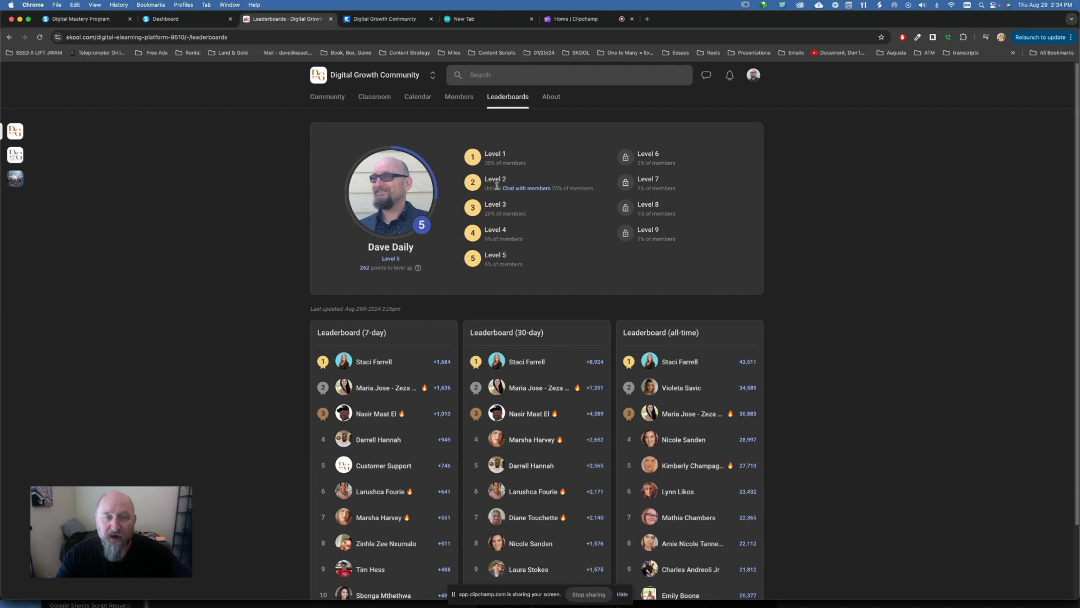
mouse_move(552, 96)
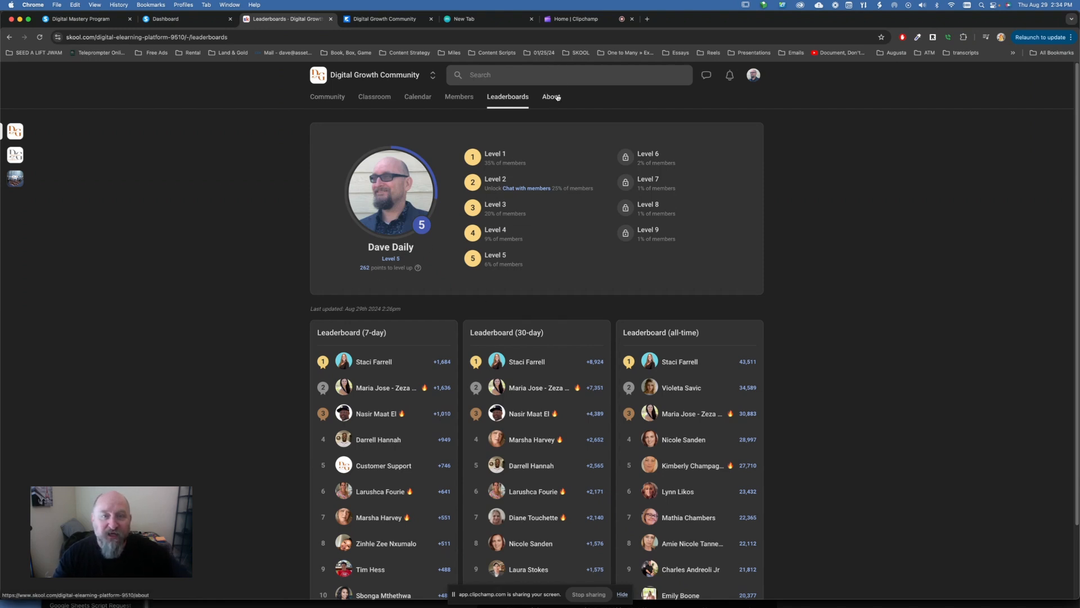
left_click(555, 96)
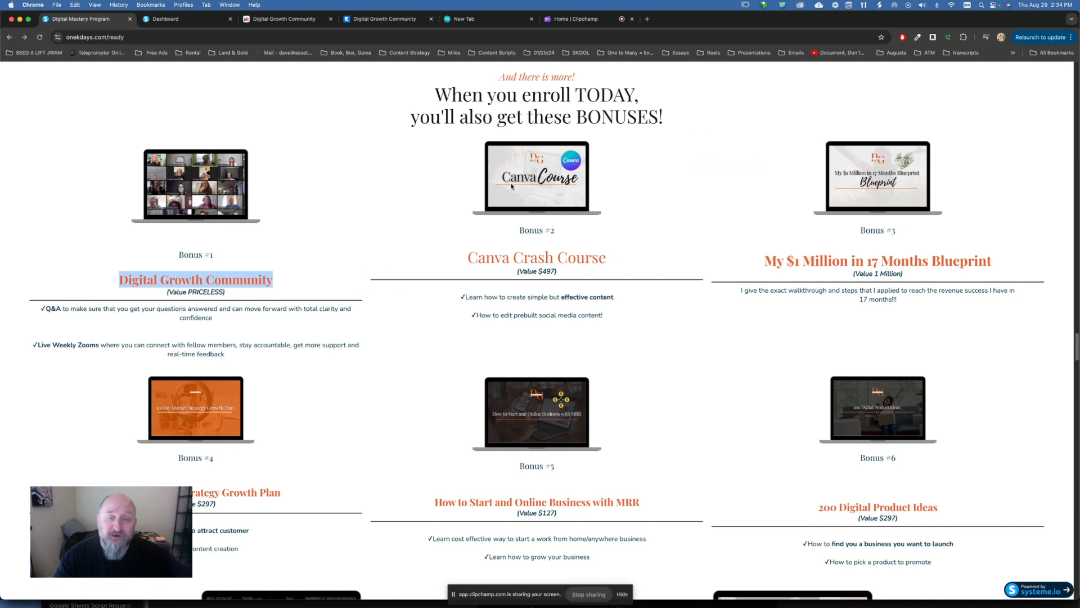
mouse_move(556, 271)
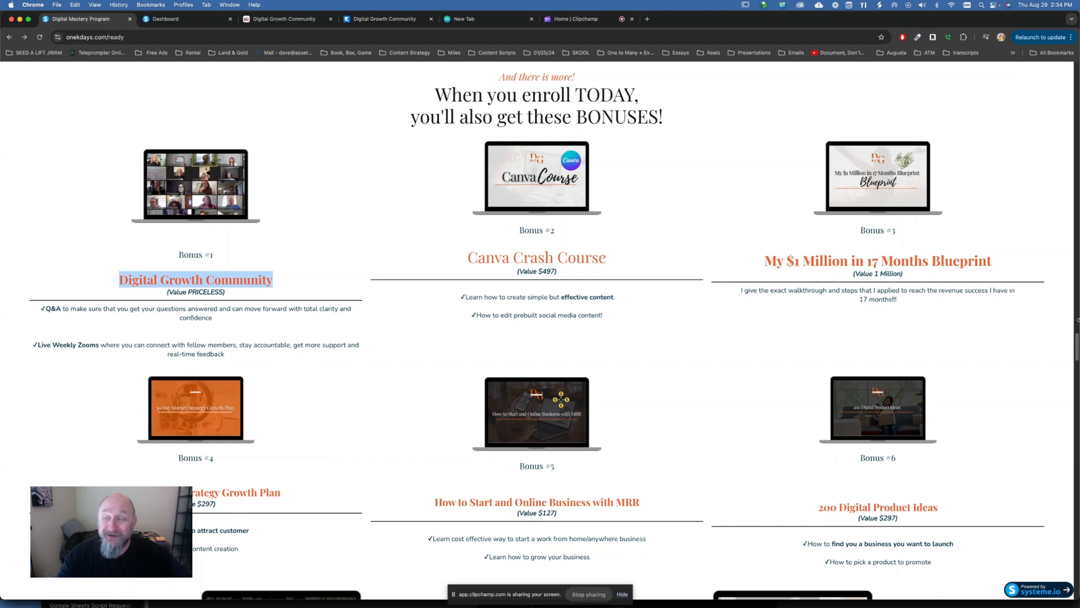
scroll("down", 3)
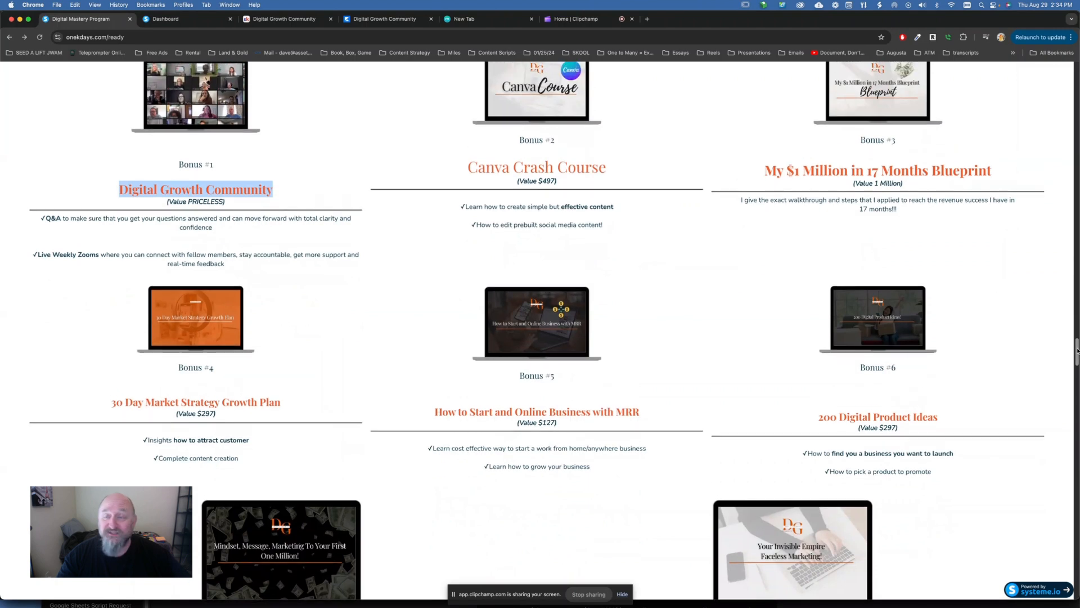
scroll("down", 3)
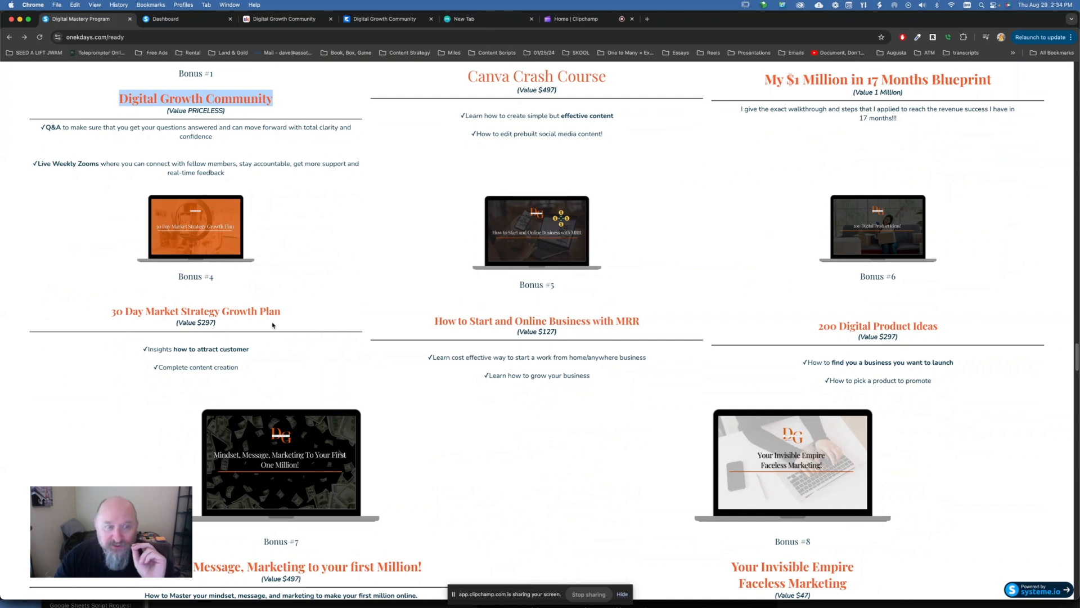
mouse_move(486, 324)
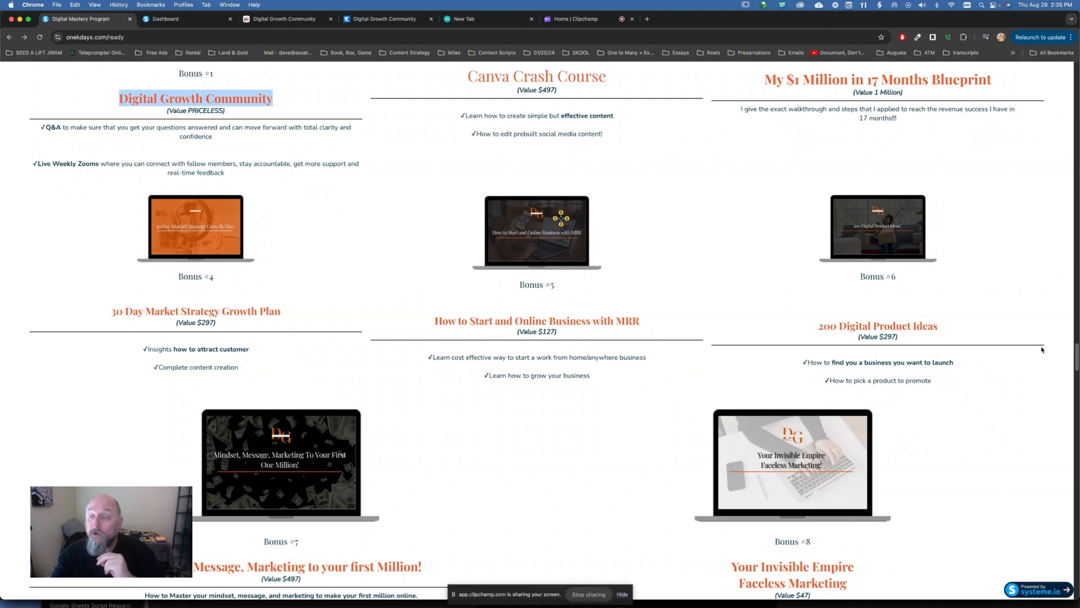
scroll("down", 3)
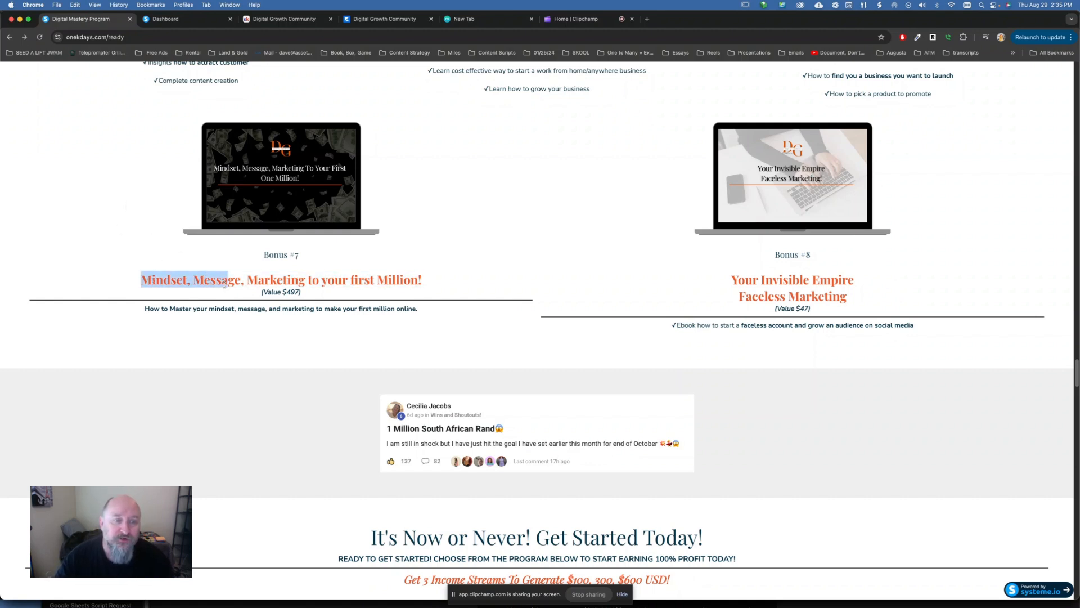
double_click(164, 280)
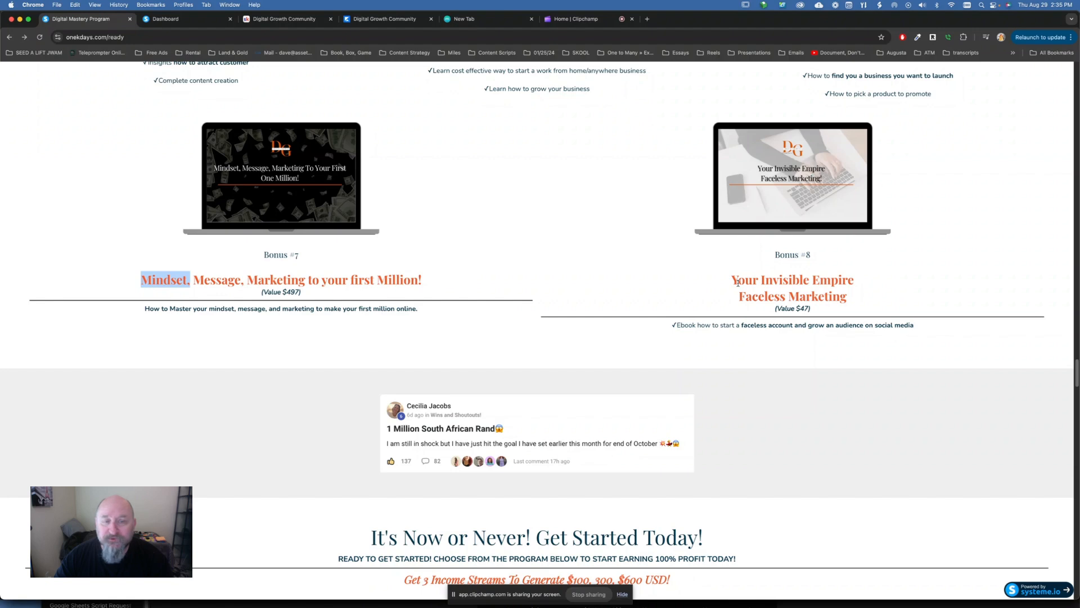
mouse_move(781, 206)
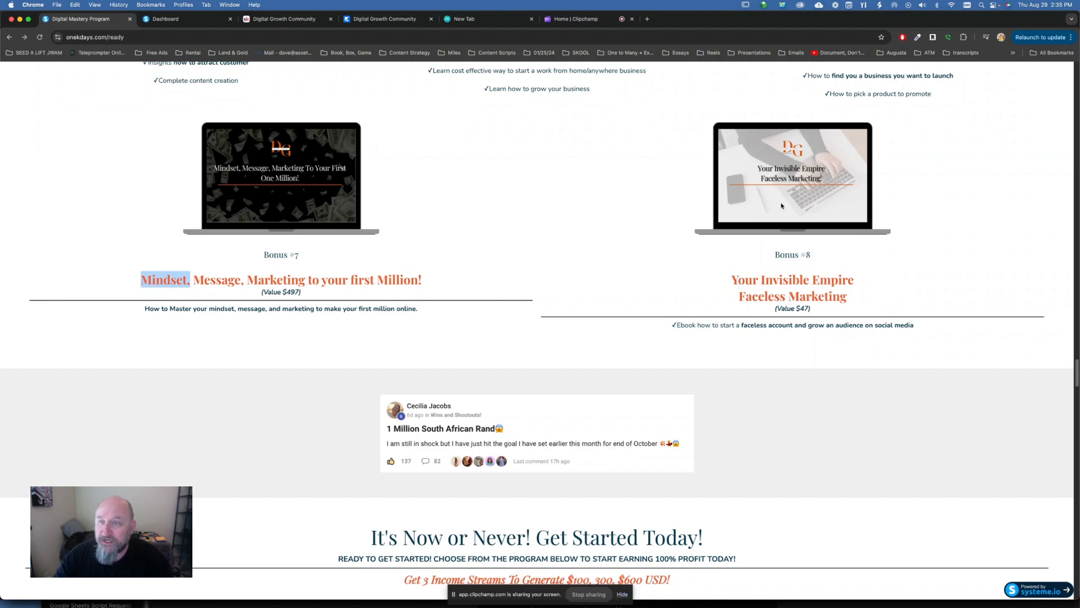
Scroll the sales page to the $600 Pay In Full offer with its benefits list and payment plan box
scroll("down", 3)
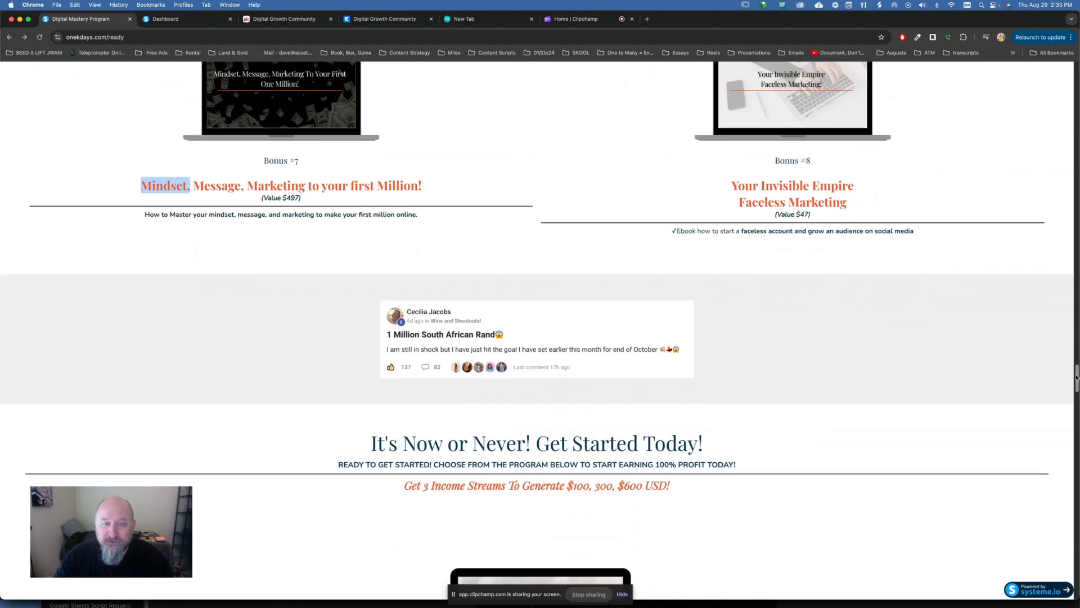
scroll("down", 3)
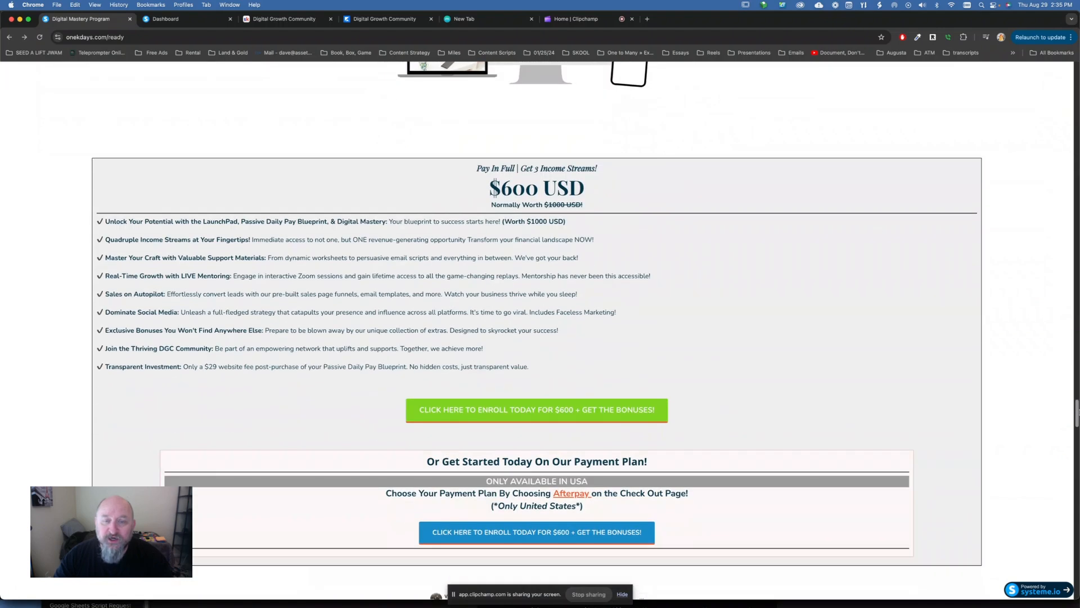
scroll("up", 3)
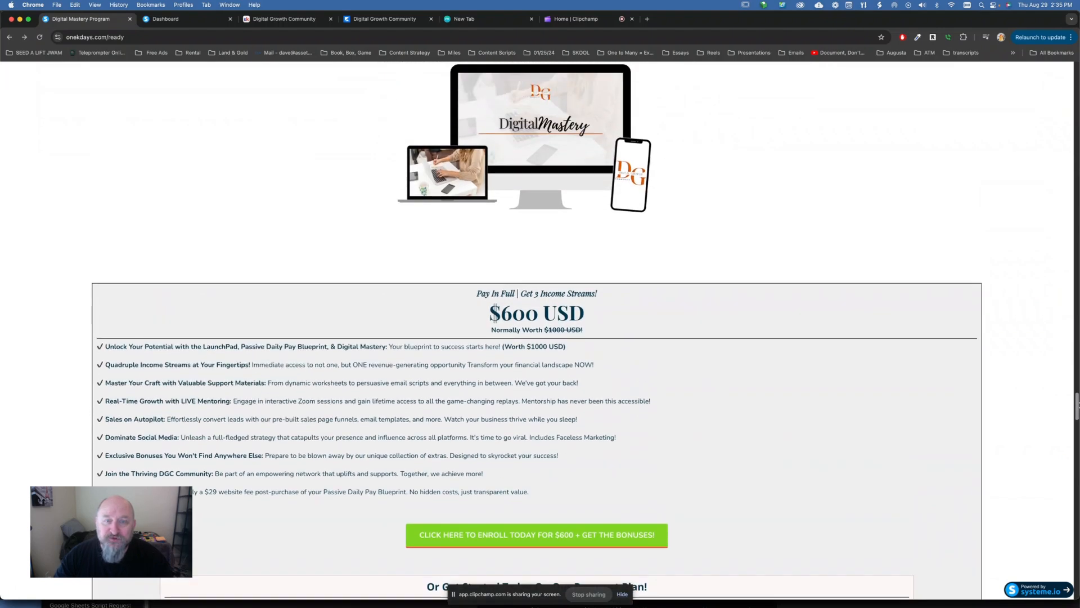
scroll("down", 3)
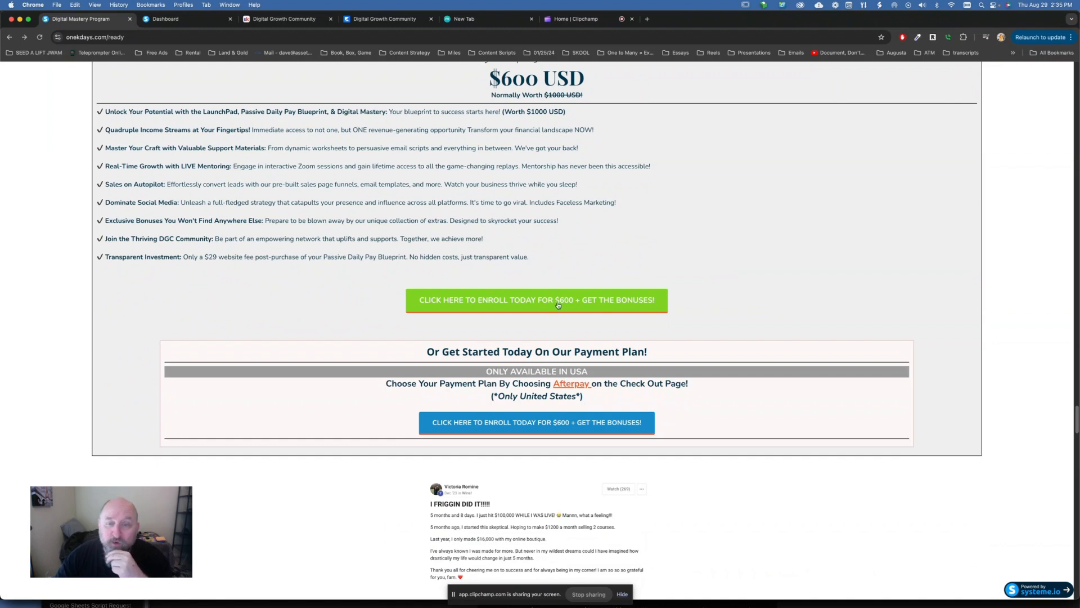
mouse_move(575, 409)
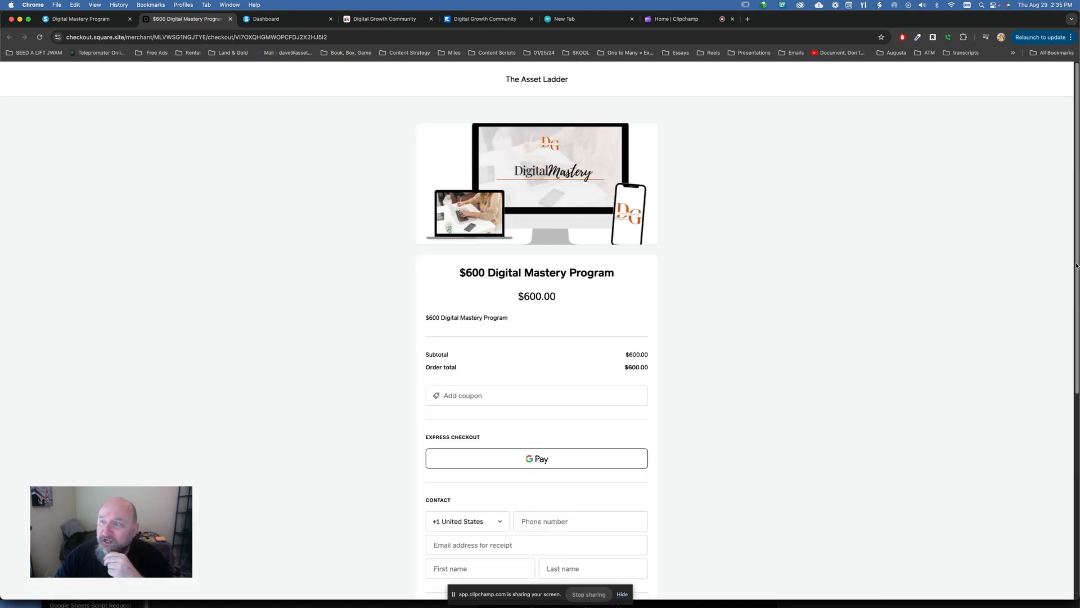
Scroll the Square $600 checkout to its Credit Card, Cash App Pay and Afterpay options, then head back to the sales page
scroll("down", 3)
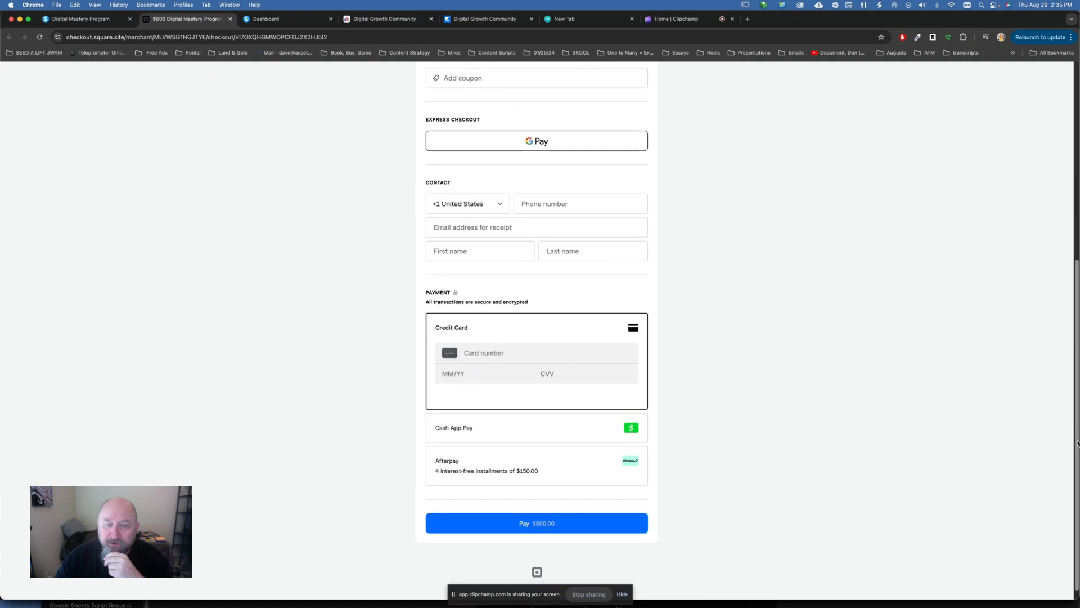
mouse_move(421, 482)
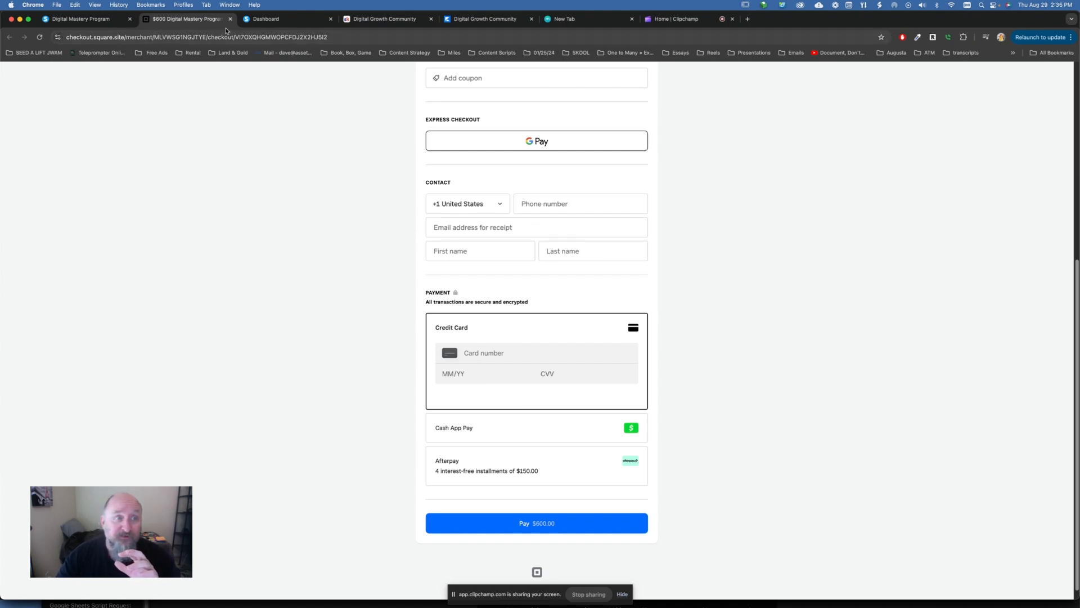
left_click(78, 19)
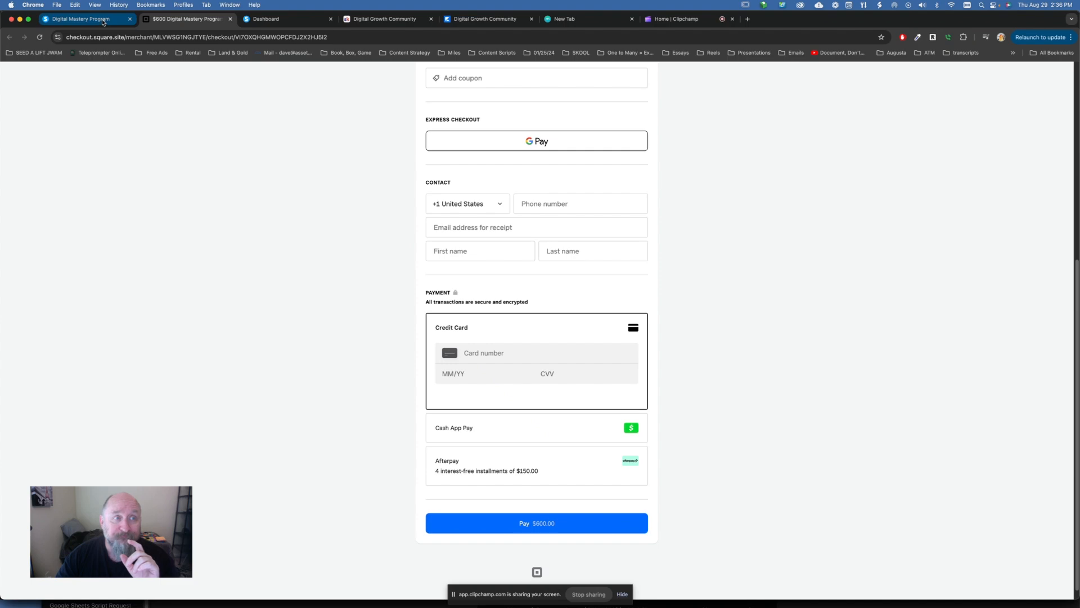
Show the separate $300 Passive Daily Pay Blueprint and $100 LaunchPad cards, highlighting the $100 USD price
left_click(77, 19)
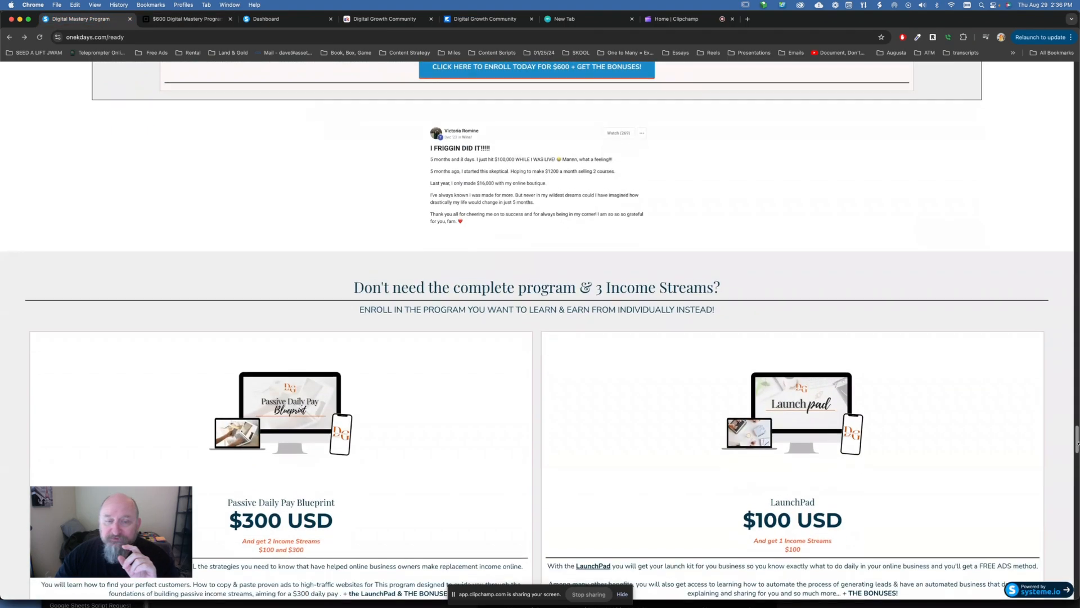
scroll("down", 3)
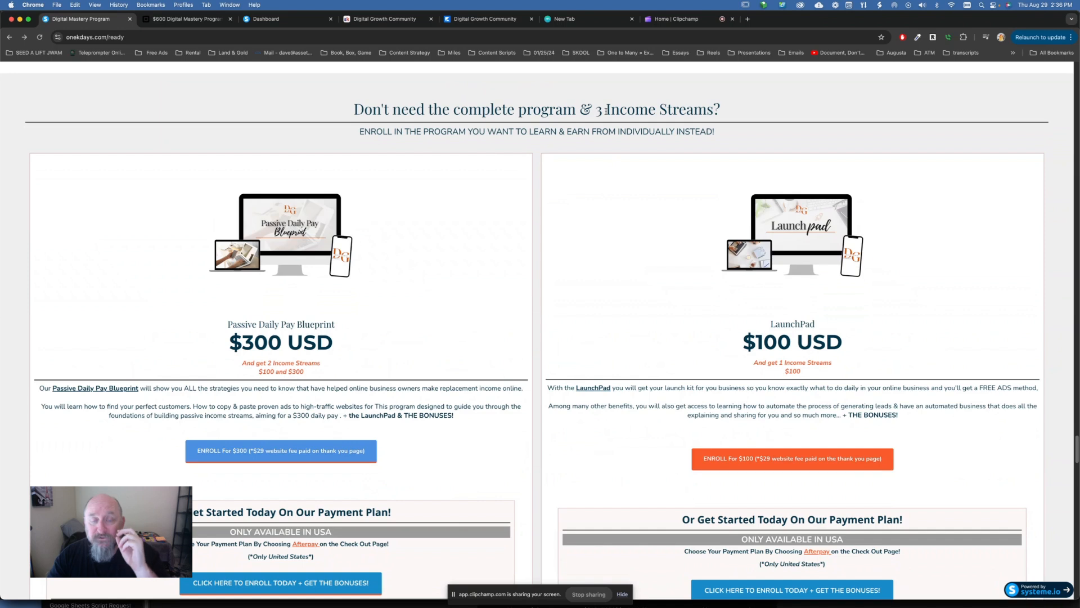
mouse_move(214, 297)
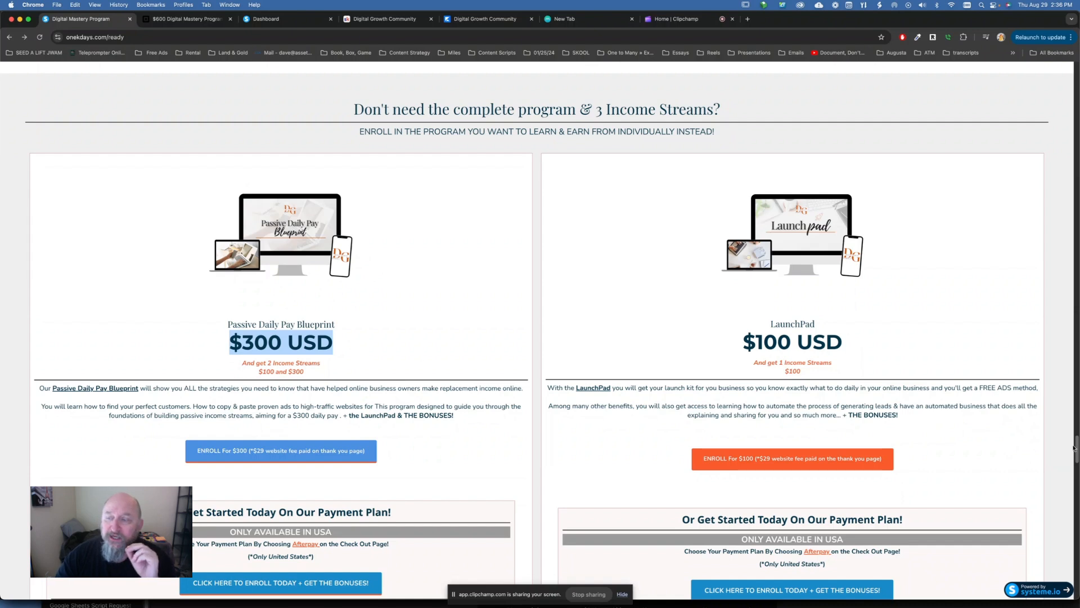
scroll("down", 3)
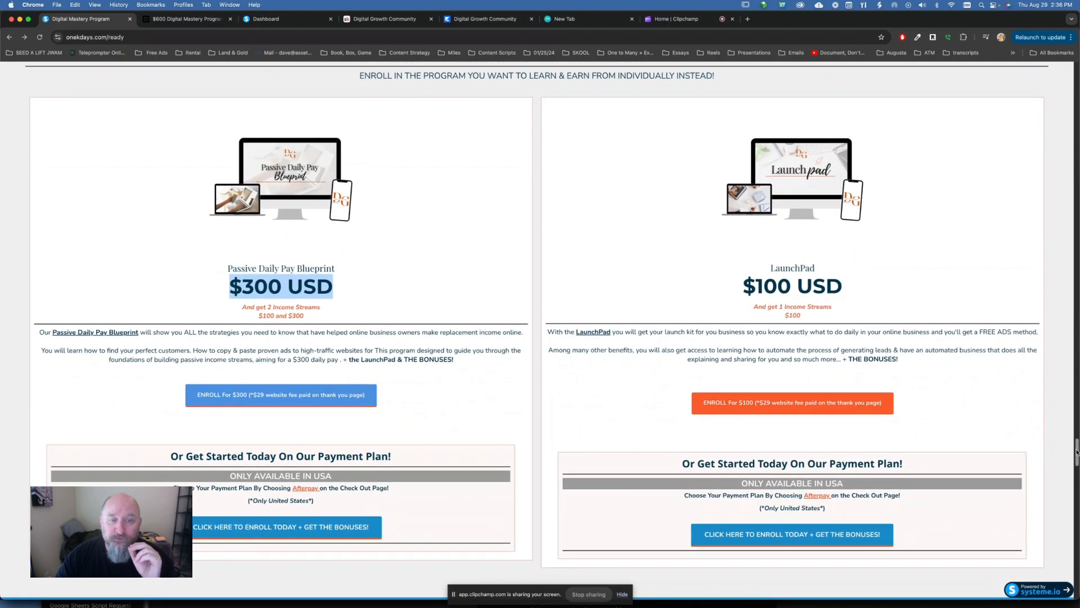
mouse_move(365, 216)
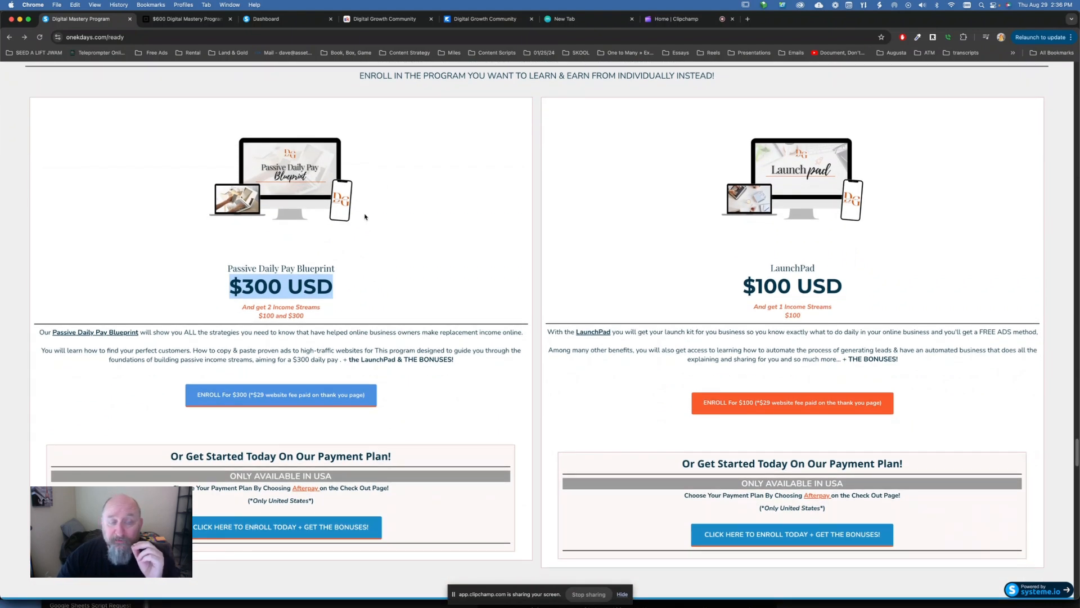
mouse_move(315, 148)
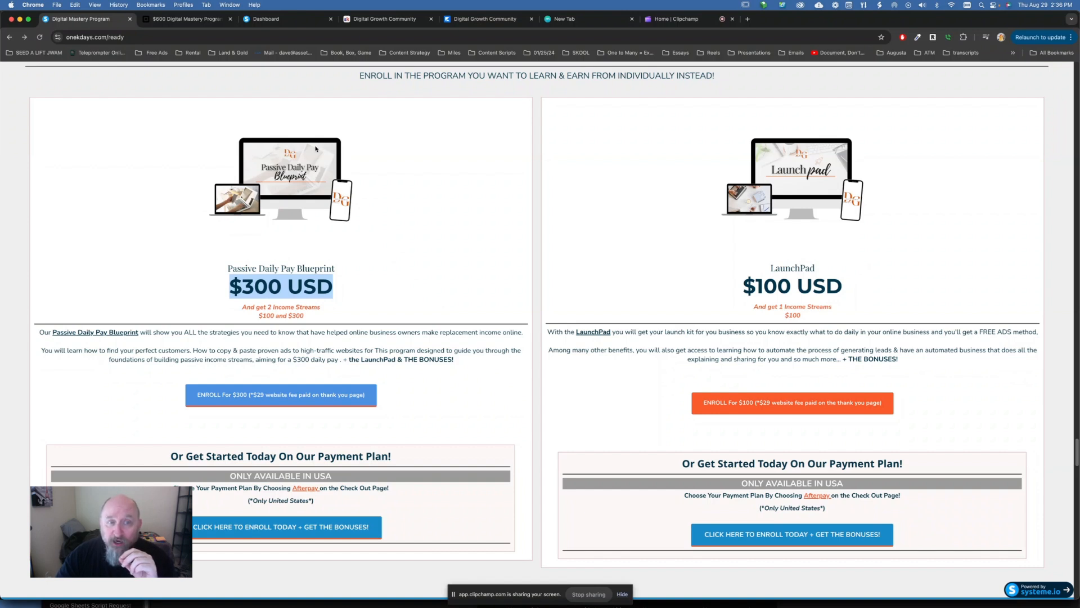
mouse_move(159, 300)
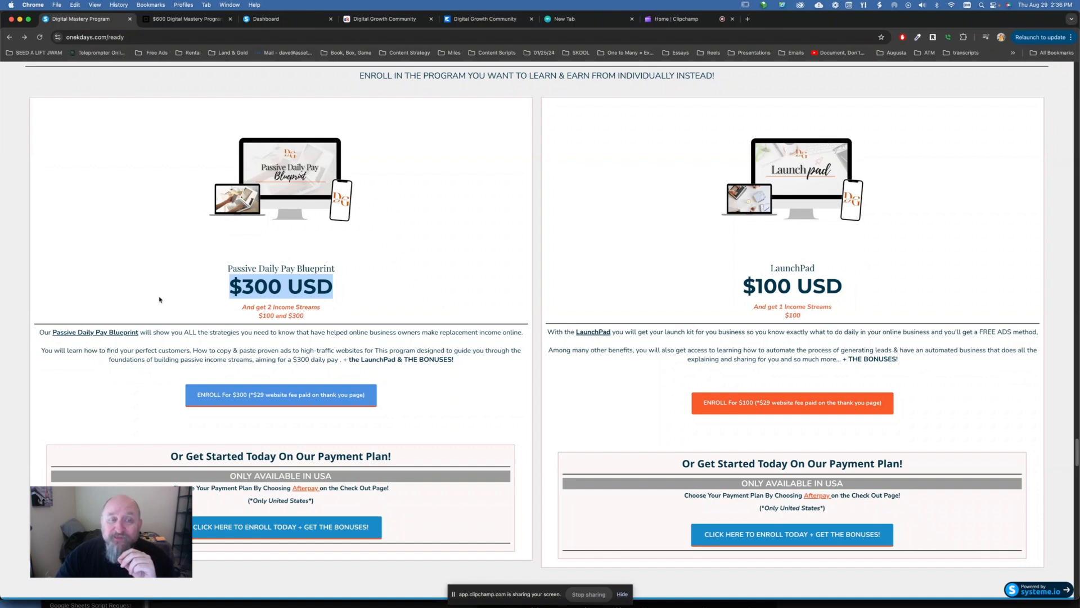
double_click(792, 285)
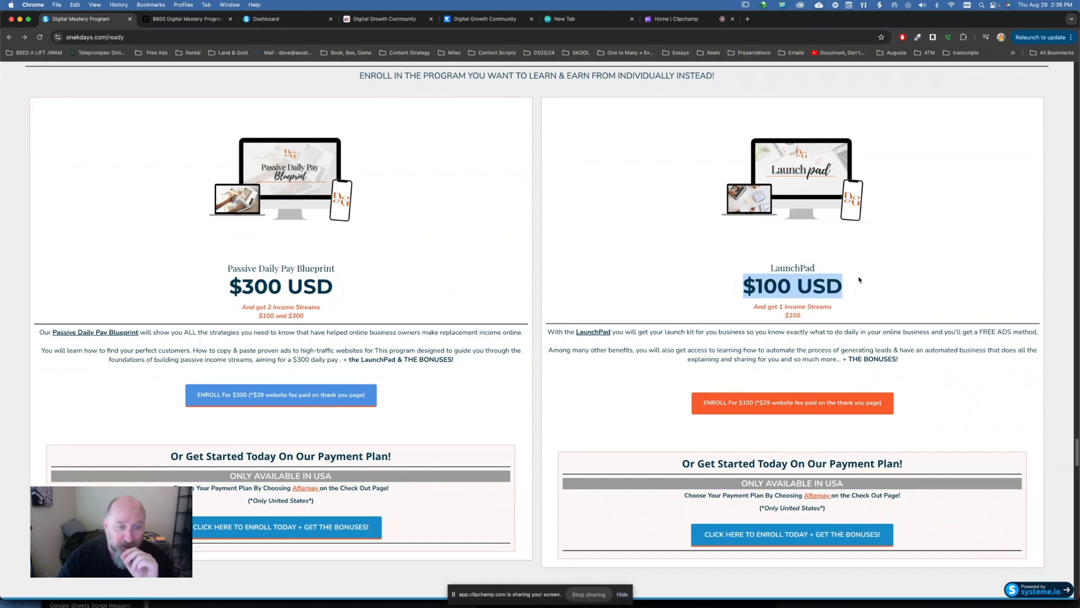
mouse_move(282, 435)
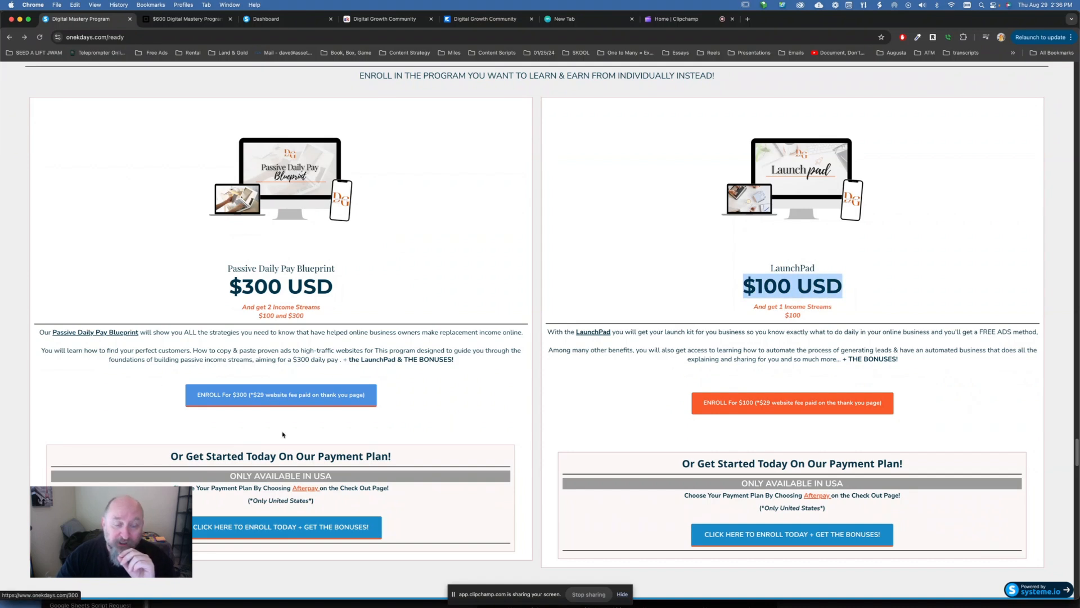
mouse_move(801, 434)
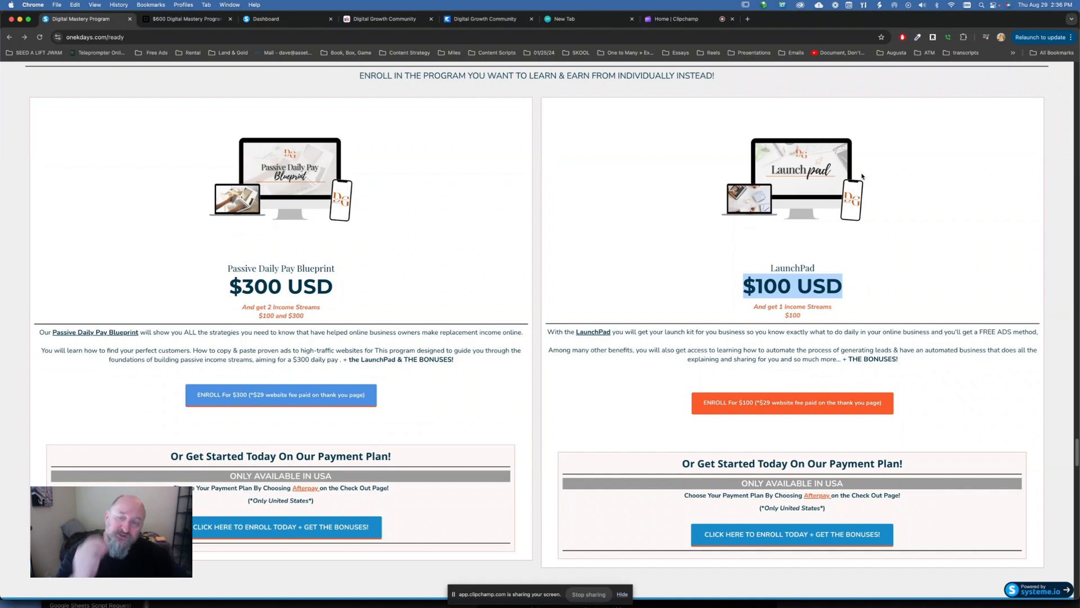
mouse_move(716, 305)
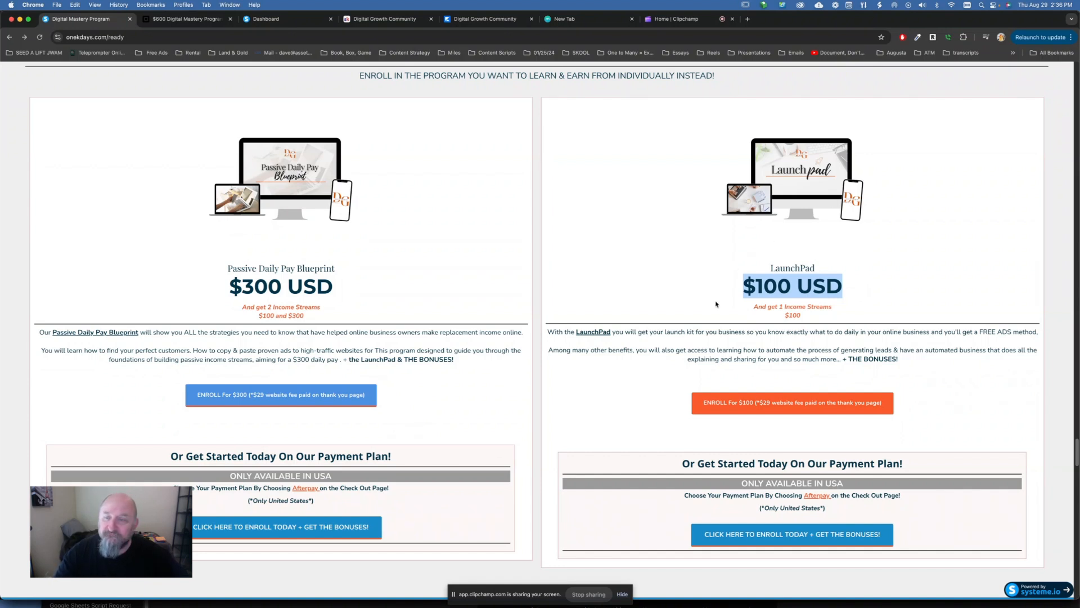
mouse_move(516, 103)
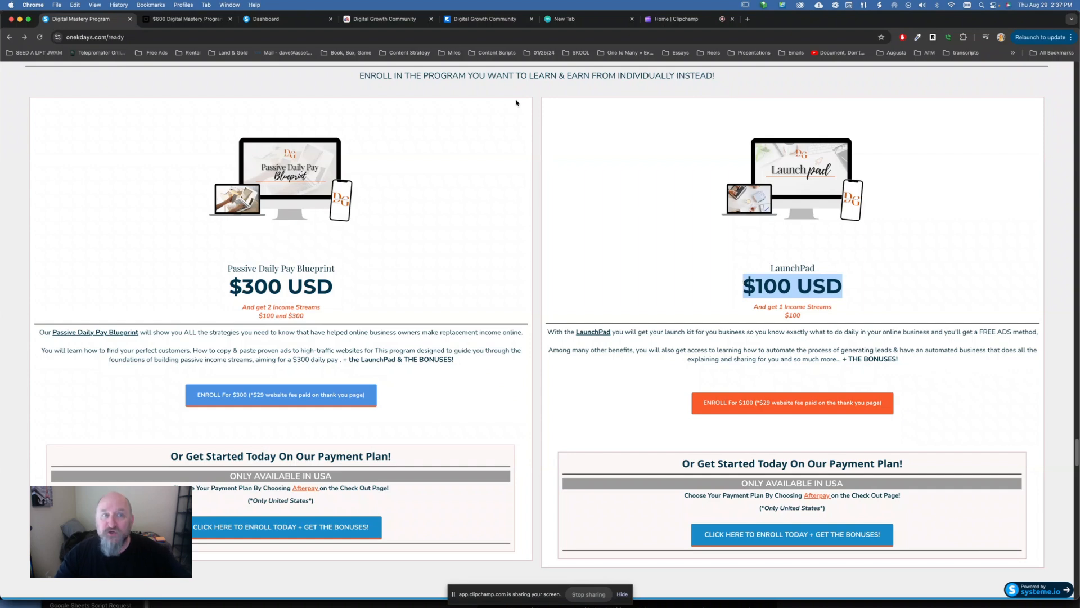
left_click(382, 19)
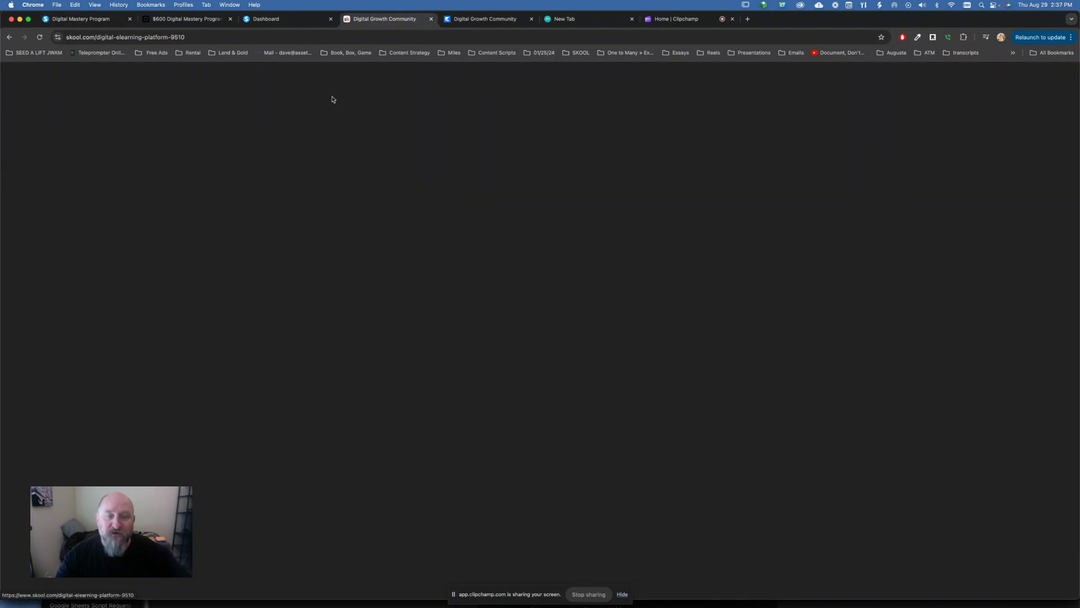
Filter the Digital Growth Community feed to Wins posts and browse through them
left_click(383, 19)
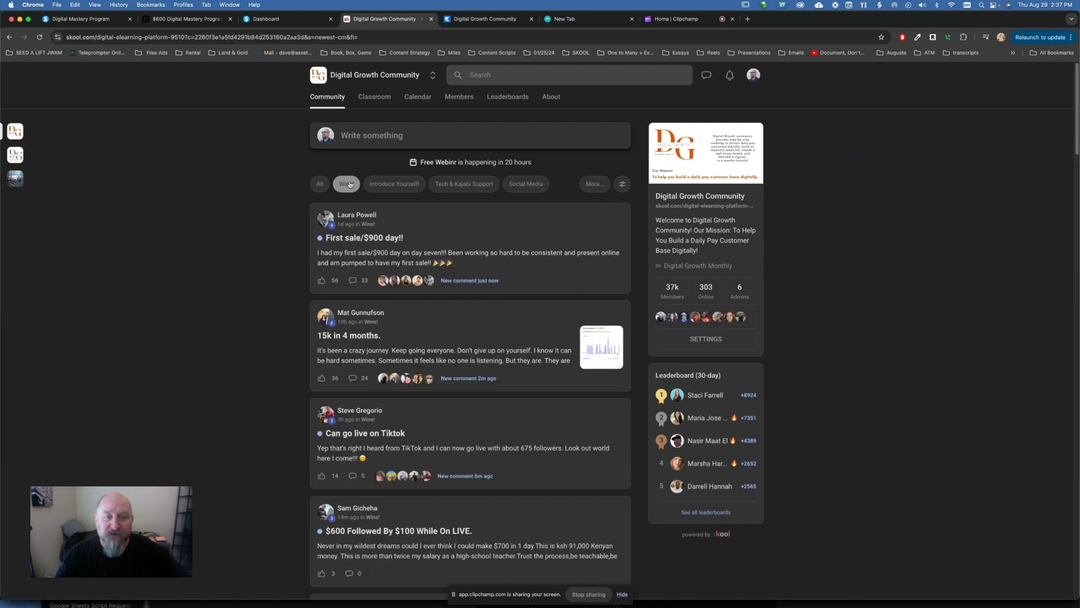
mouse_move(379, 530)
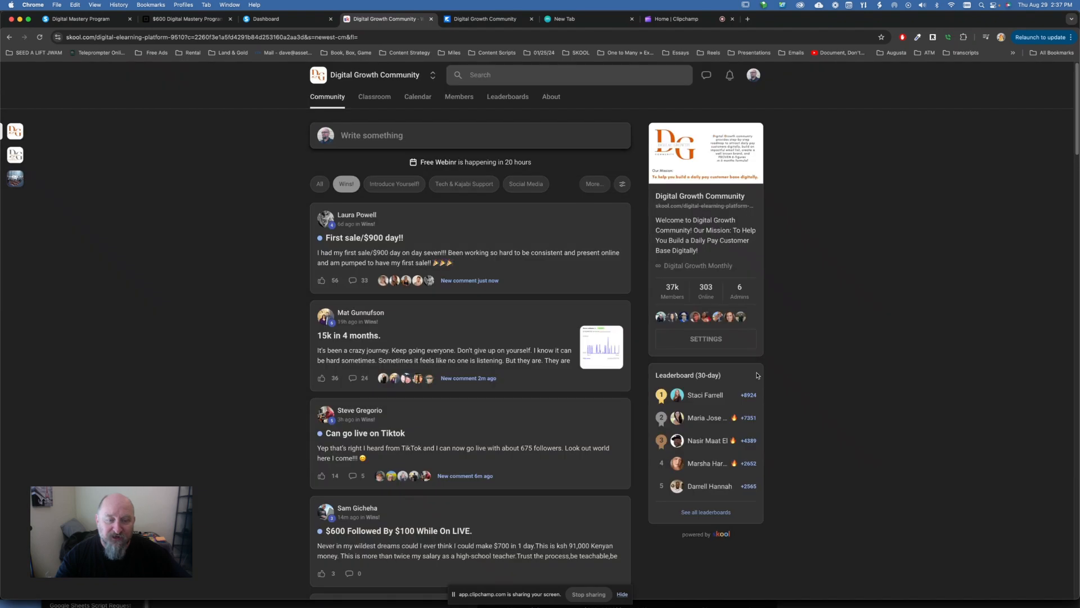
scroll("down", 3)
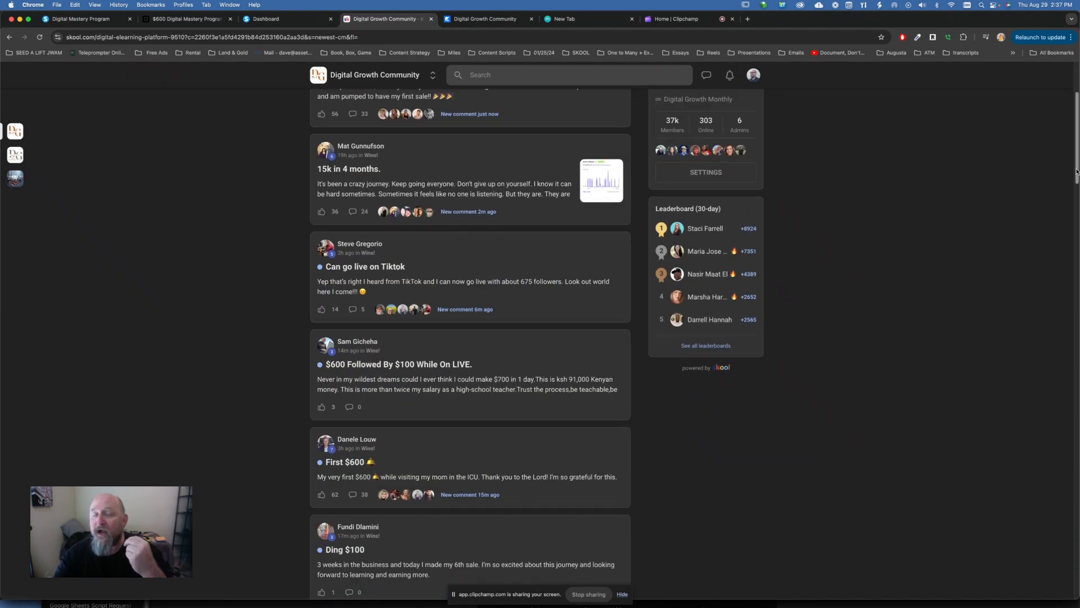
scroll("up", 3)
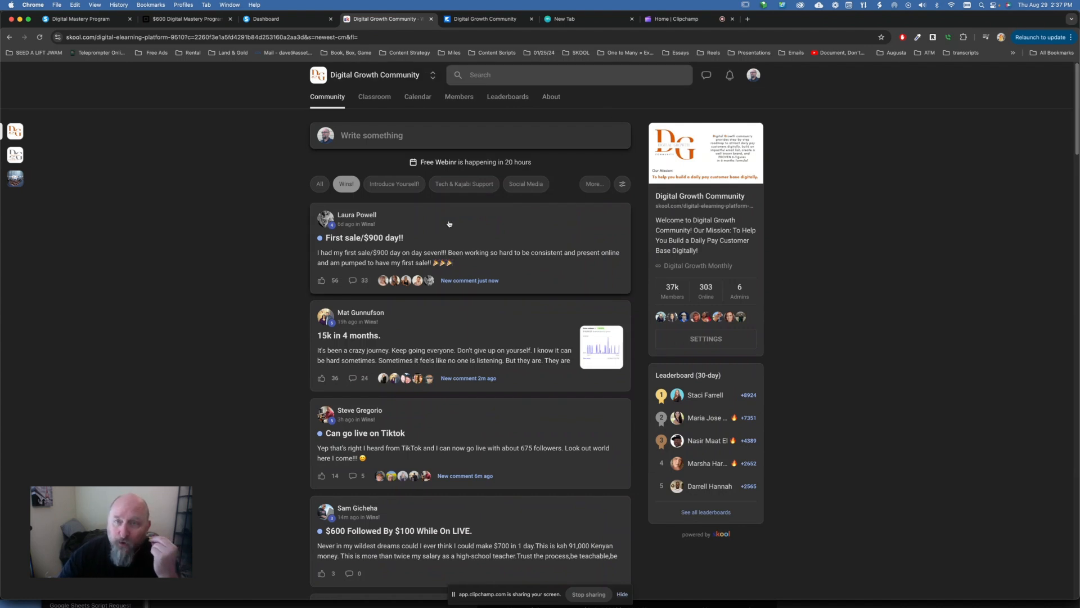
mouse_move(363, 75)
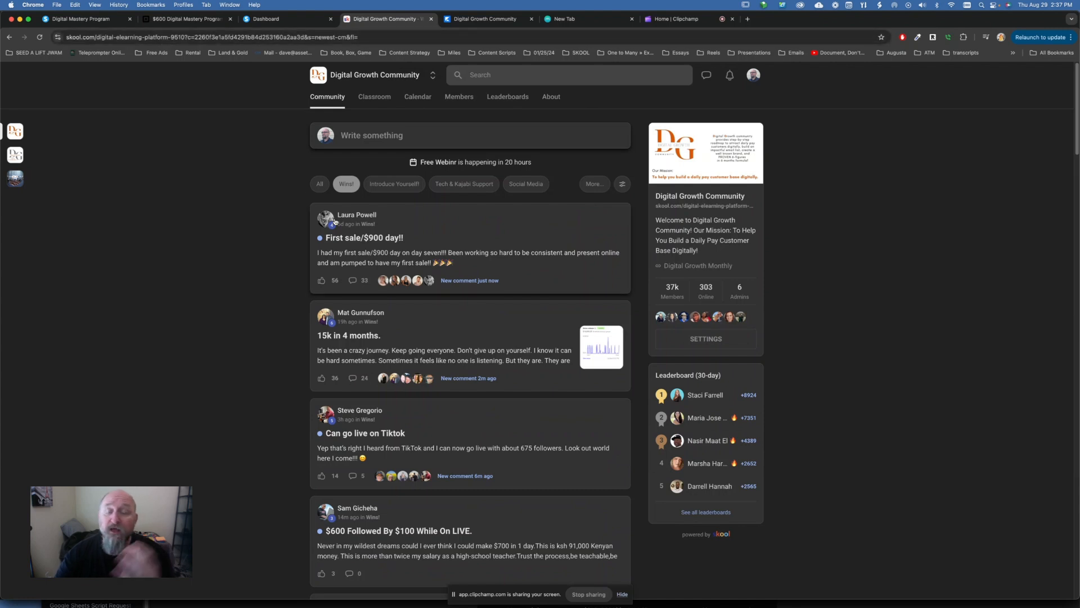
left_click(78, 19)
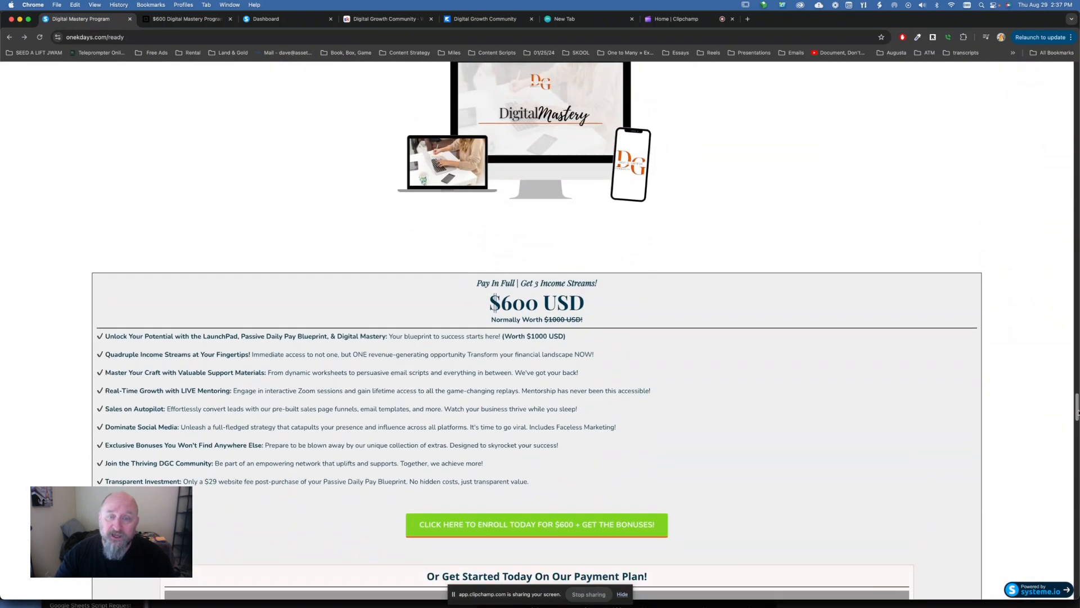
Scroll the onekdays.com/ready page down to the $600 Pay In Full section
scroll("down", 3)
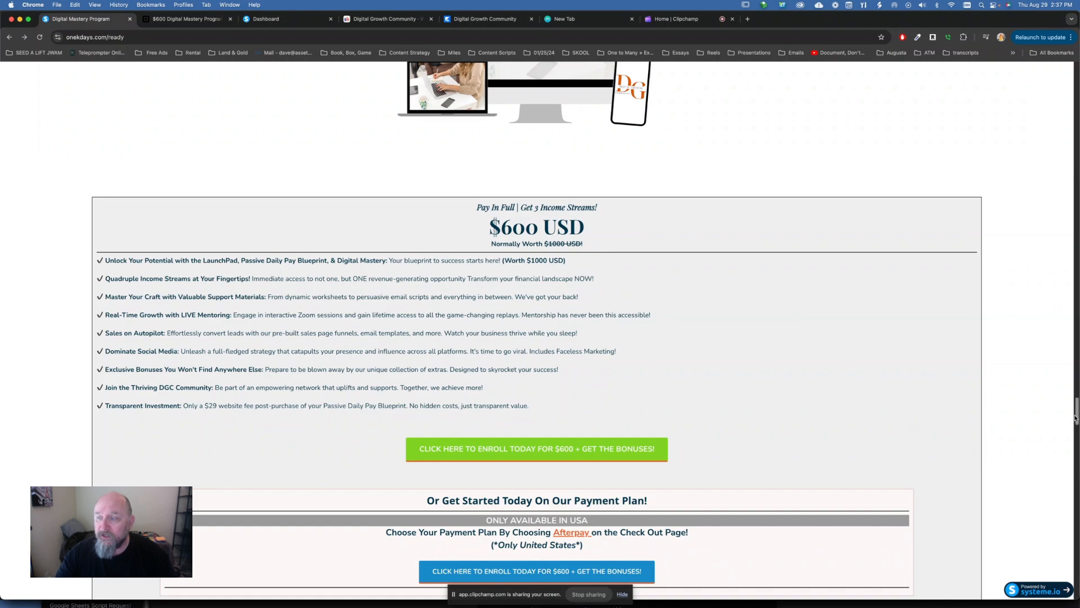
scroll("down", 3)
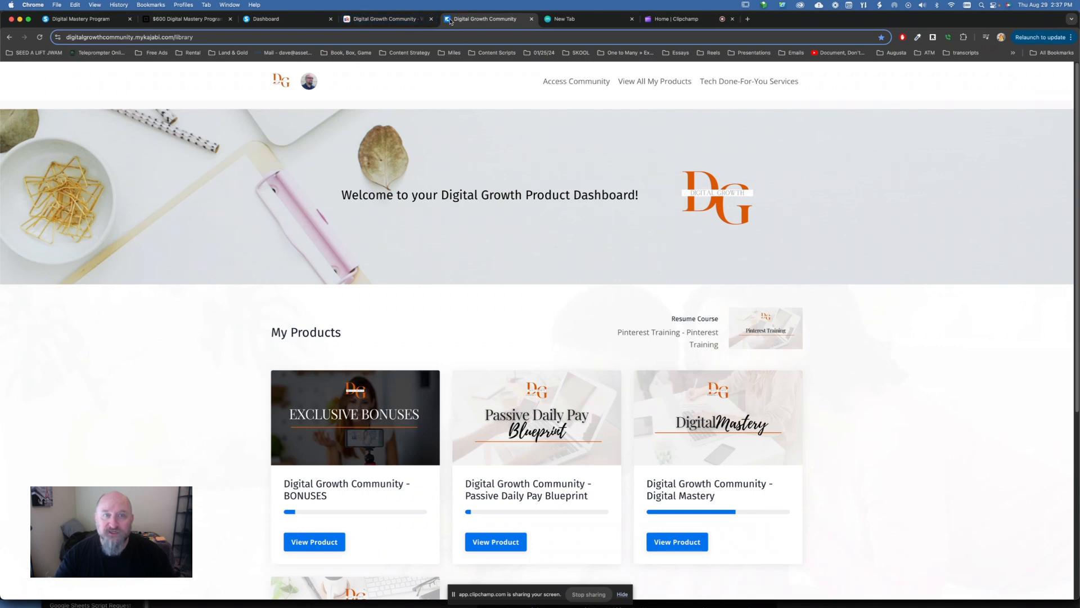
mouse_move(1053, 201)
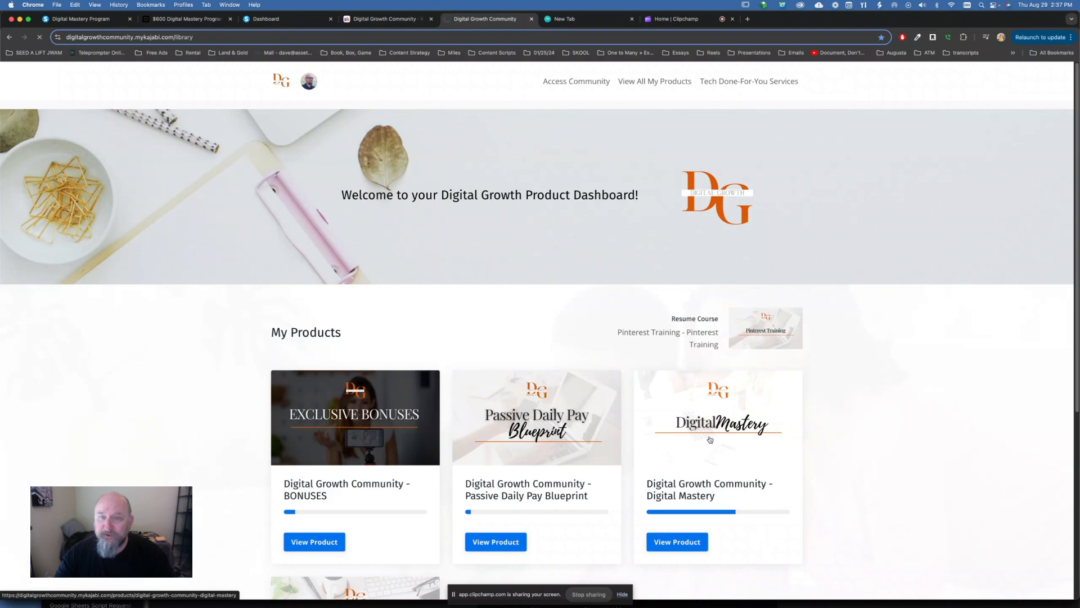
View the Digital Mastery course in Kajabi and follow its Upgrade NOW button to the Legacy Builders Program page
left_click(677, 542)
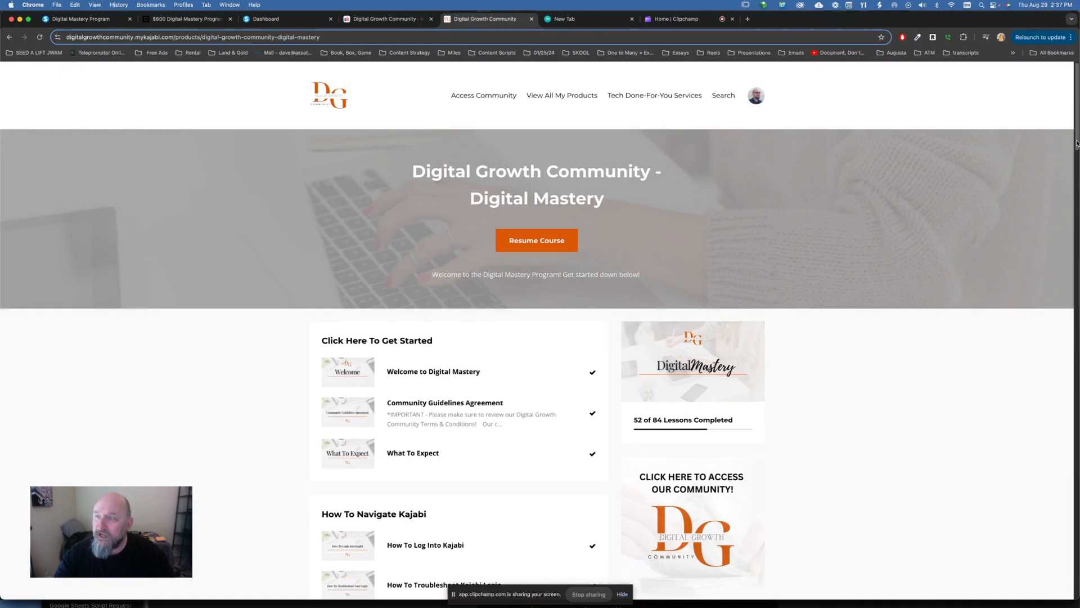
scroll("down", 3)
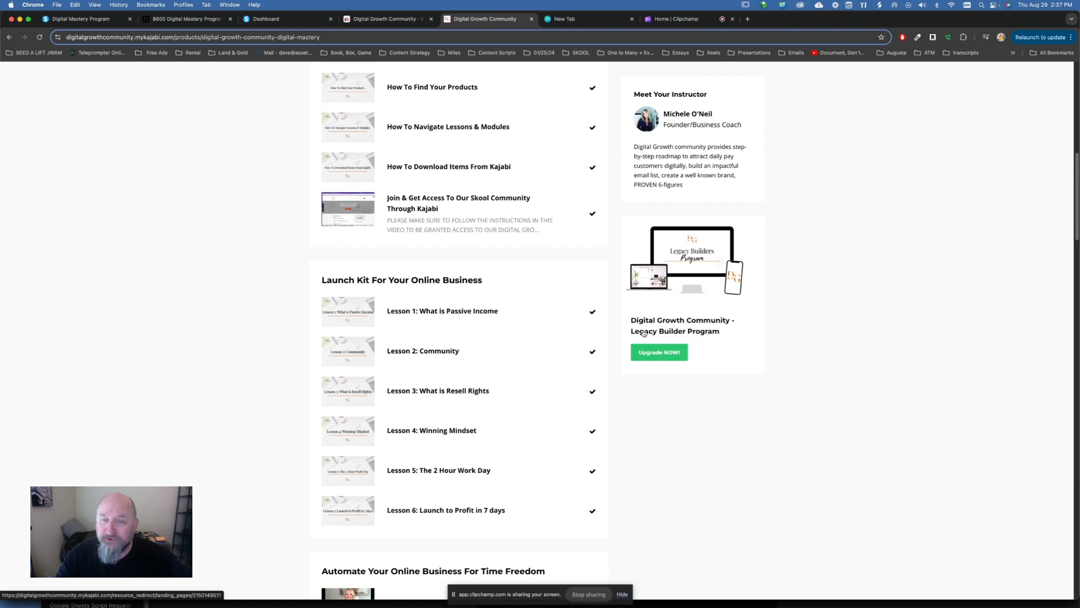
left_click(658, 352)
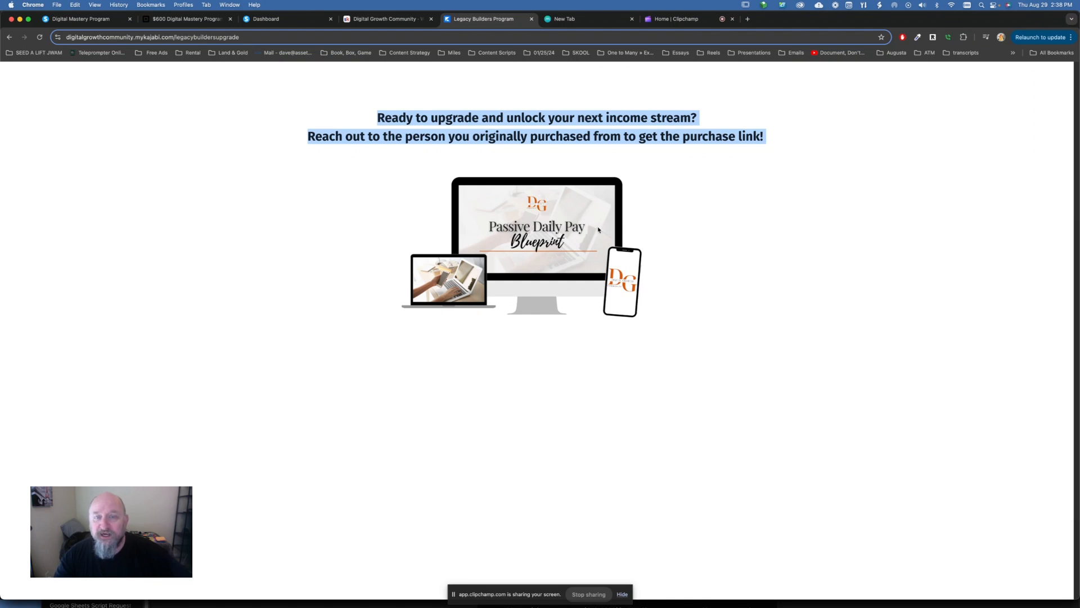
mouse_move(510, 192)
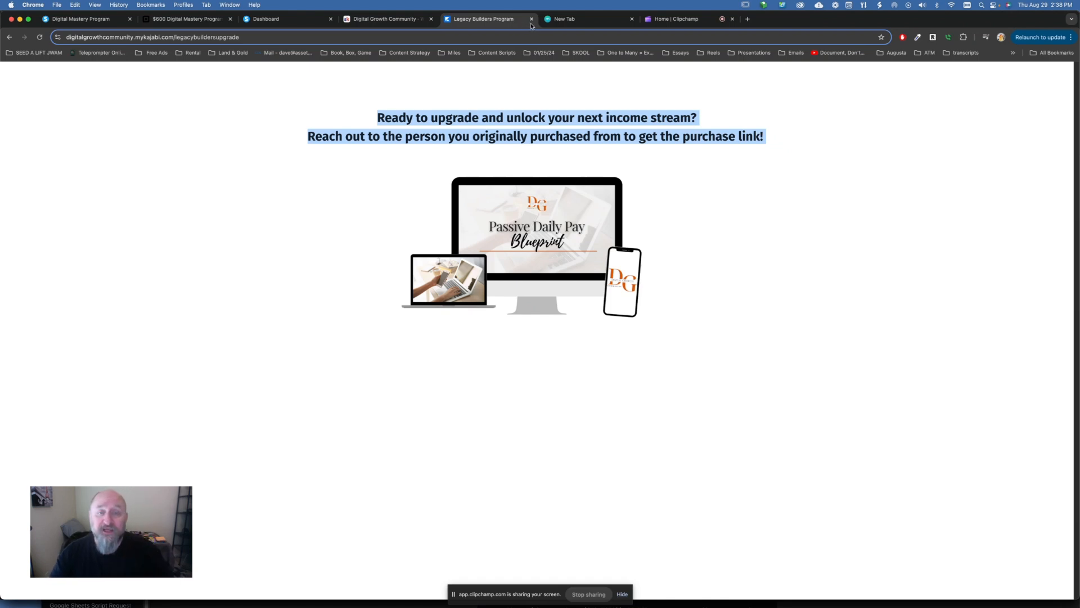
mouse_move(531, 19)
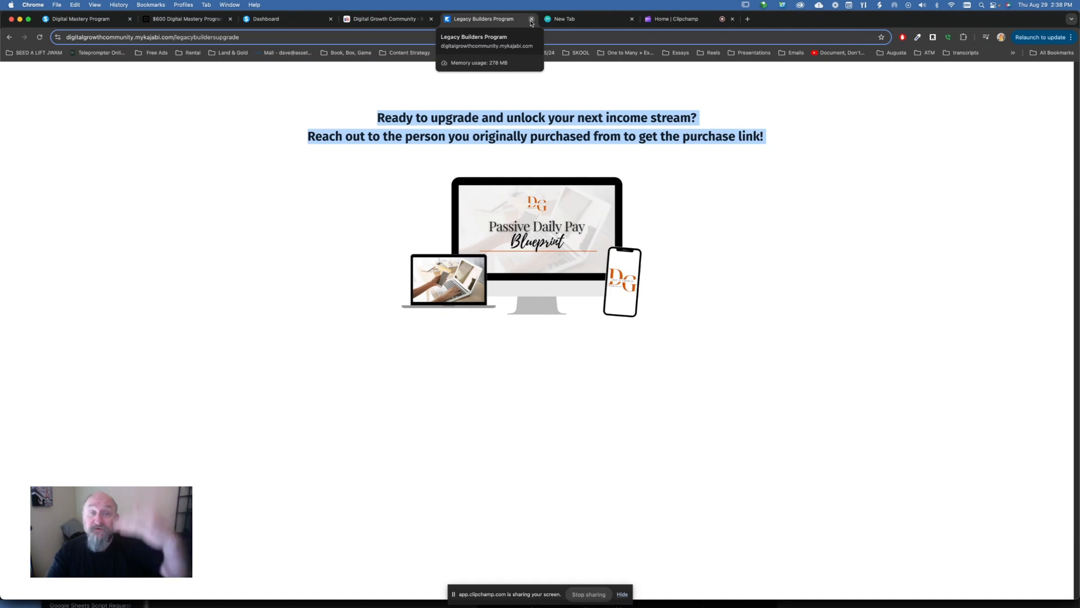
Back on the onekdays sales page, revisit the $300 and $100 offers and the $600 pay-in-full box with its $29 website fee
left_click(78, 20)
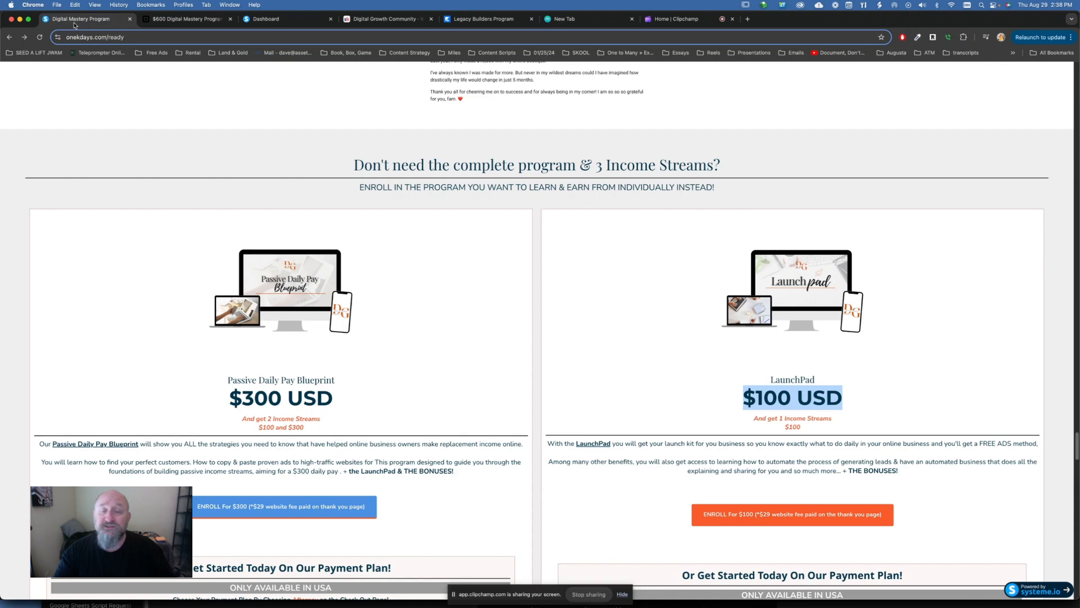
mouse_move(362, 457)
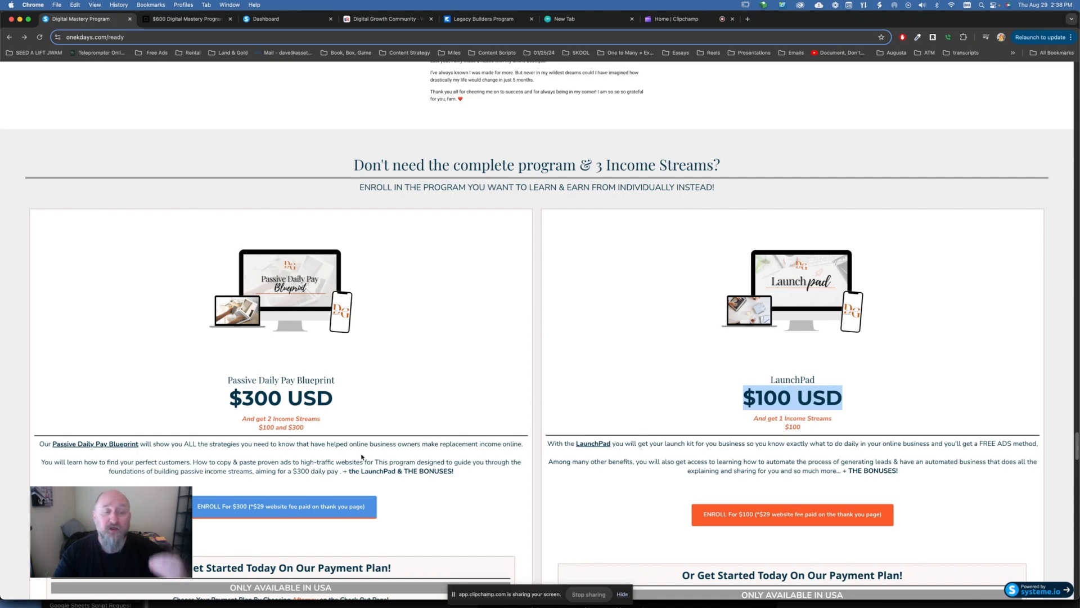
scroll("up", 3)
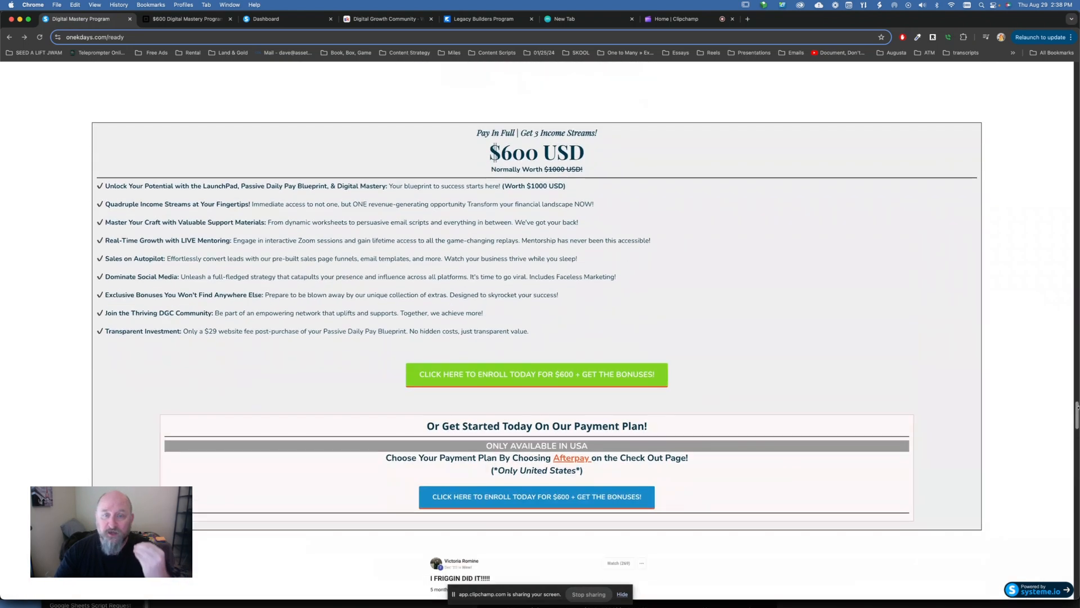
scroll("down", 3)
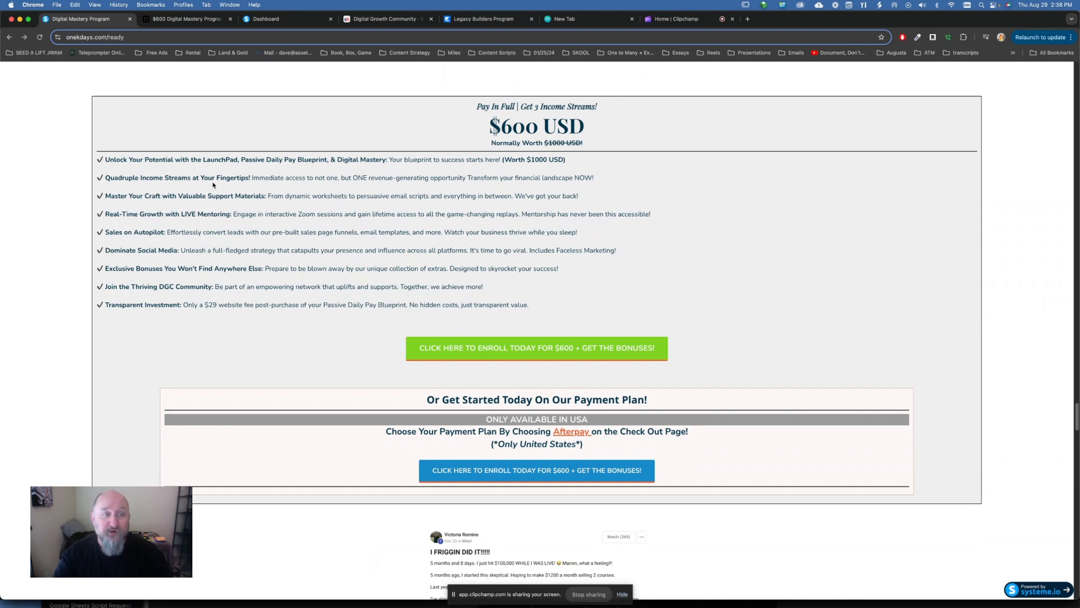
mouse_move(224, 211)
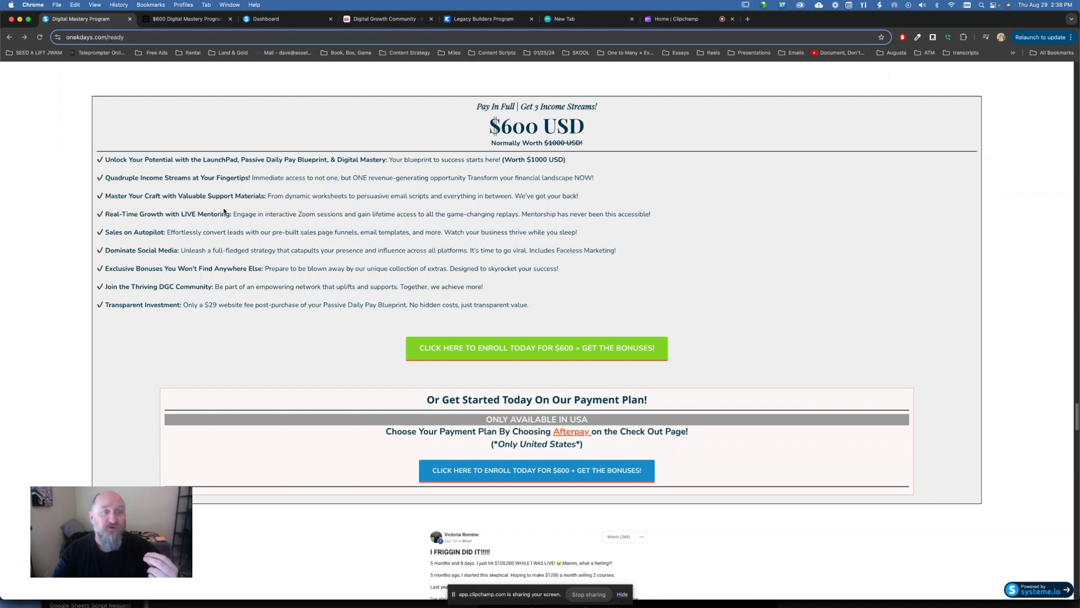
mouse_move(204, 227)
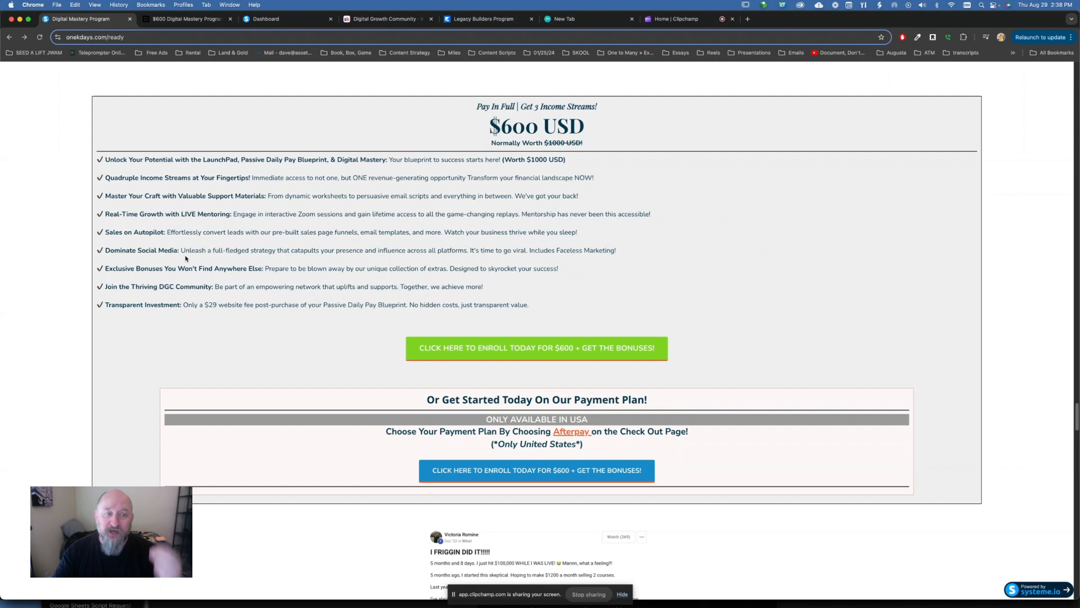
mouse_move(184, 296)
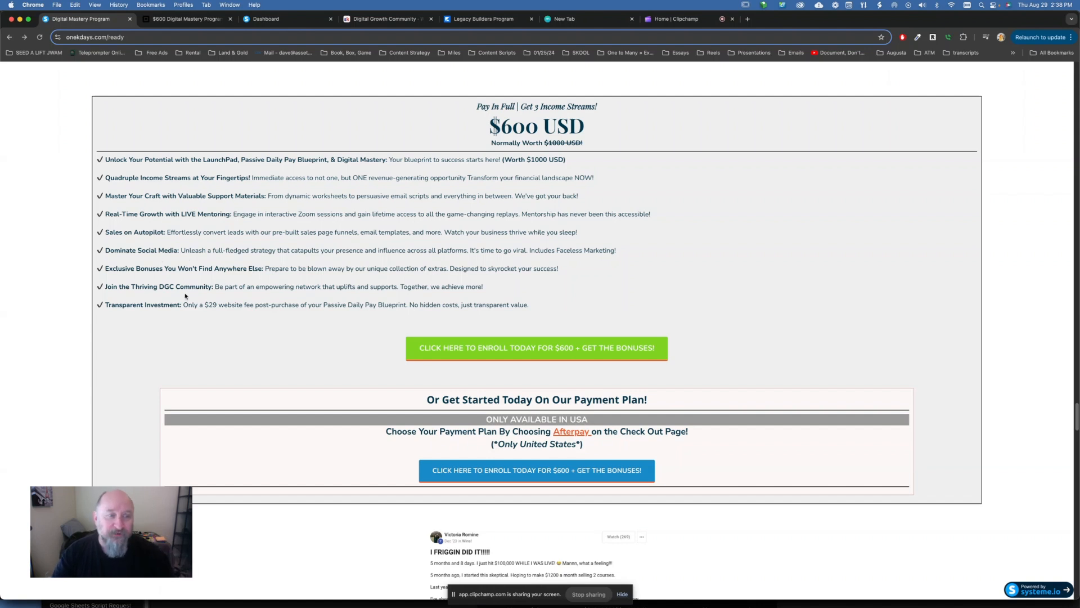
mouse_move(129, 313)
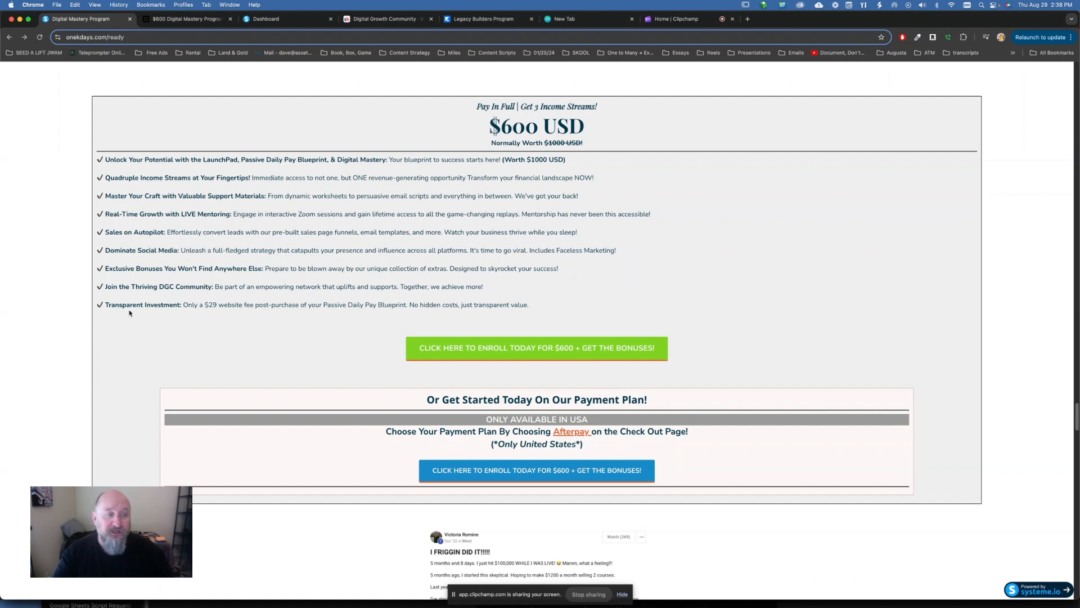
mouse_move(293, 269)
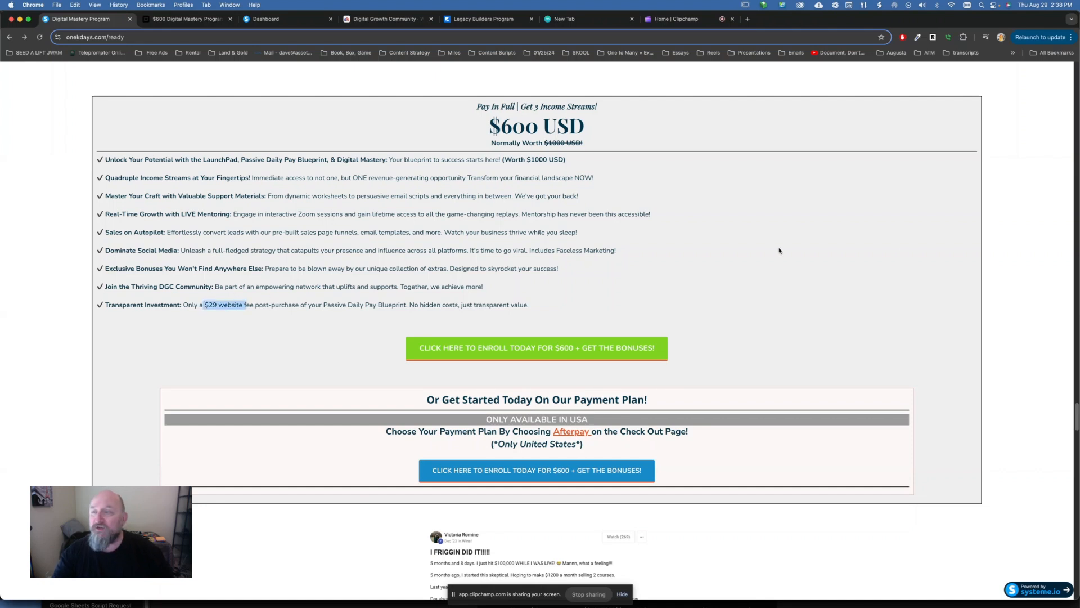
mouse_move(766, 33)
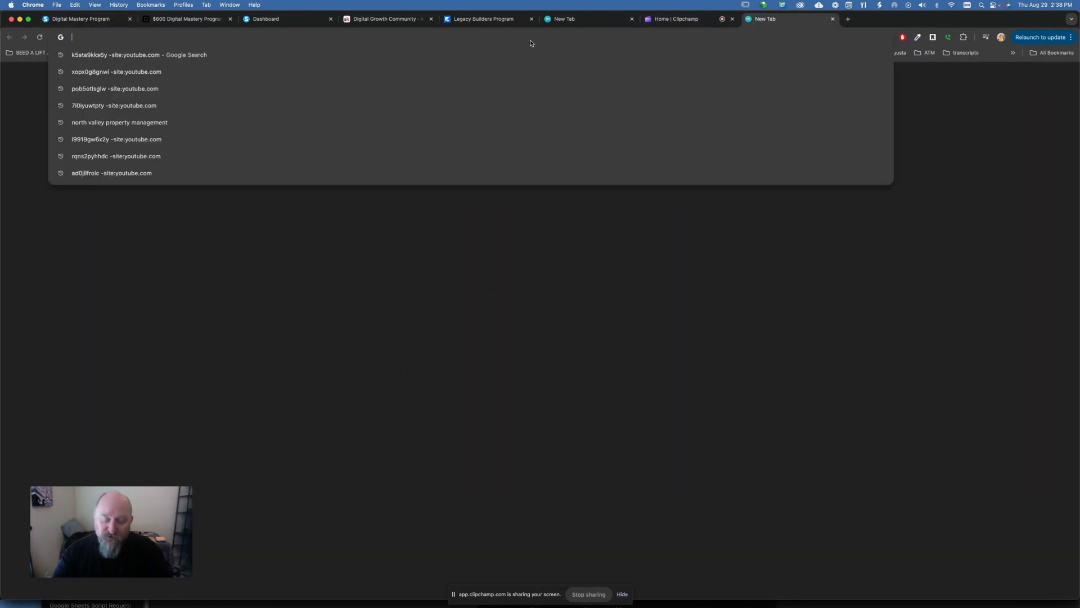
Load onekdays.com in a new tab and leave its Email field blank to trigger the required-field warning
type("onekdays.com")
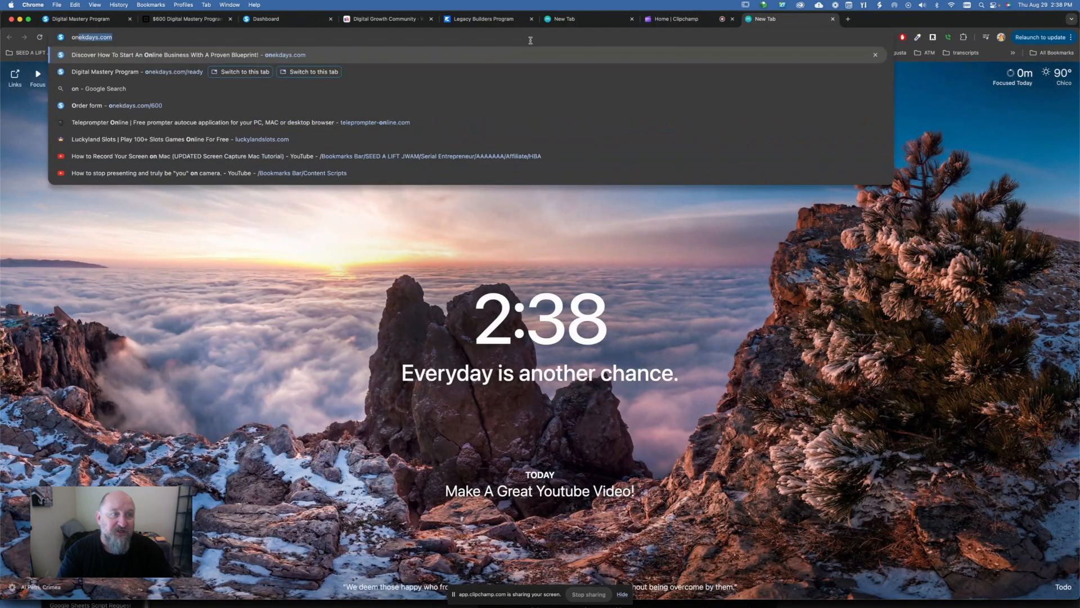
left_click(180, 54)
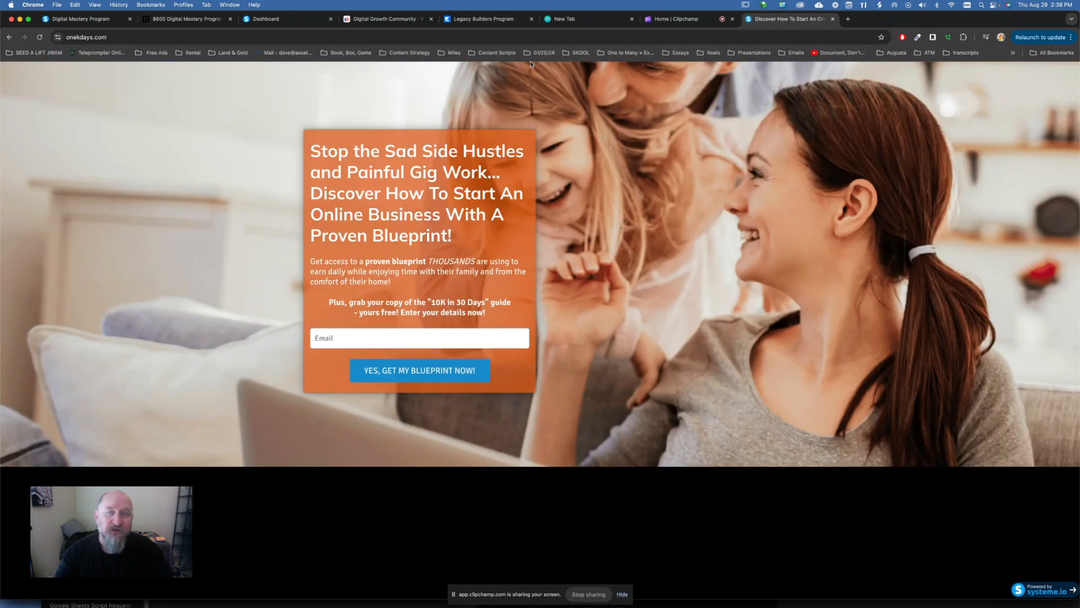
left_click(419, 337)
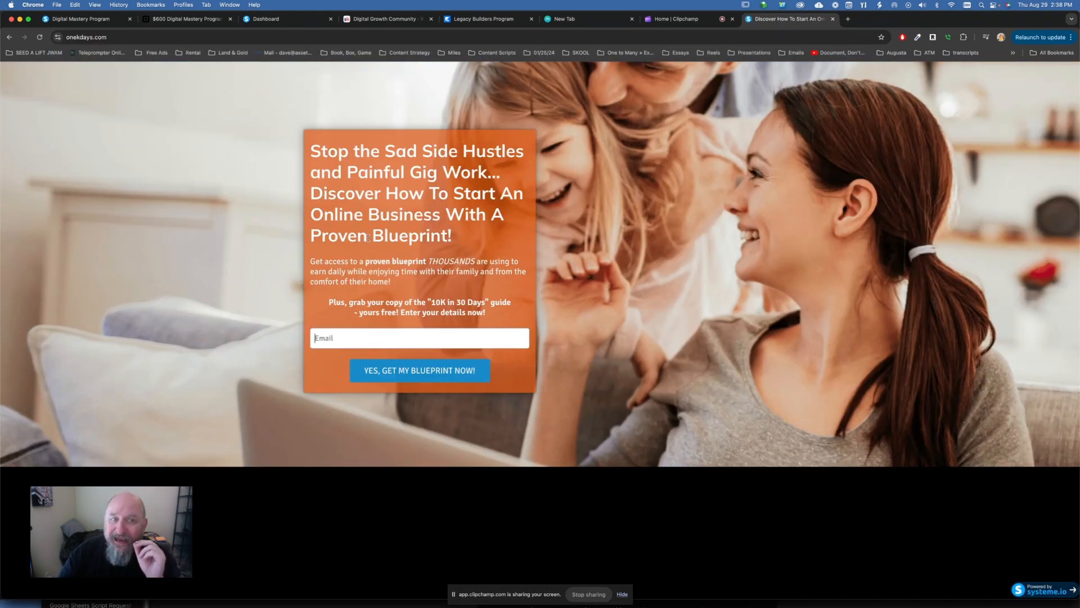
left_click(419, 338)
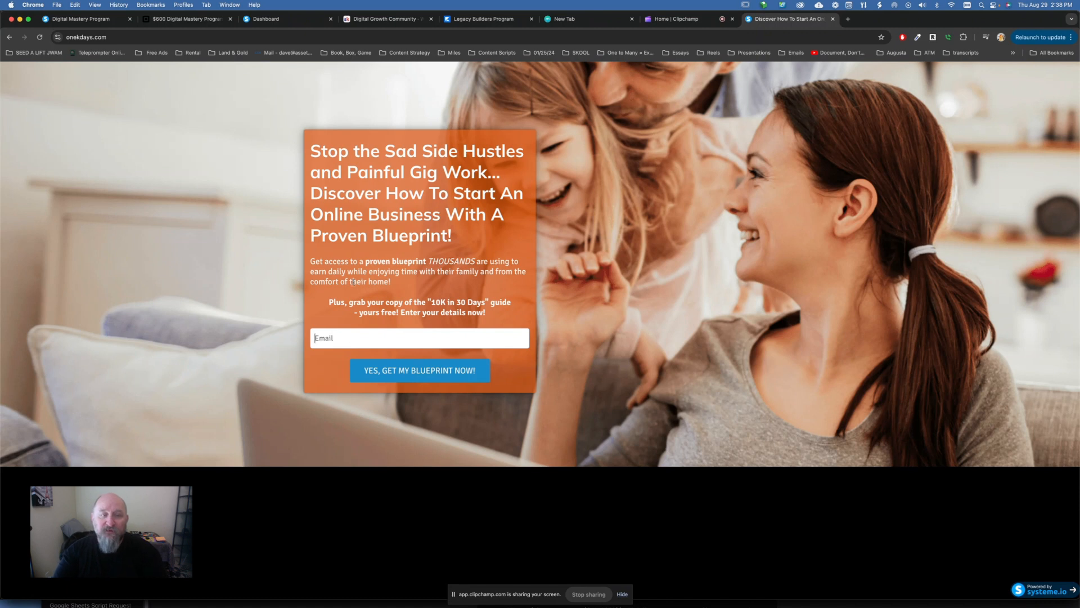
mouse_move(268, 140)
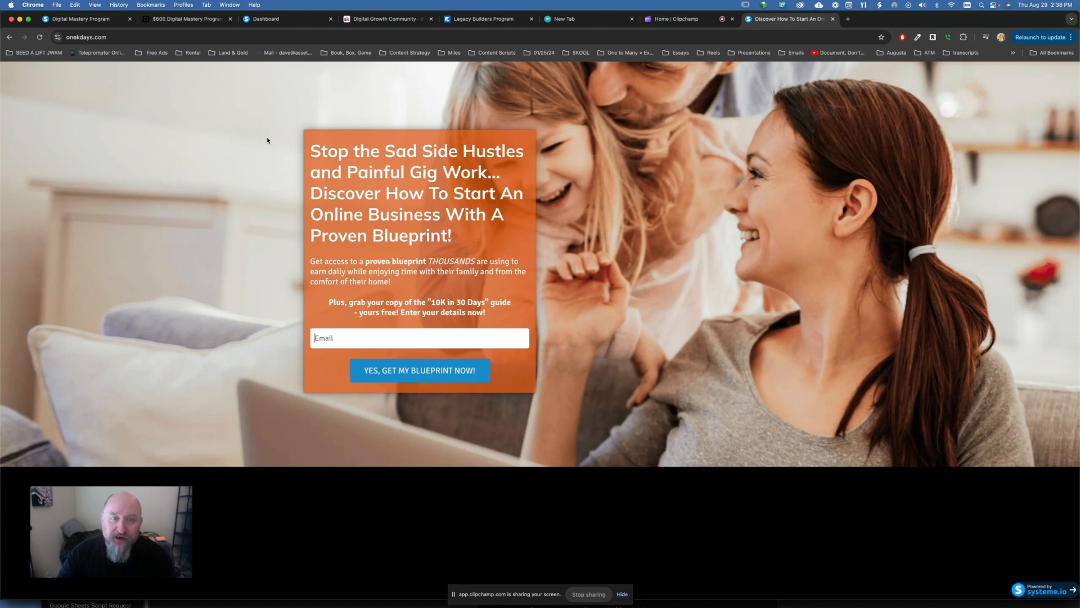
left_click(418, 371)
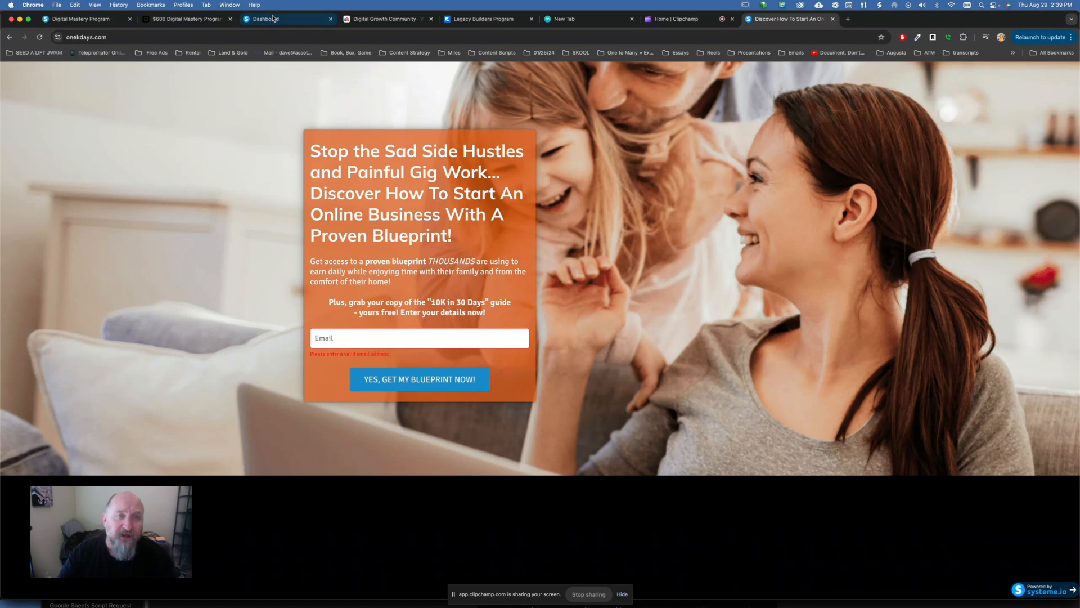
View the Systeme.io dashboard with 9 new leads, then go to the email Campaigns list via the top navigation
left_click(286, 19)
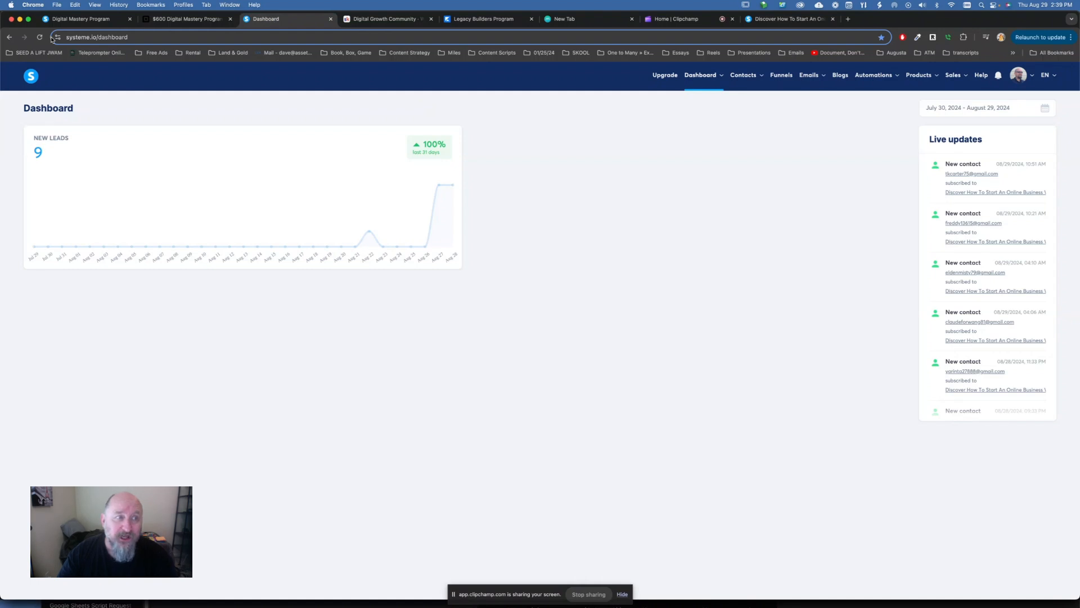
left_click(39, 37)
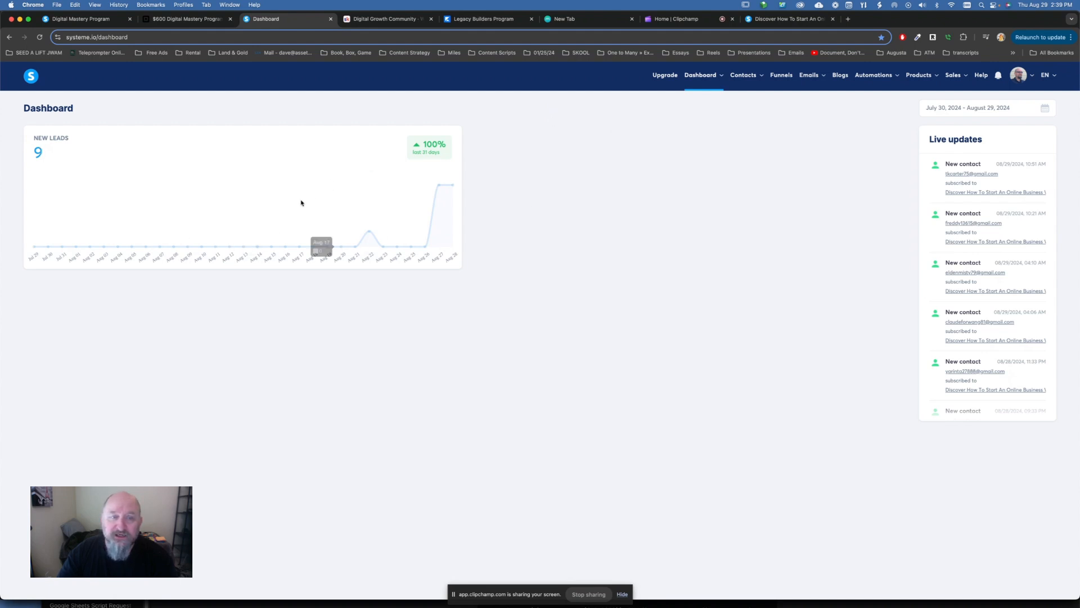
mouse_move(446, 134)
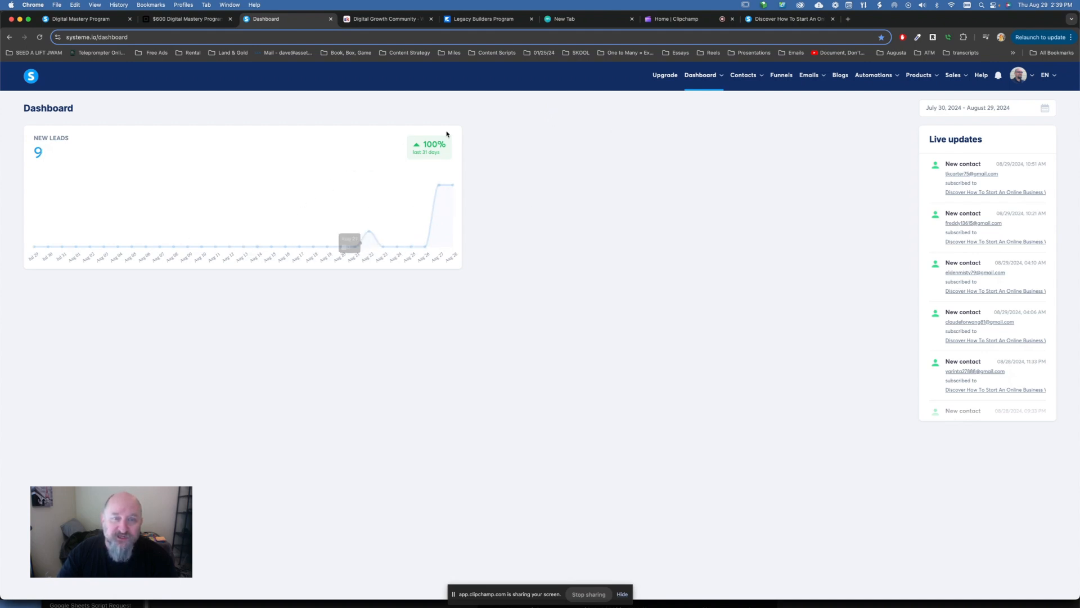
mouse_move(910, 205)
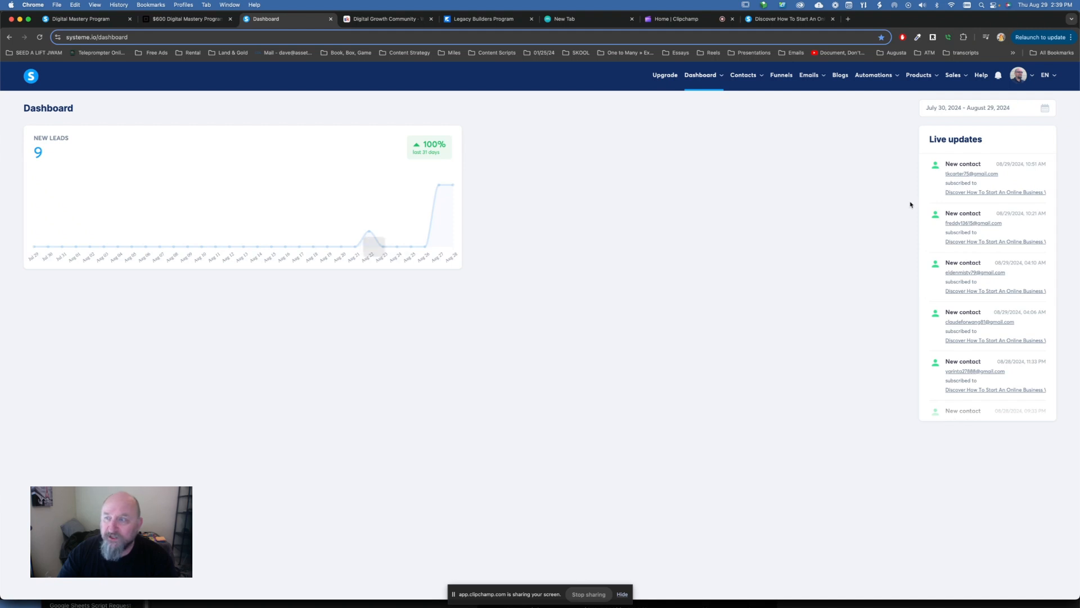
left_click(744, 74)
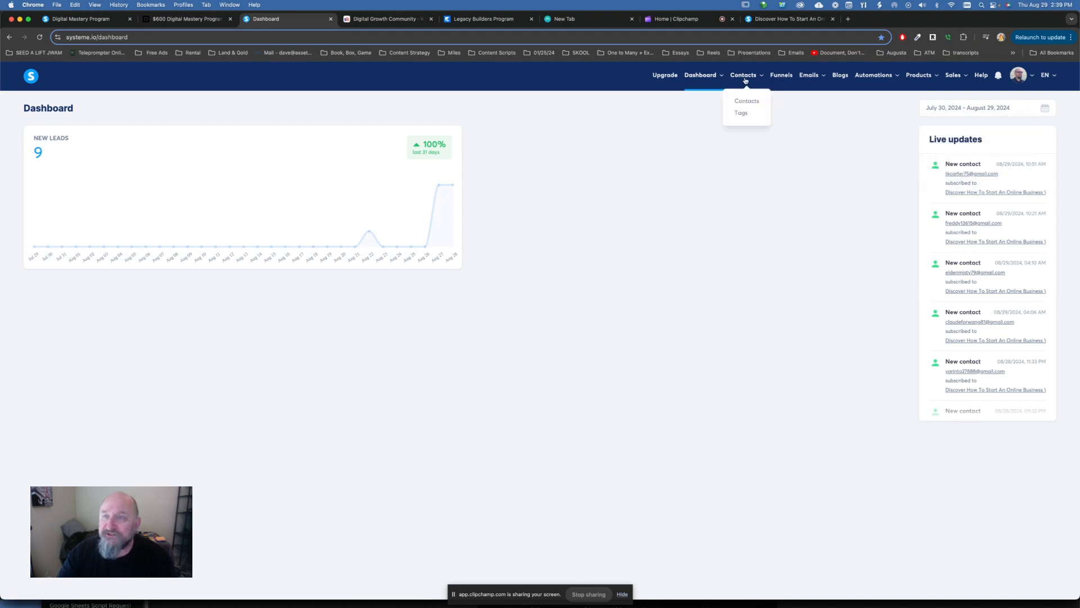
left_click(812, 113)
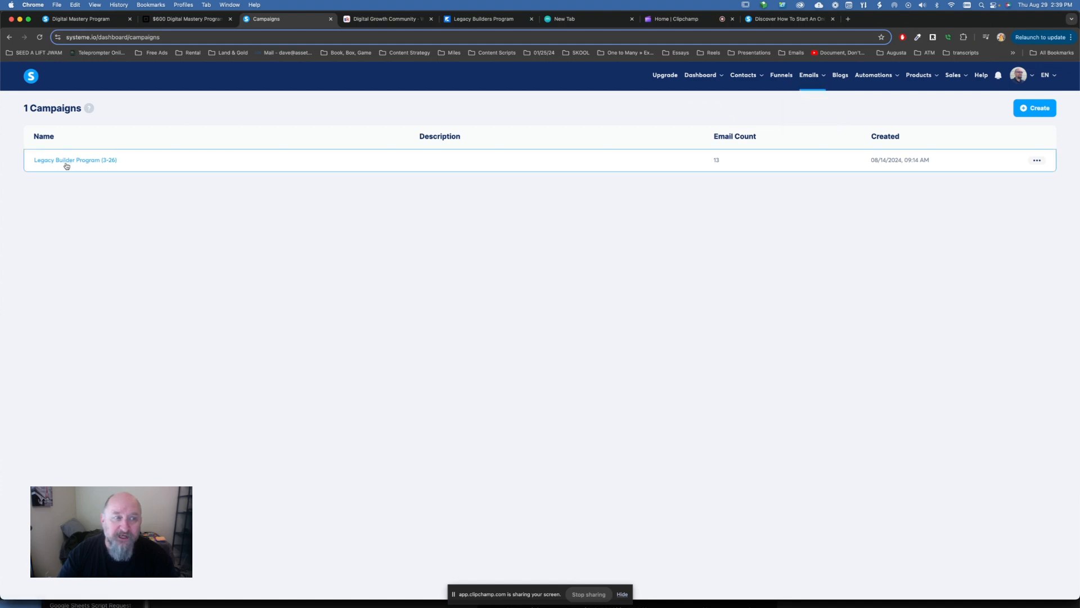
left_click(75, 160)
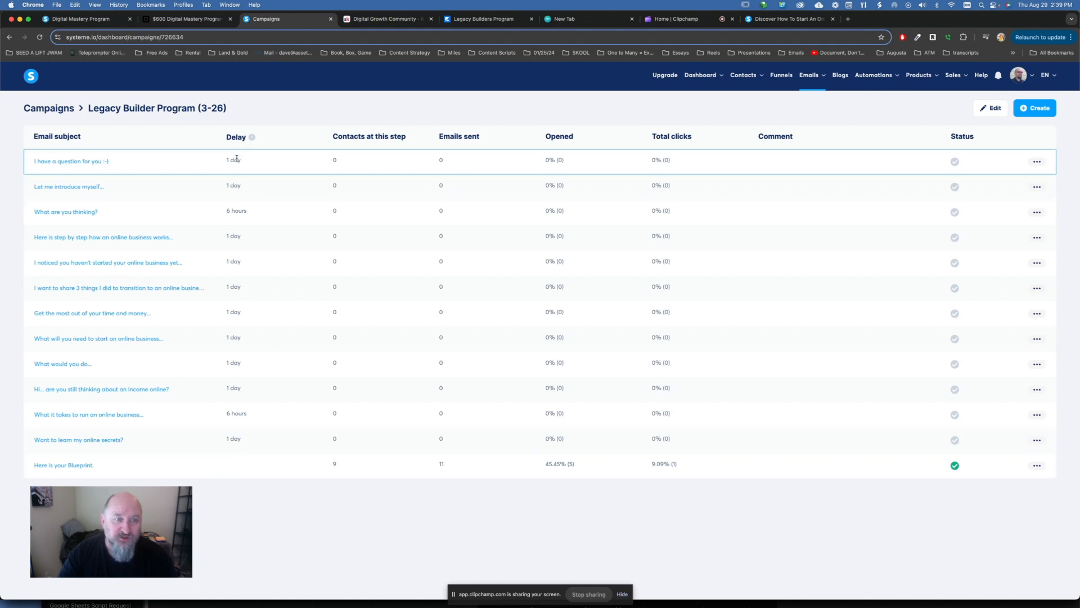
mouse_move(240, 242)
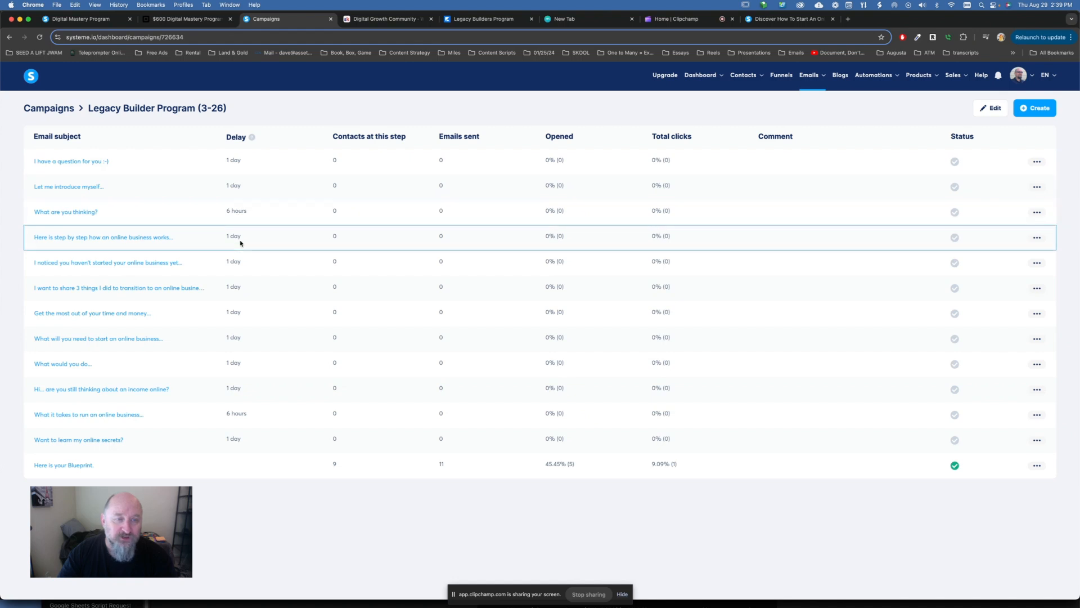
mouse_move(244, 270)
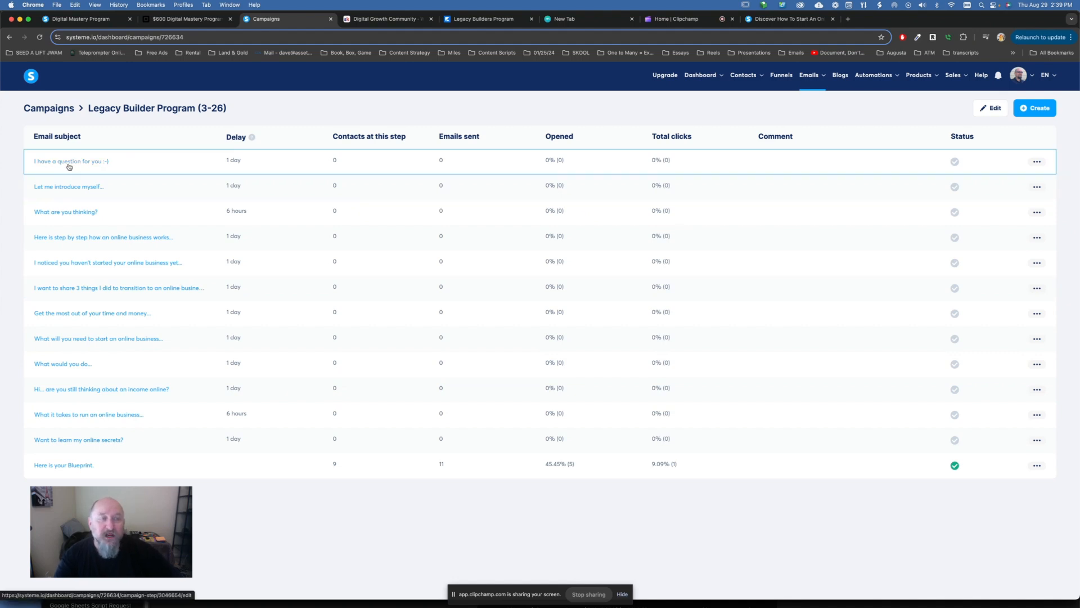
Review the onekdays sales page, then return to the onekdays.com free-blueprint opt-in landing page
left_click(70, 160)
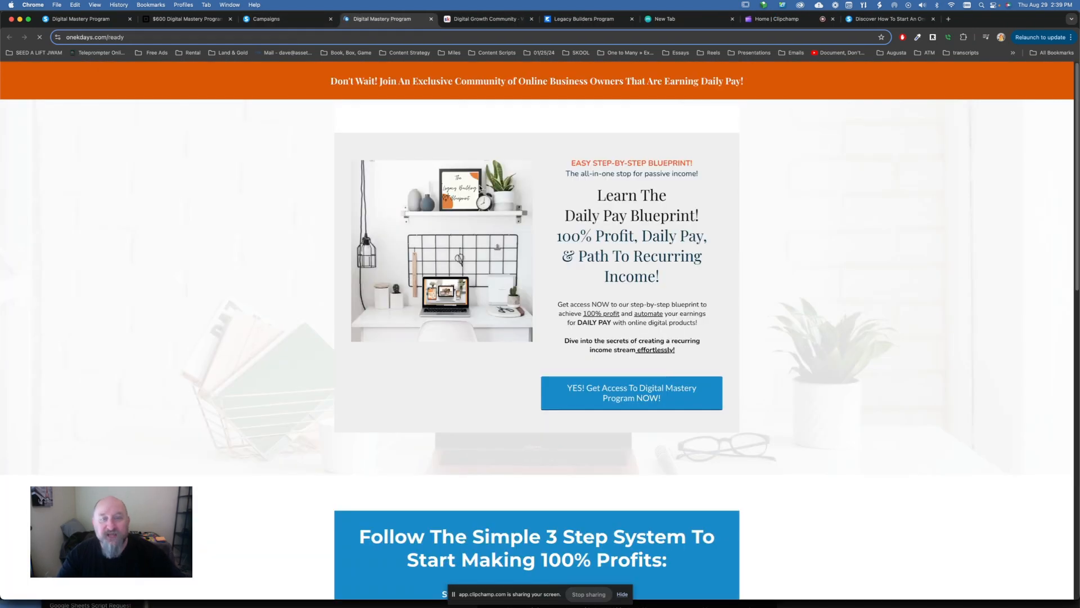
scroll("down", 3)
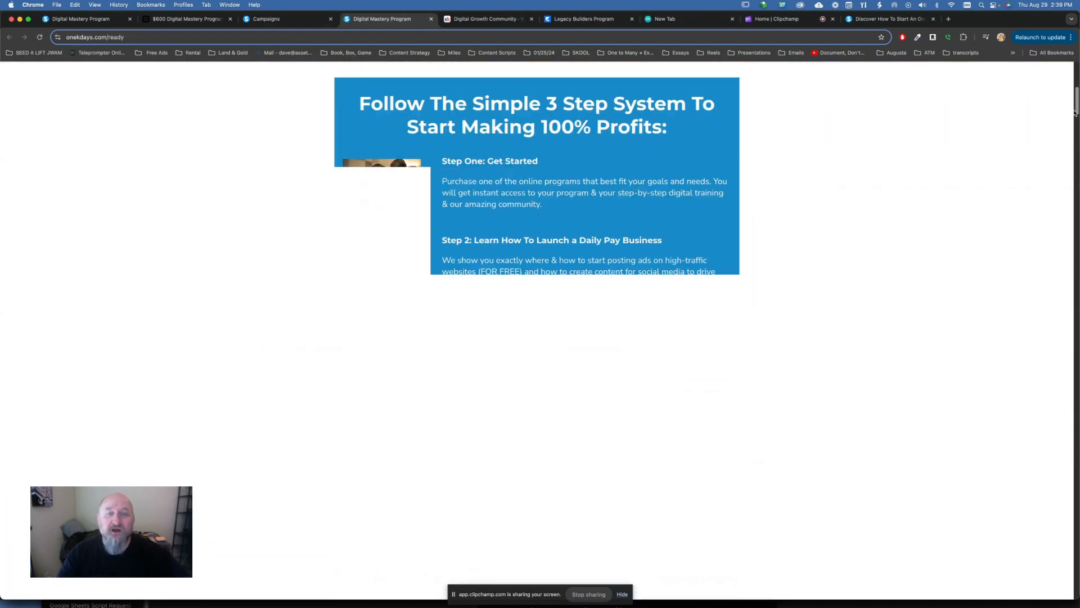
scroll("down", 3)
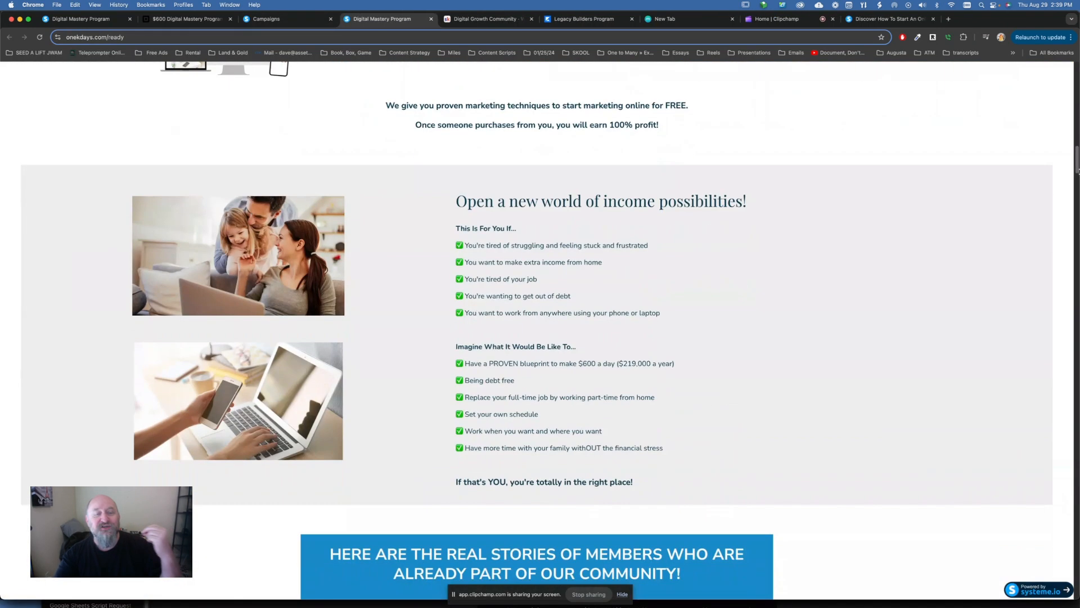
scroll("down", 3)
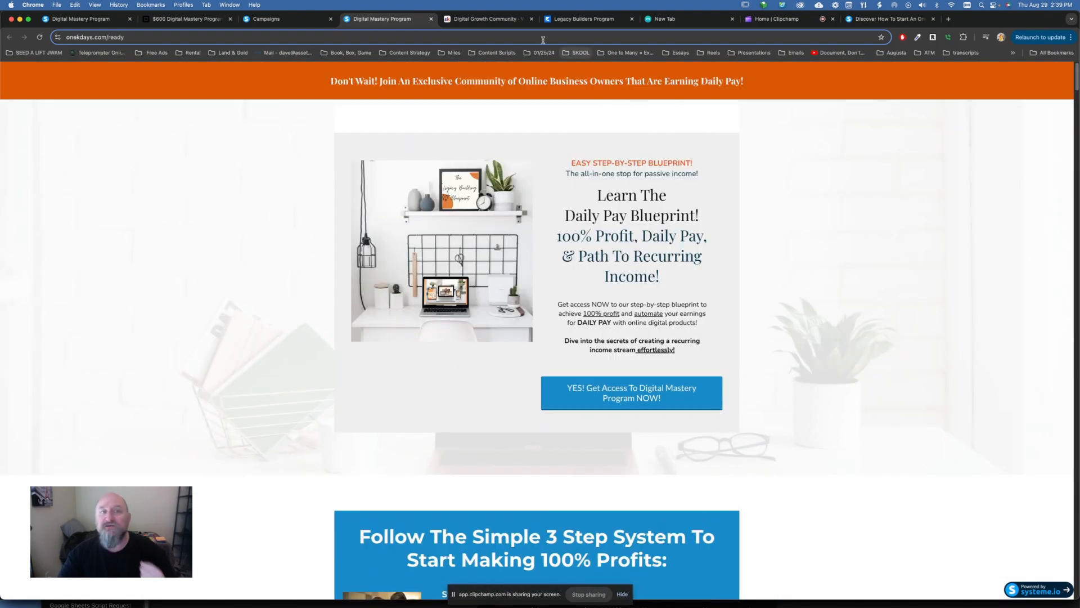
mouse_move(185, 19)
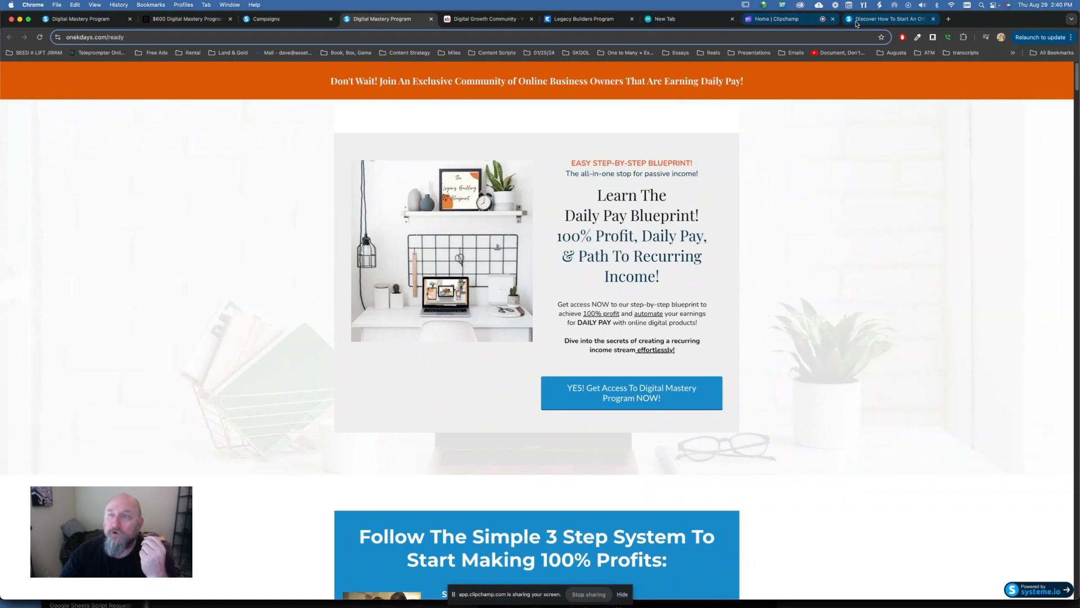
left_click(889, 19)
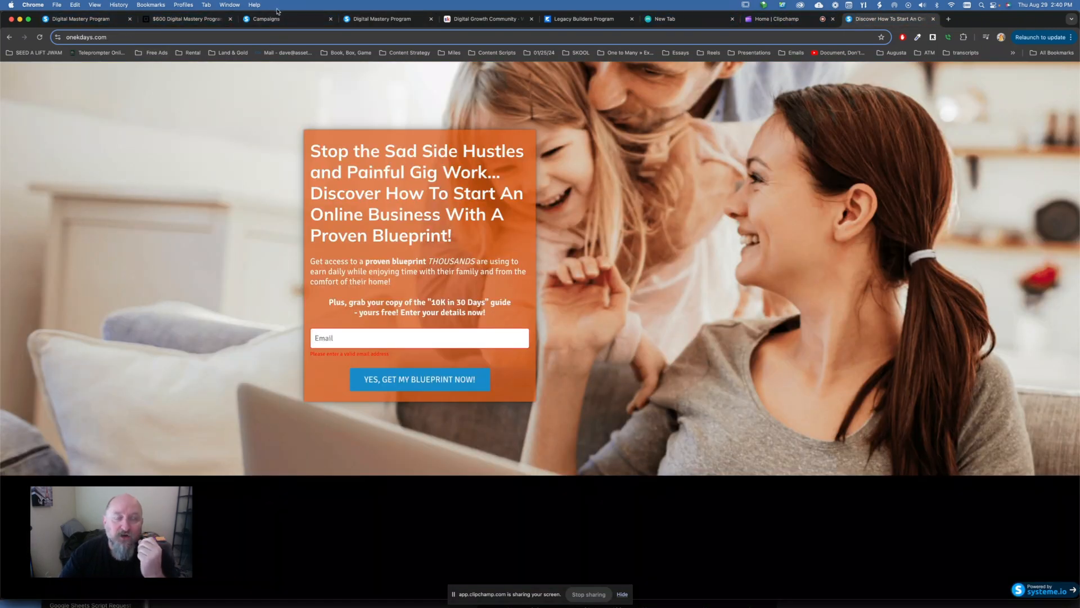
Leave the 'I have a question for you :-)' email editor unsaved, back to the Legacy Builder Program campaign list
left_click(10, 37)
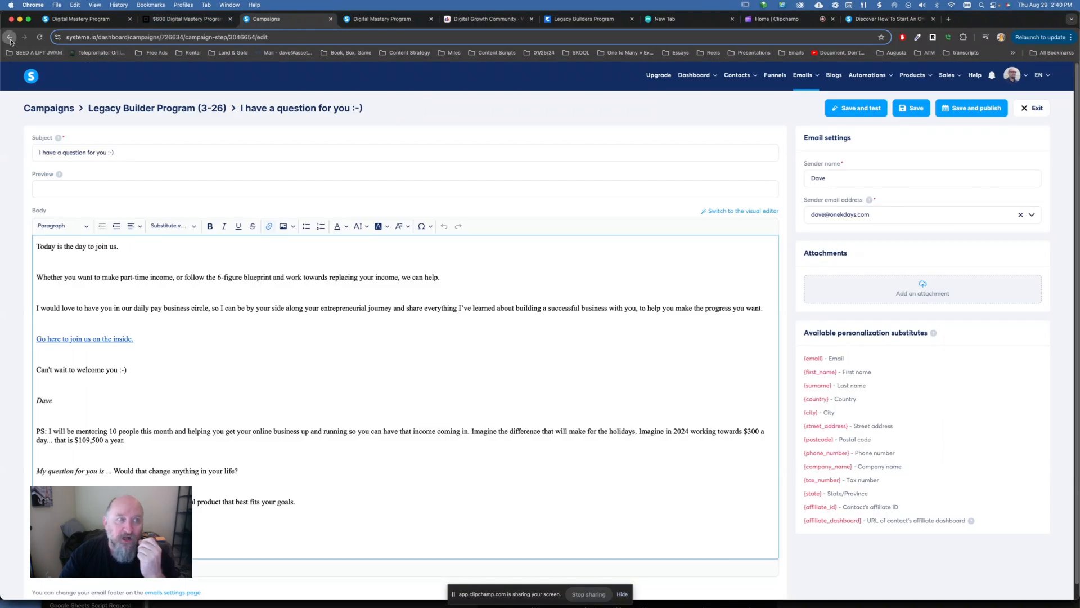
left_click(10, 38)
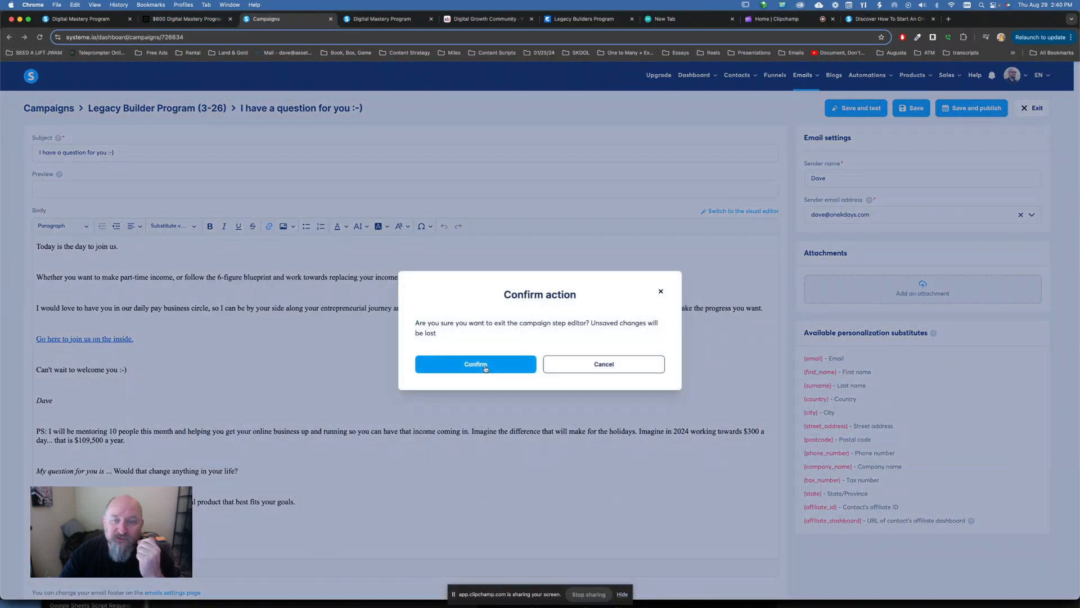
left_click(475, 363)
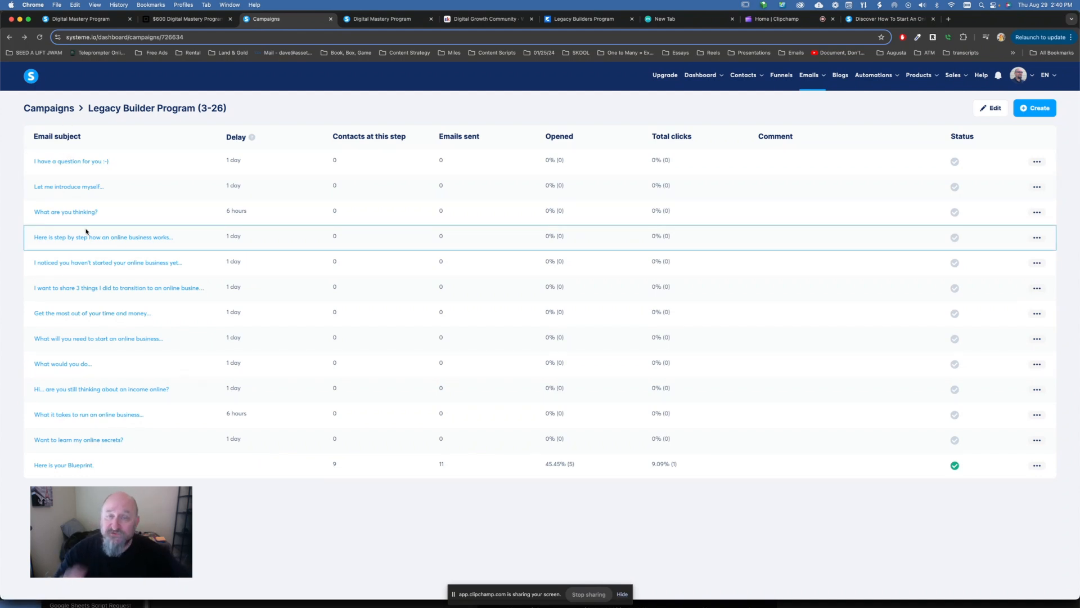
mouse_move(70, 161)
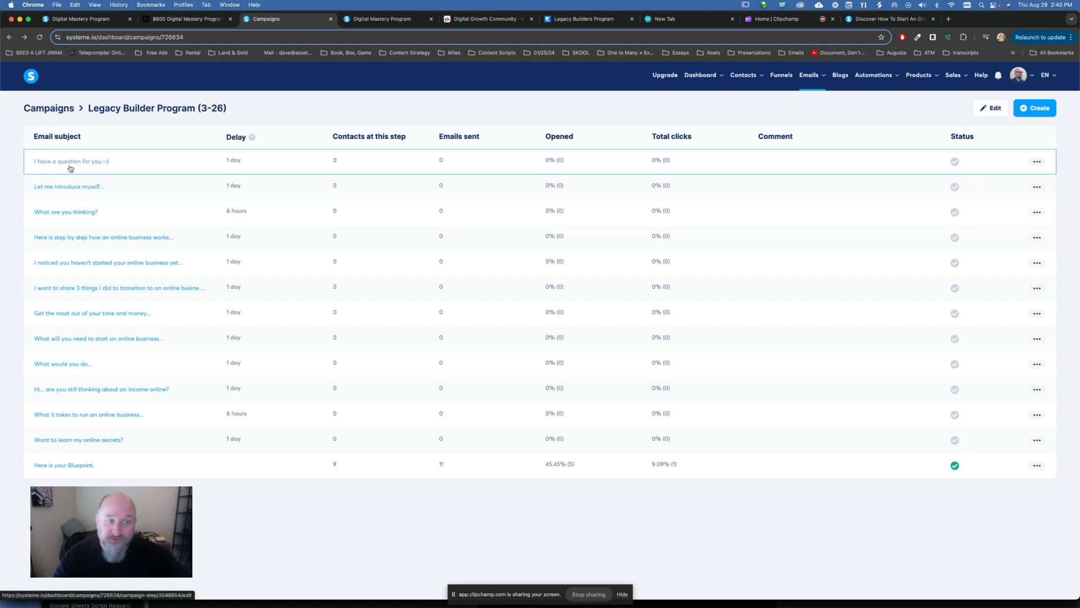
mouse_move(289, 395)
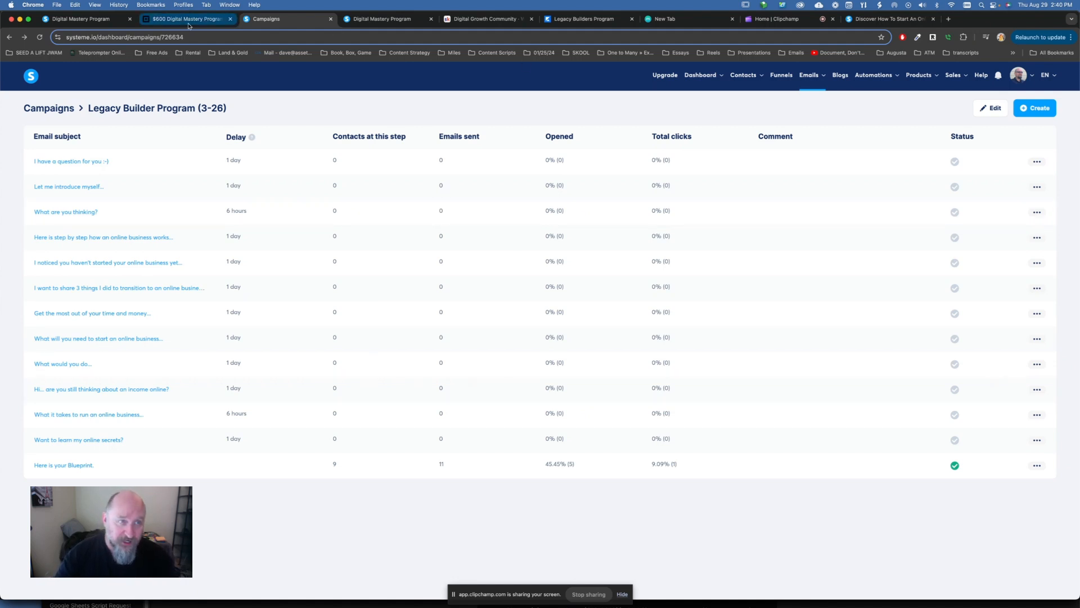
mouse_move(186, 20)
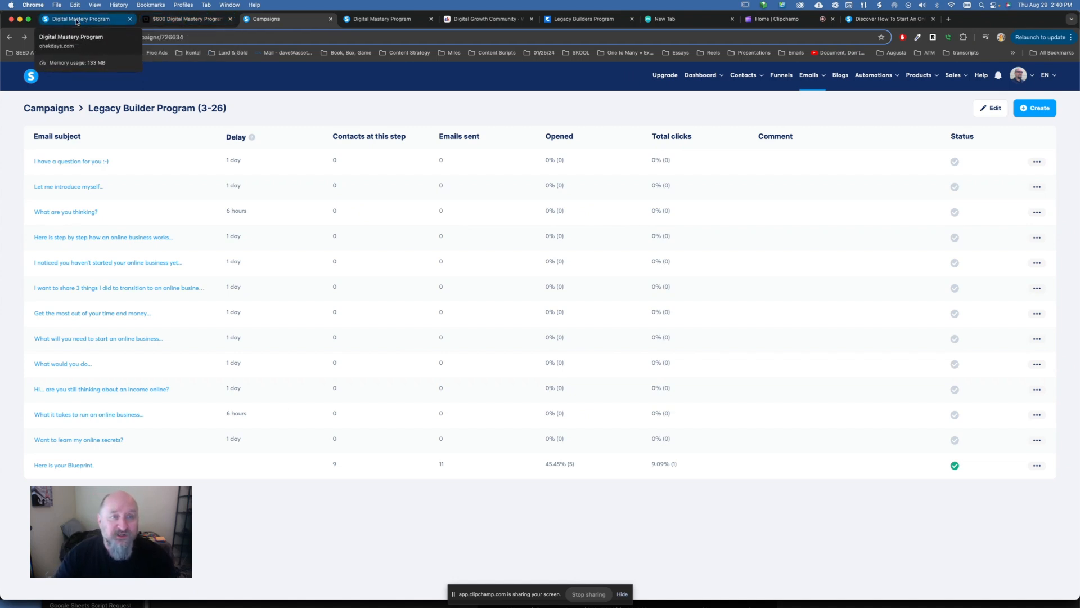
Show the $600 Digital Mastery Program order form and its Square checkout from the sales page pricing
left_click(79, 19)
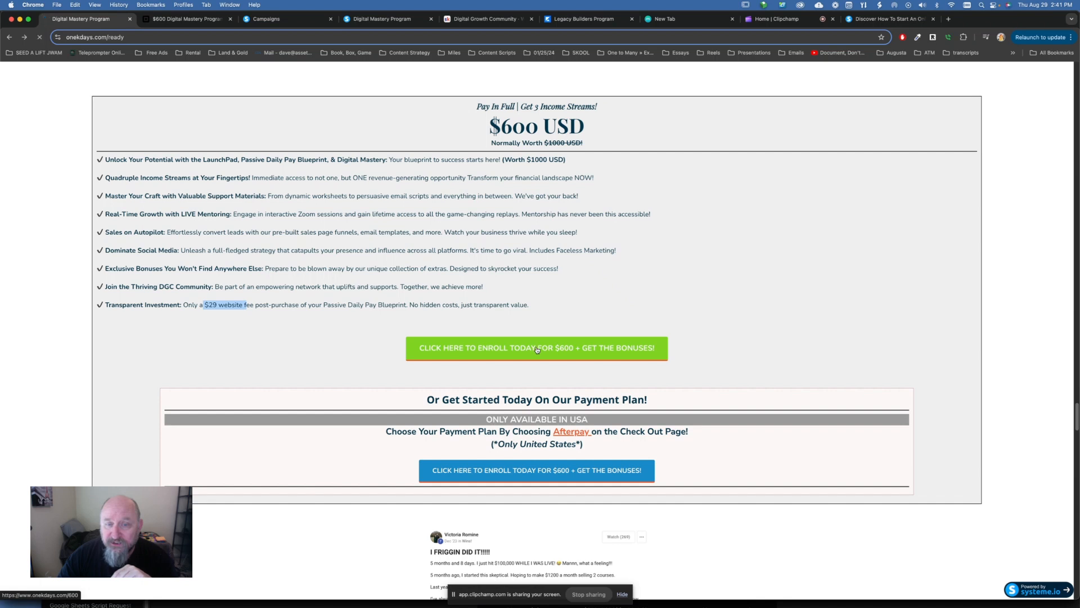
left_click(536, 348)
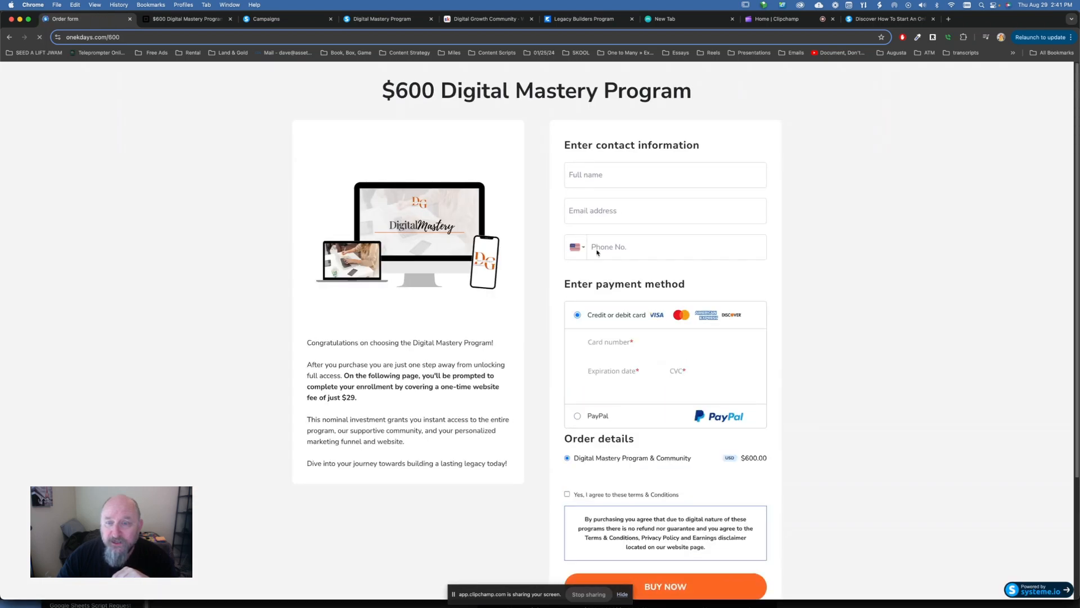
left_click(644, 342)
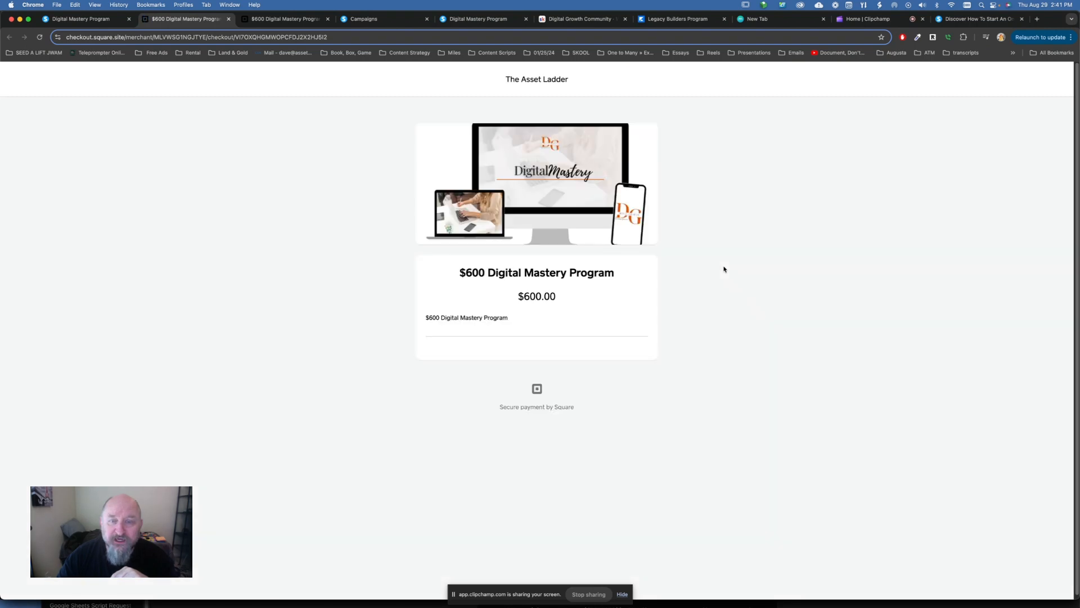
scroll("down", 3)
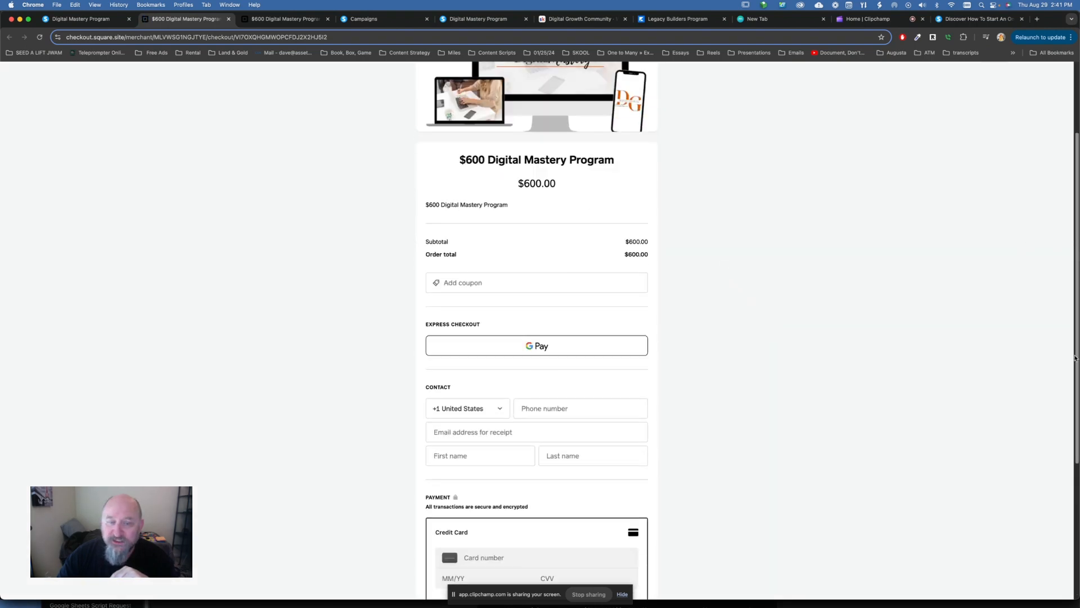
scroll("down", 3)
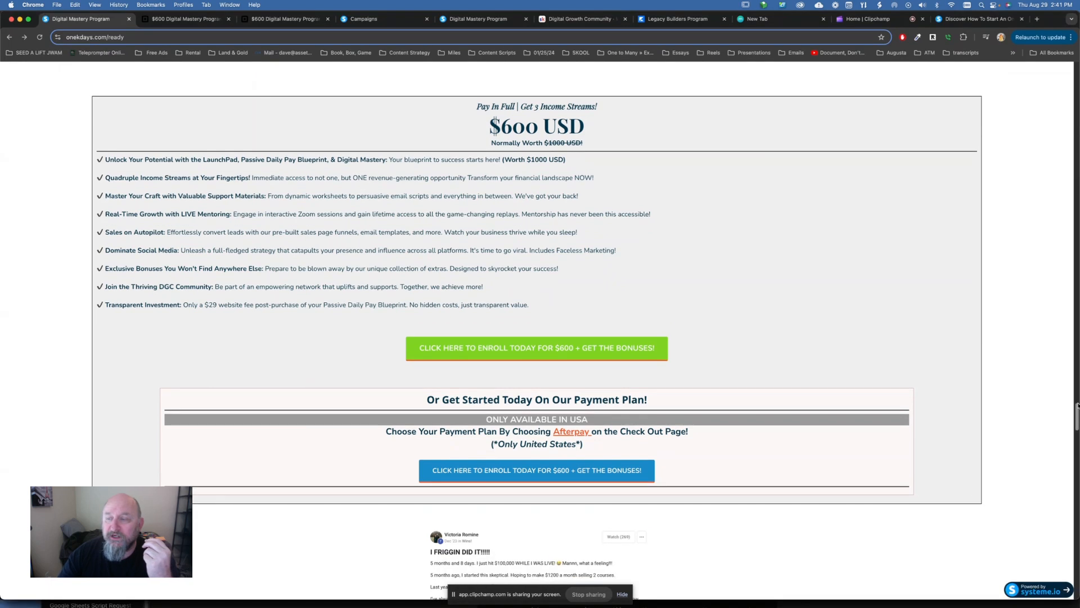
scroll("down", 3)
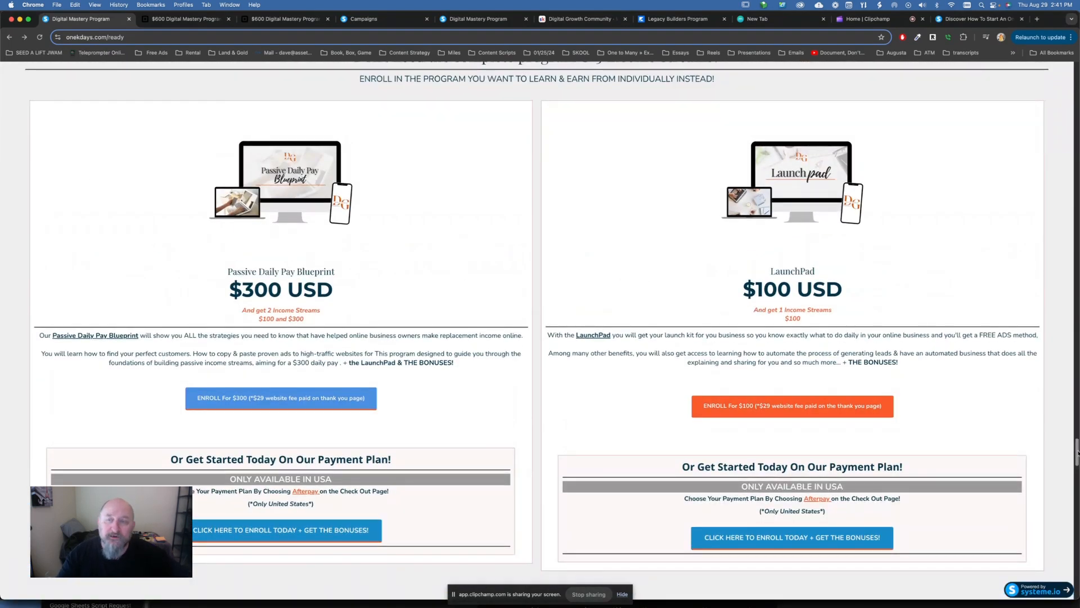
scroll("up", 3)
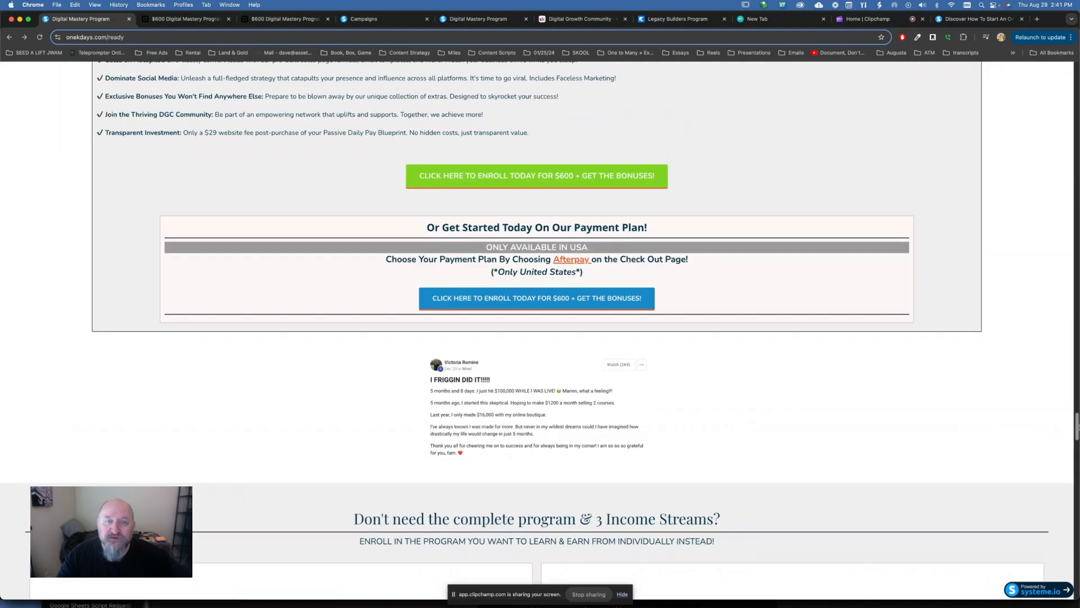
scroll("up", 3)
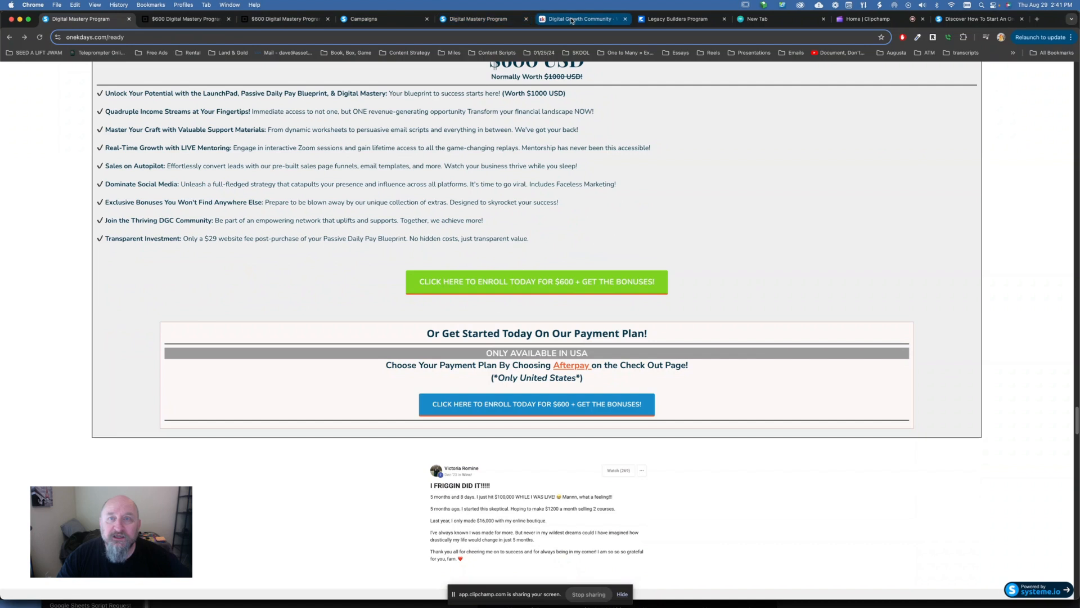
Filter the Digital Growth Community feed by Introduce Yourself, Tech & Kajabi Support, then Social Media posts
left_click(581, 19)
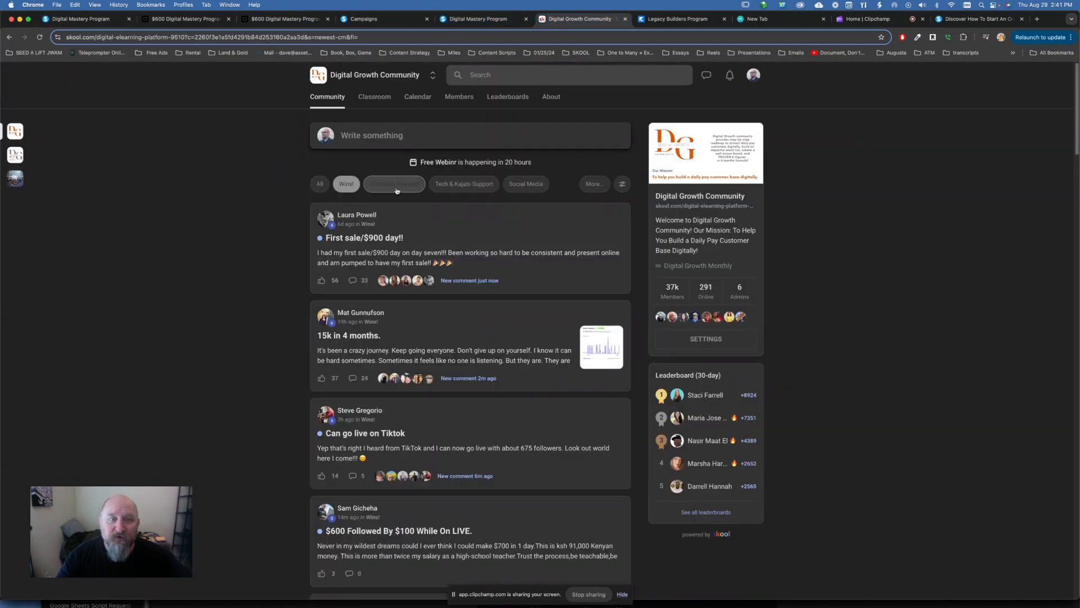
left_click(394, 183)
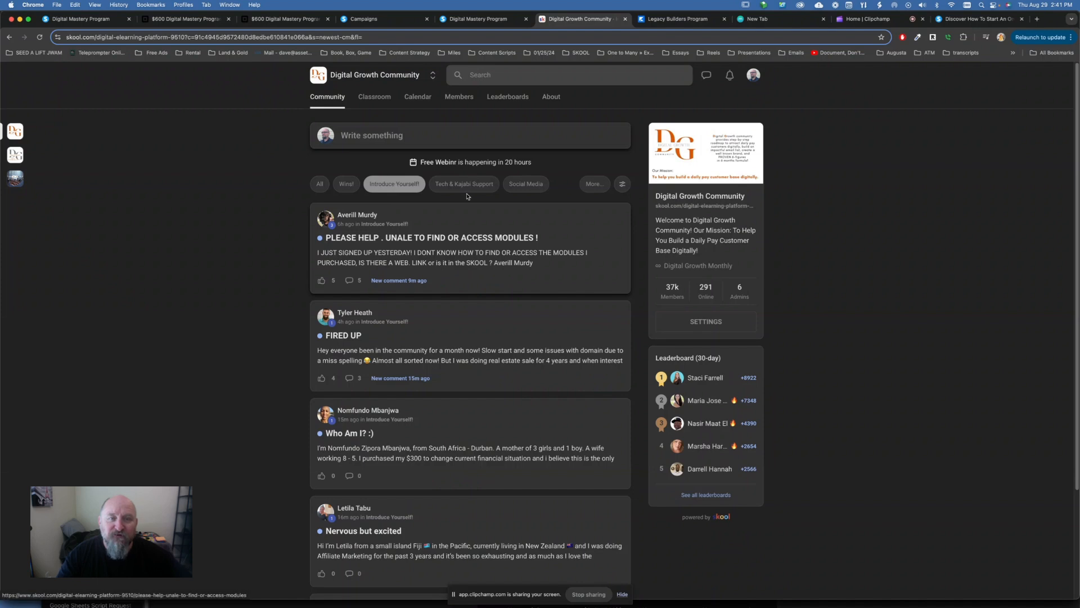
left_click(463, 183)
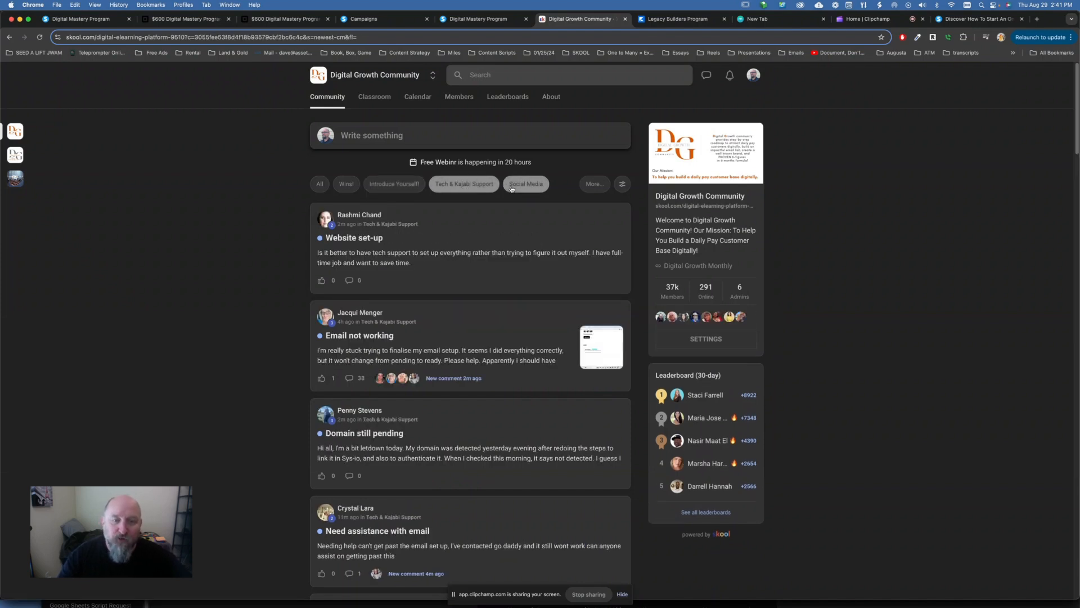
left_click(526, 184)
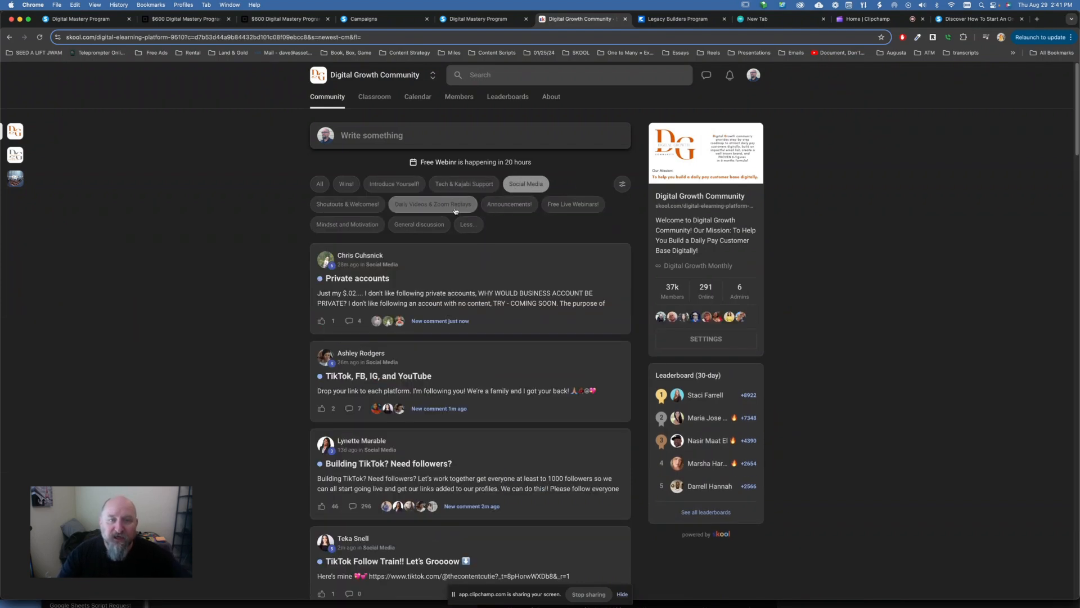
mouse_move(480, 238)
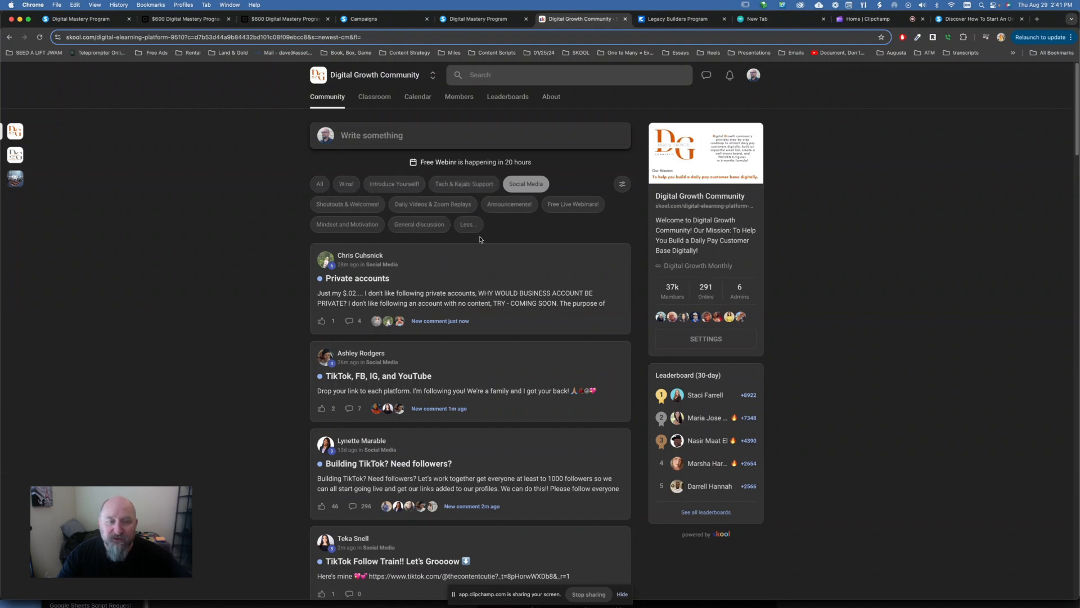
mouse_move(434, 274)
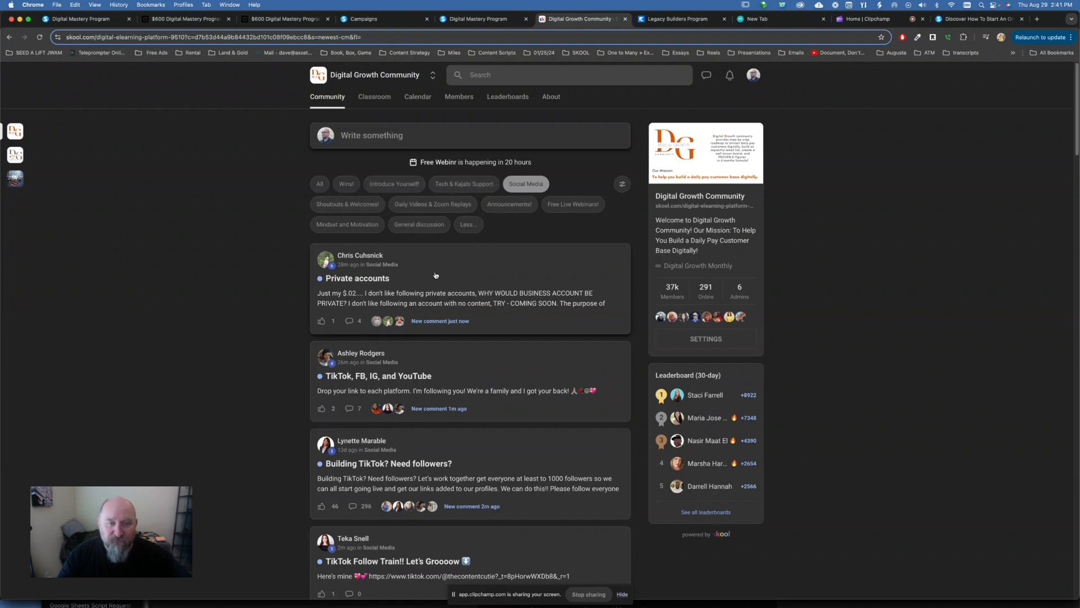